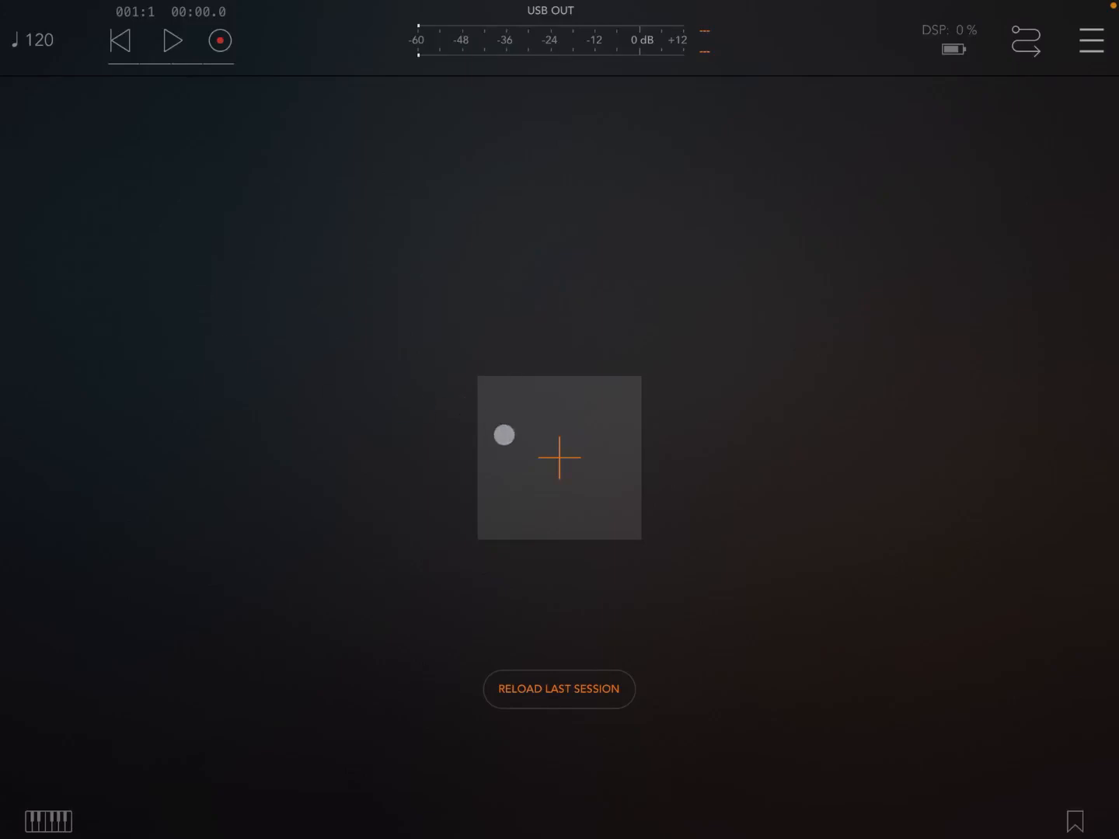
- Add a MIDI channel and load the SnakeBud MIDI processor via a 'sna' search
click(559, 457)
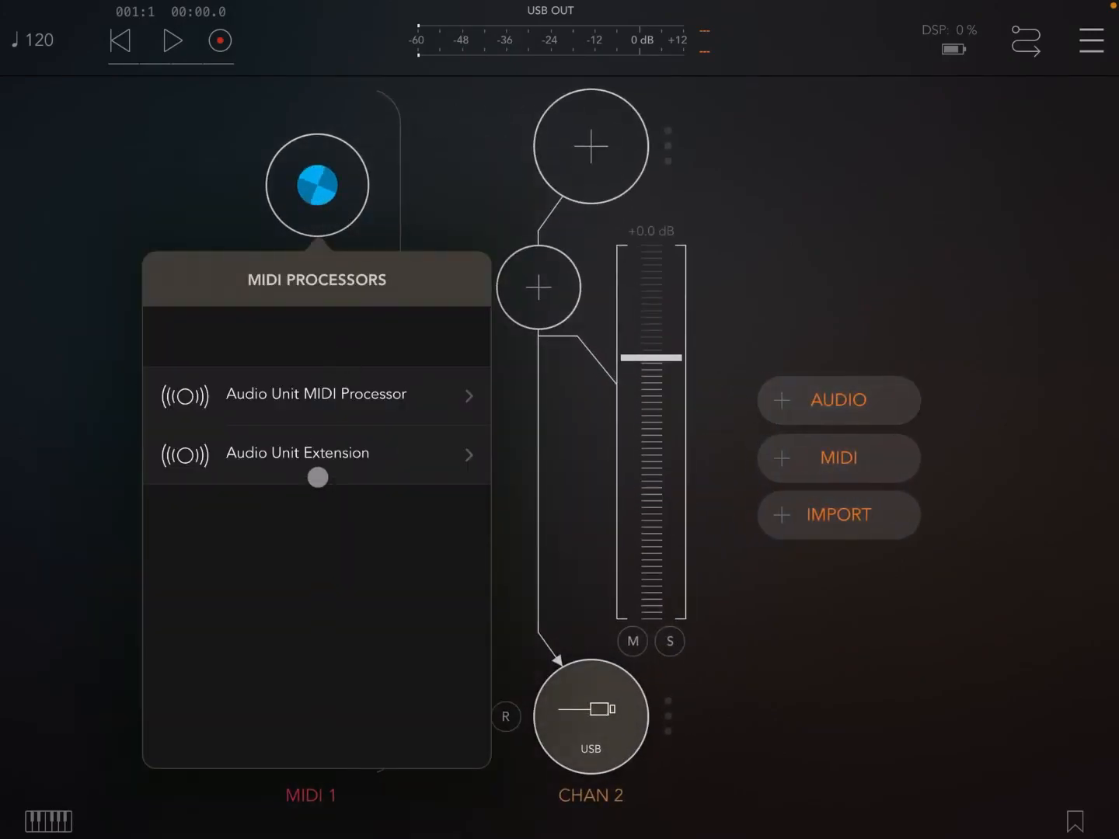
click(282, 122)
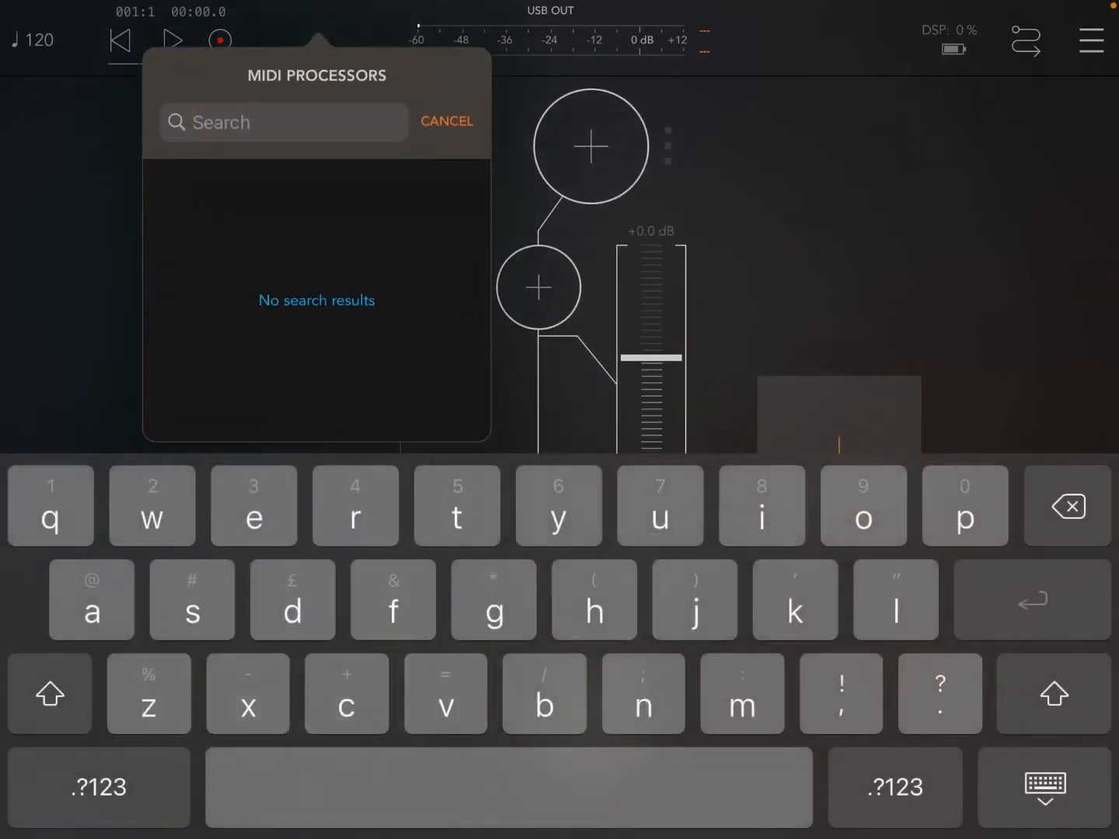
text(sna)
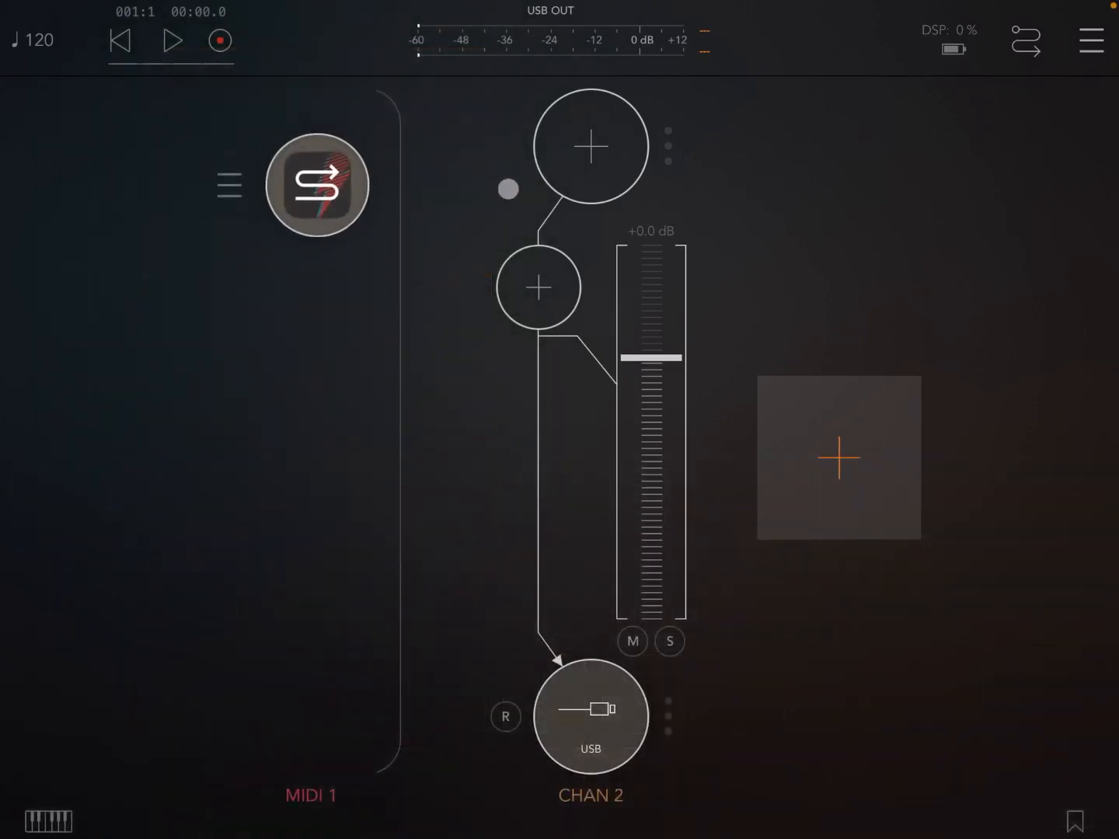
click(590, 146)
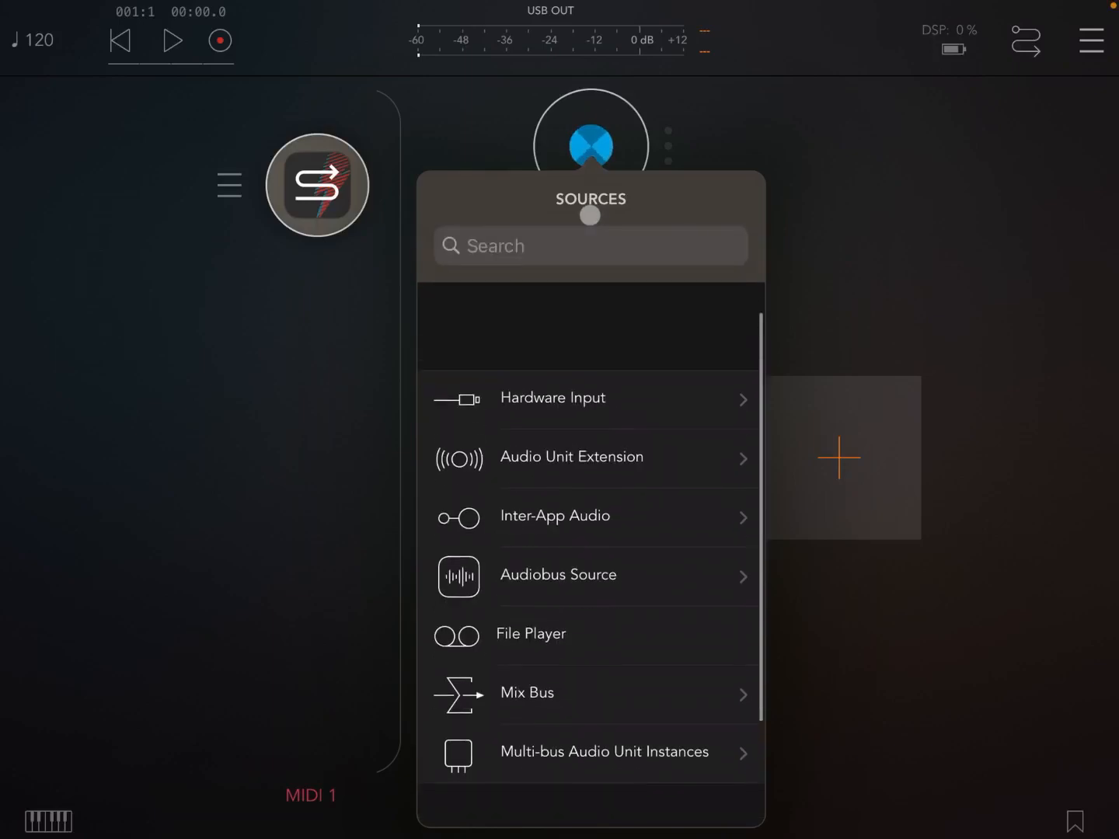
text(synth)
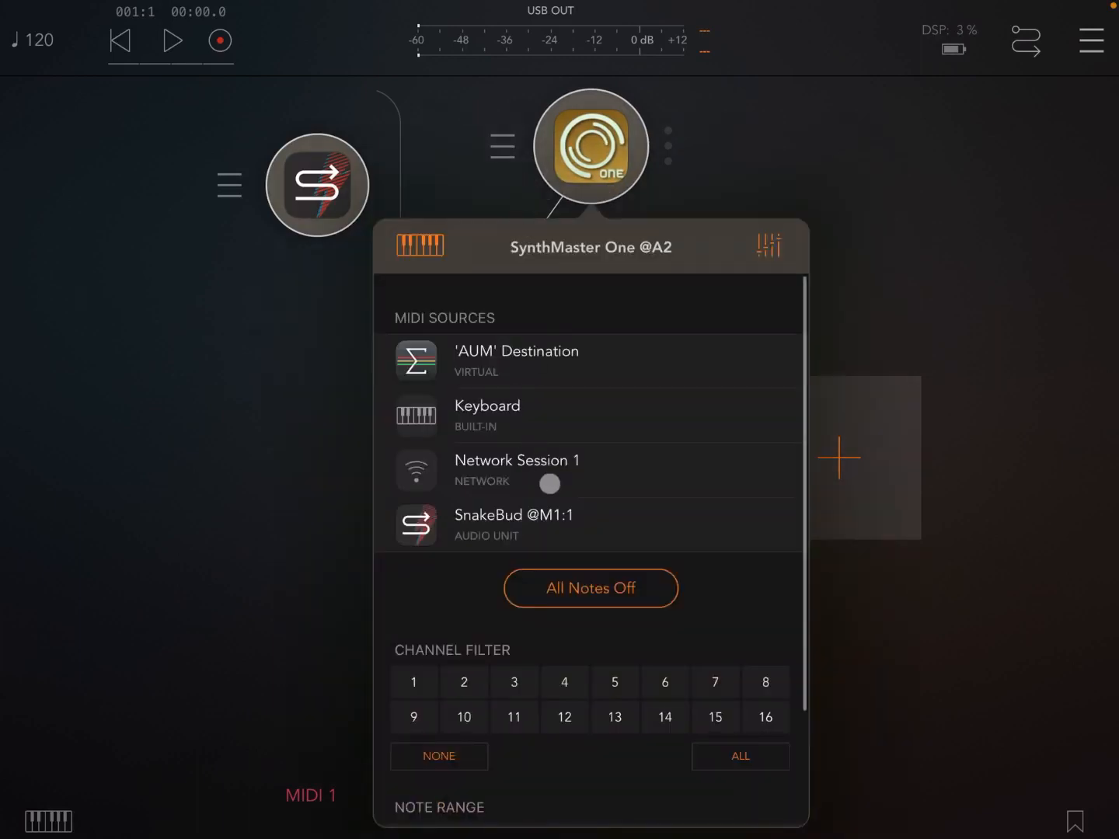
click(591, 525)
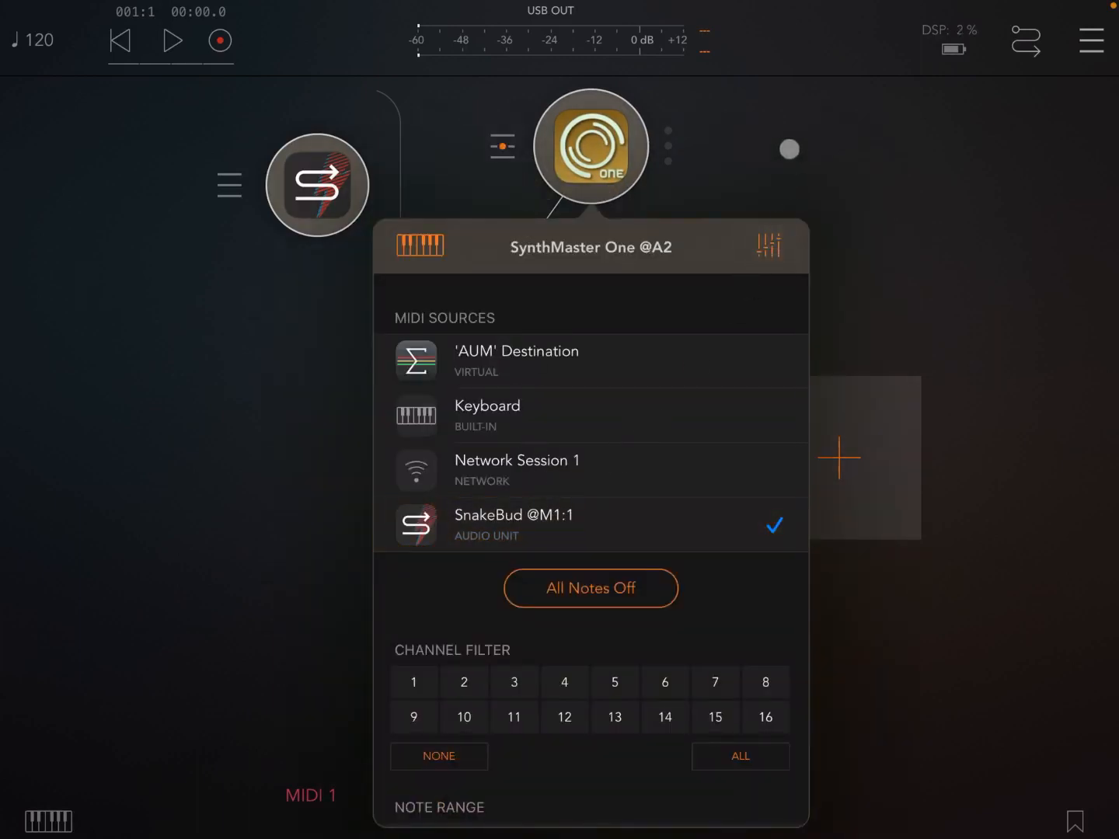
- Search SynthMaster One presets for 'pian', load KEY Lush FM Piano LN, and close the synth
click(590, 146)
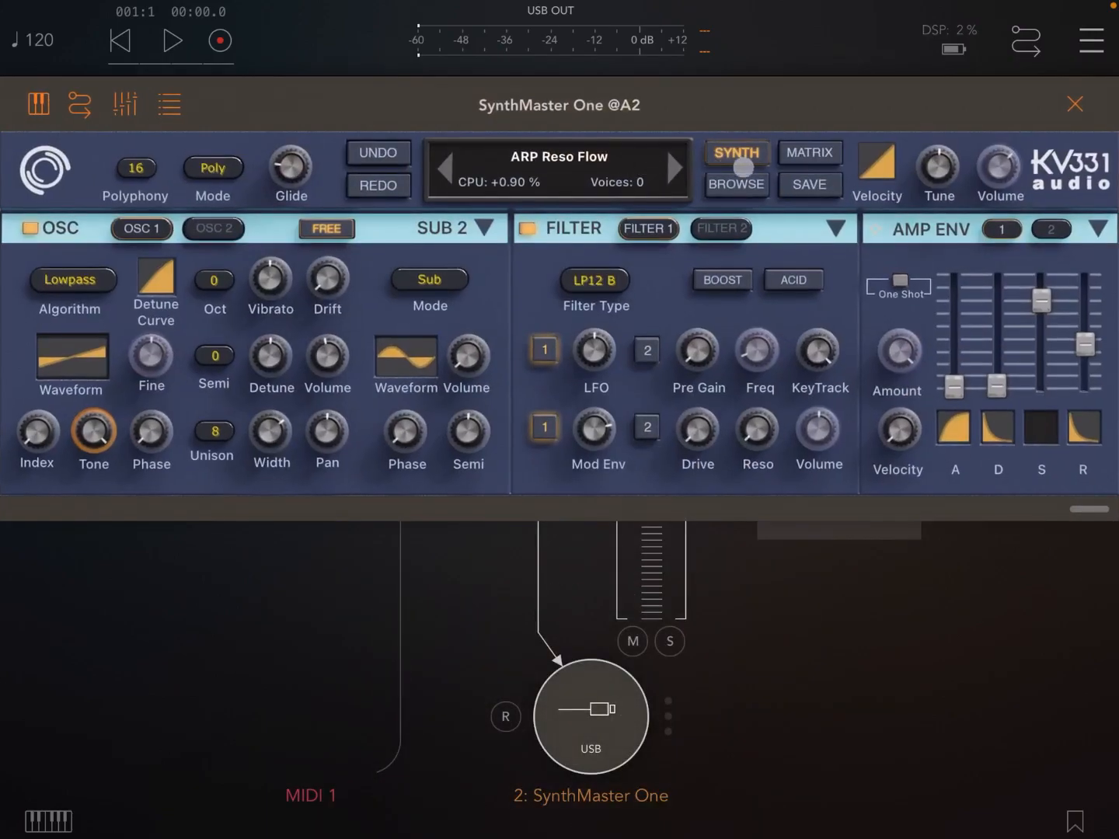
click(736, 185)
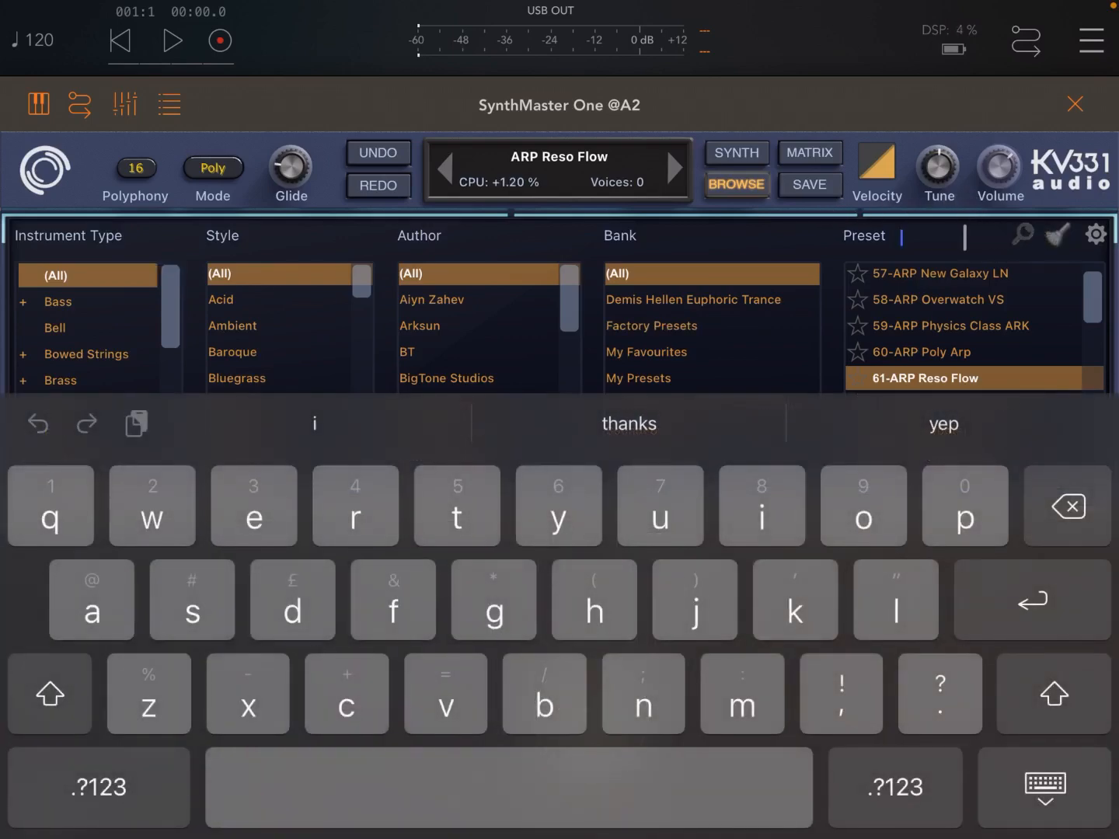
text(piano)
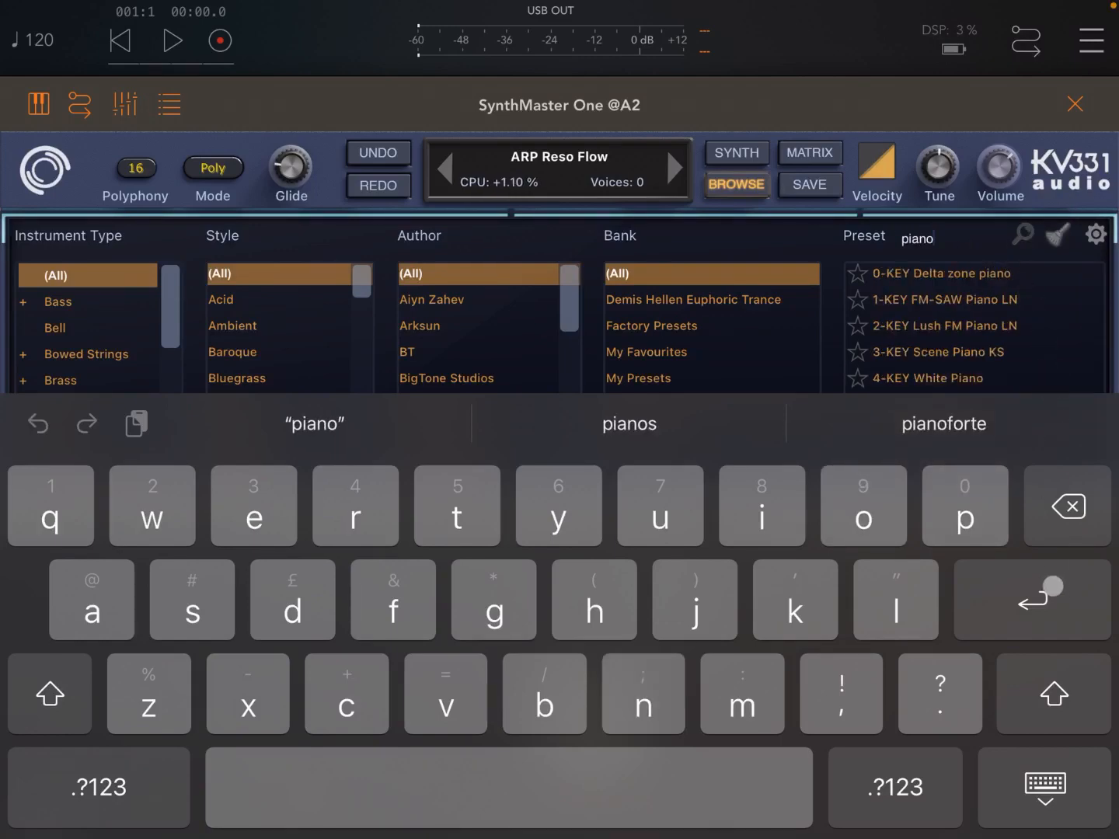
click(1044, 787)
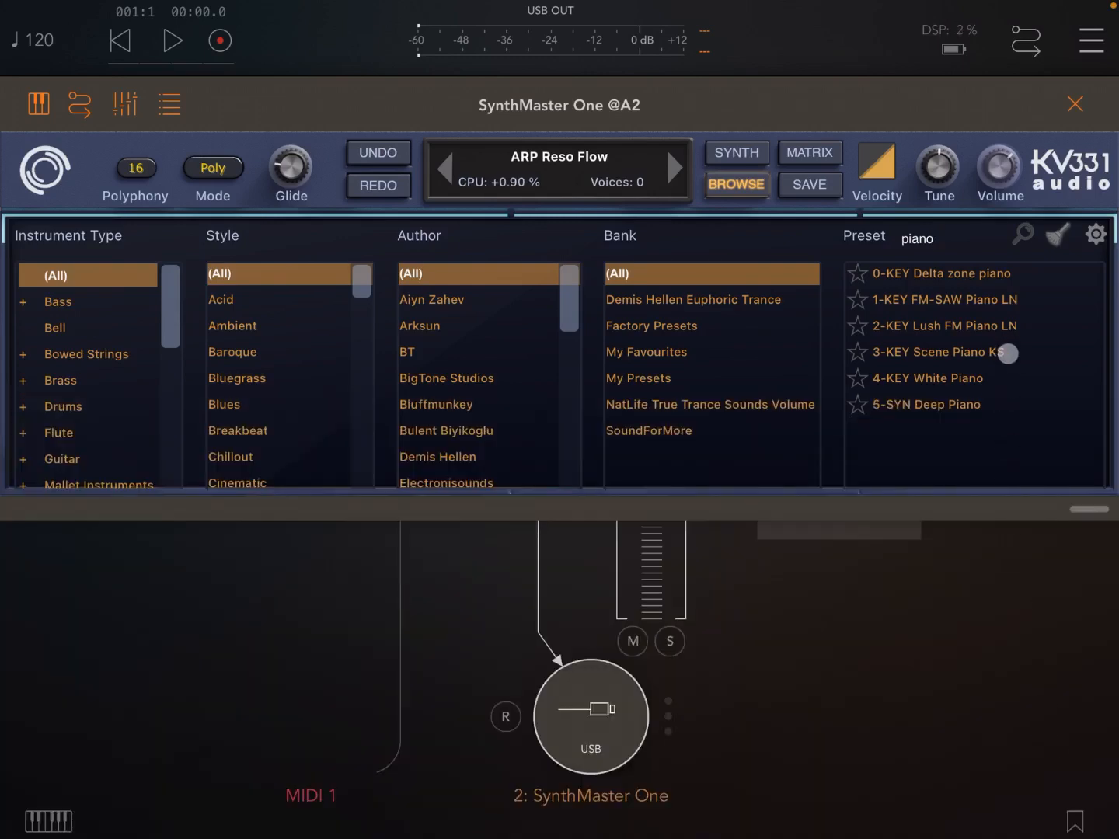
click(950, 325)
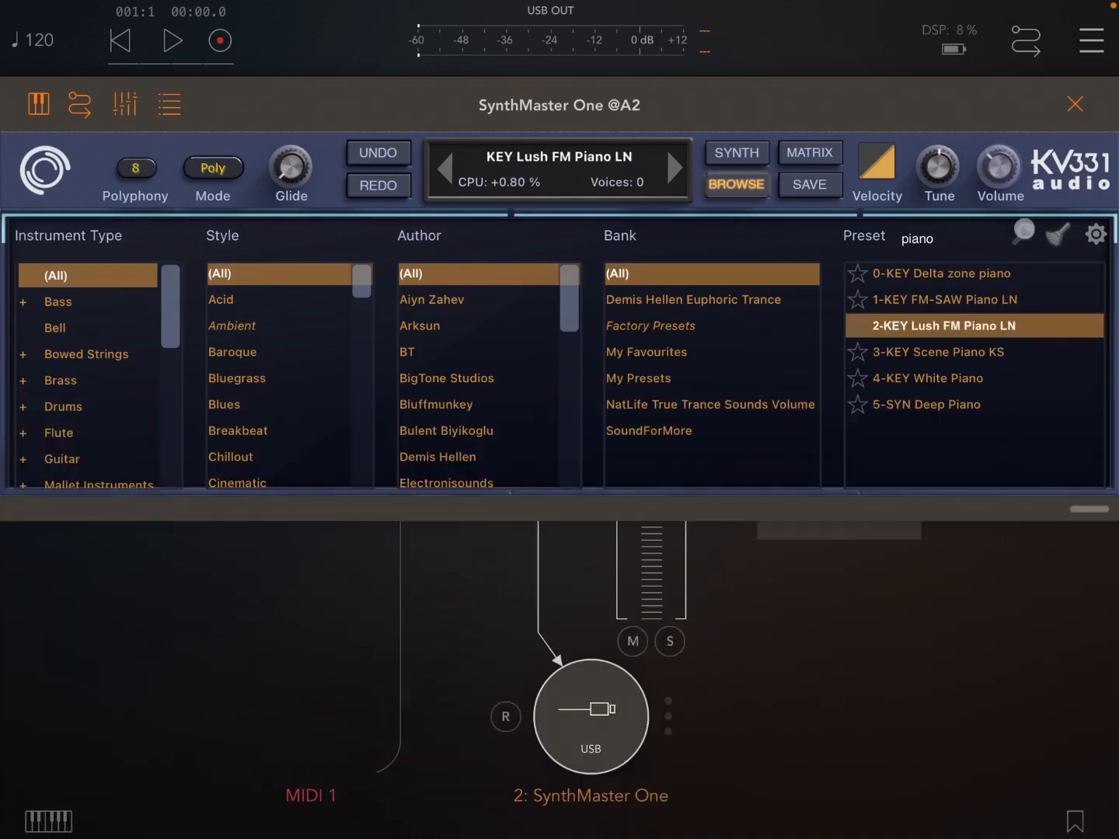
click(1075, 103)
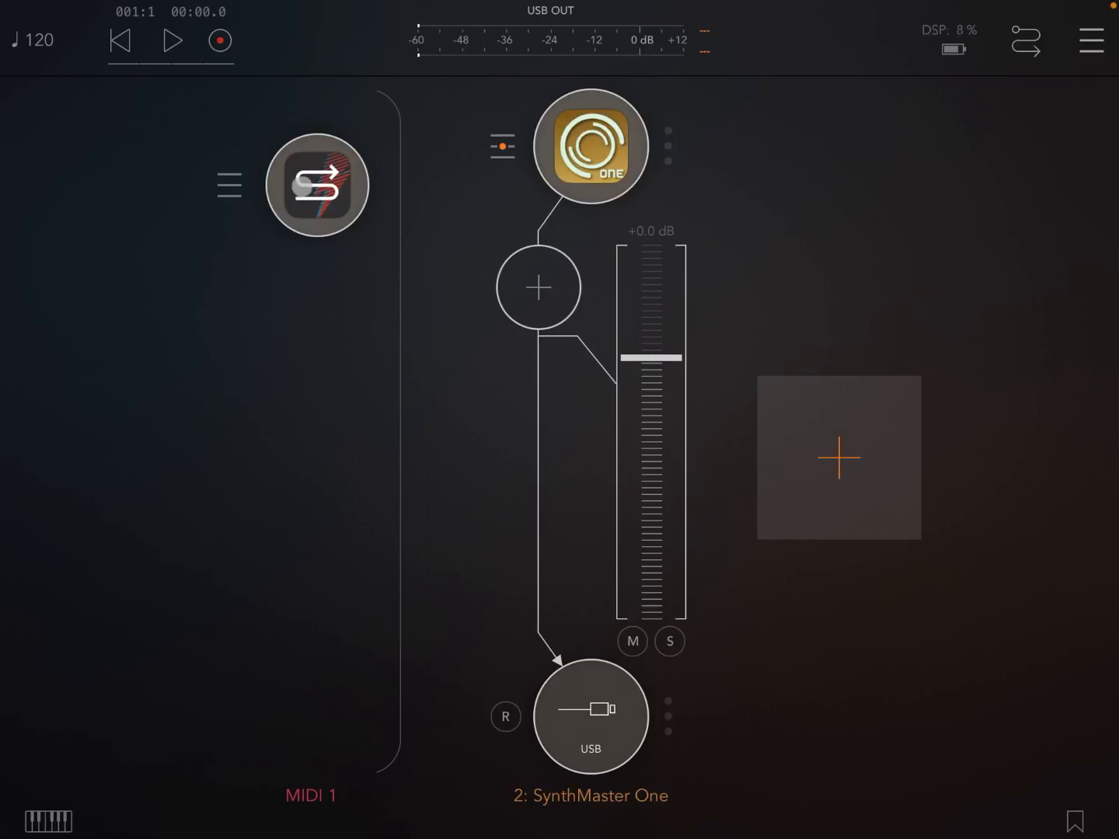
- In SnakeBud's Note mode, set the first four steps to B♭3, A♭3, G3 and B♭3
click(317, 185)
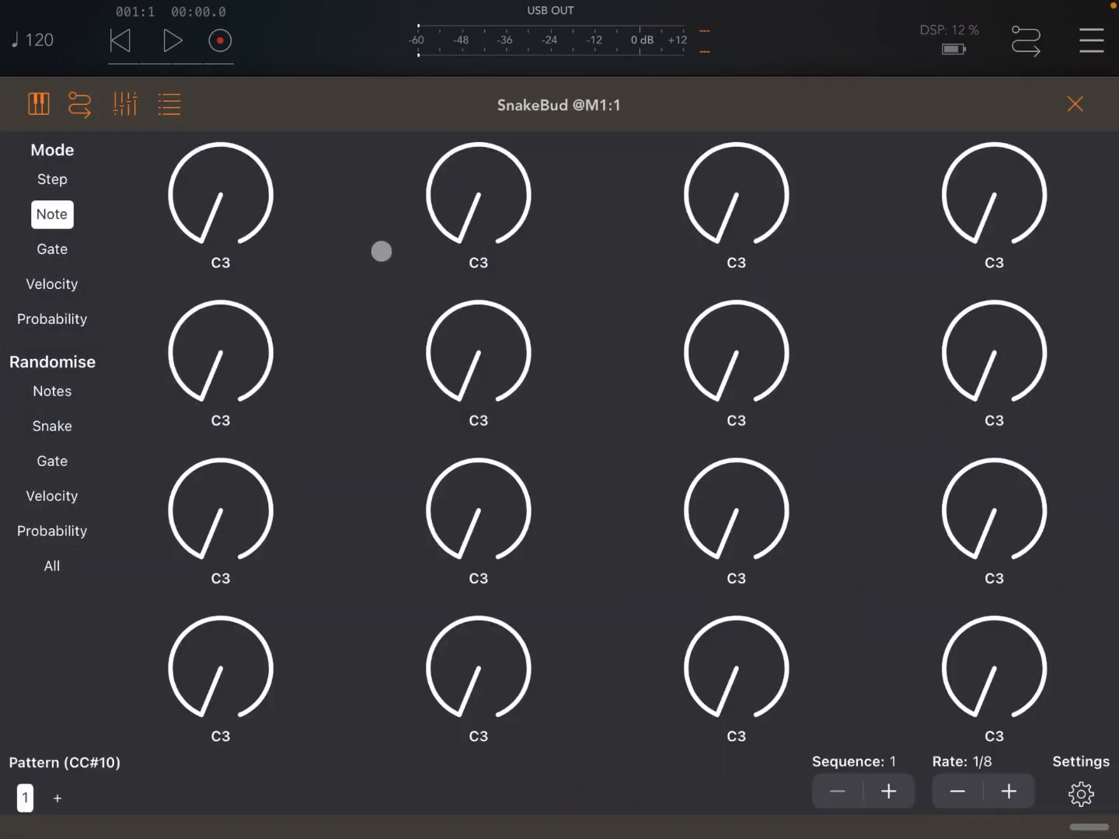
mouse_move(418, 451)
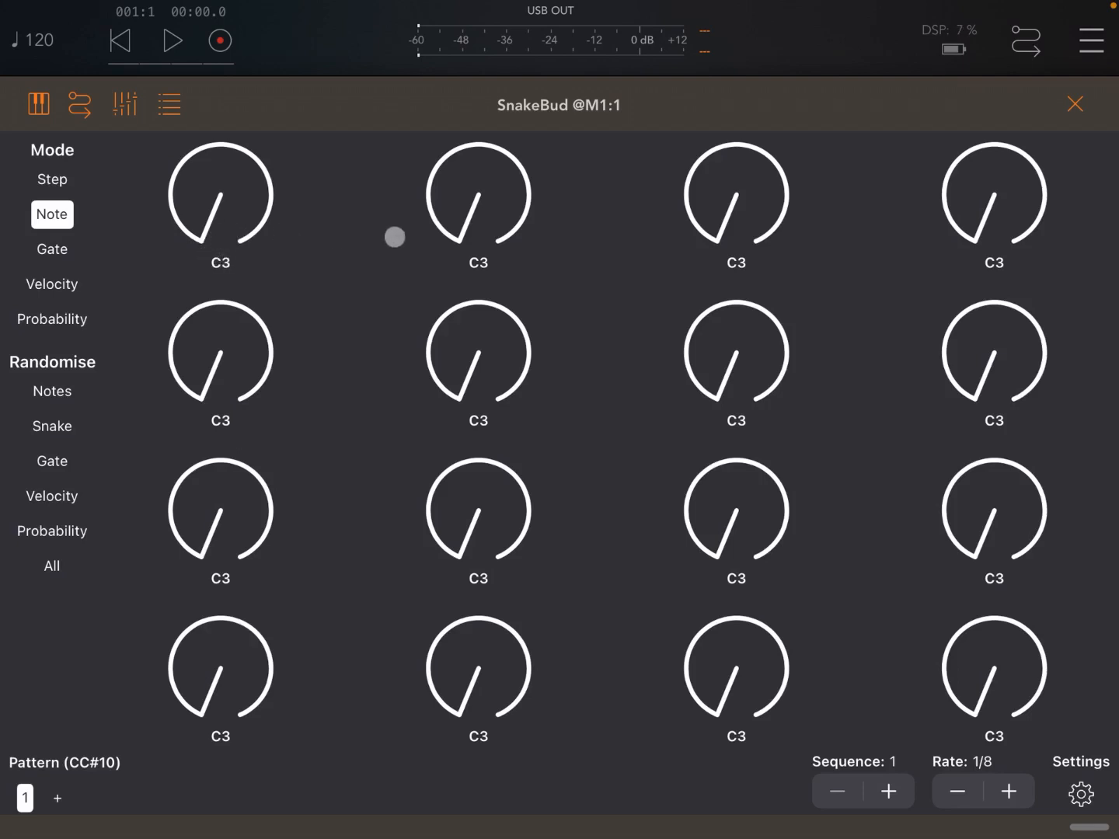
mouse_move(247, 261)
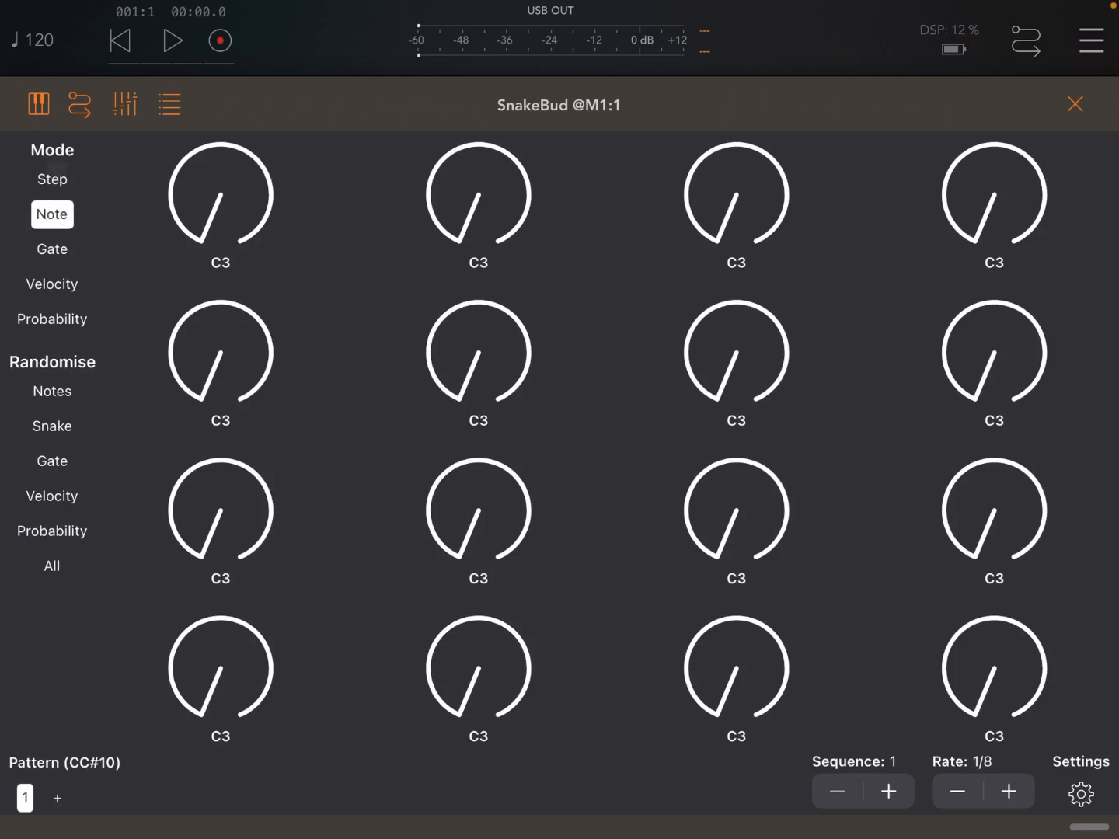
click(51, 215)
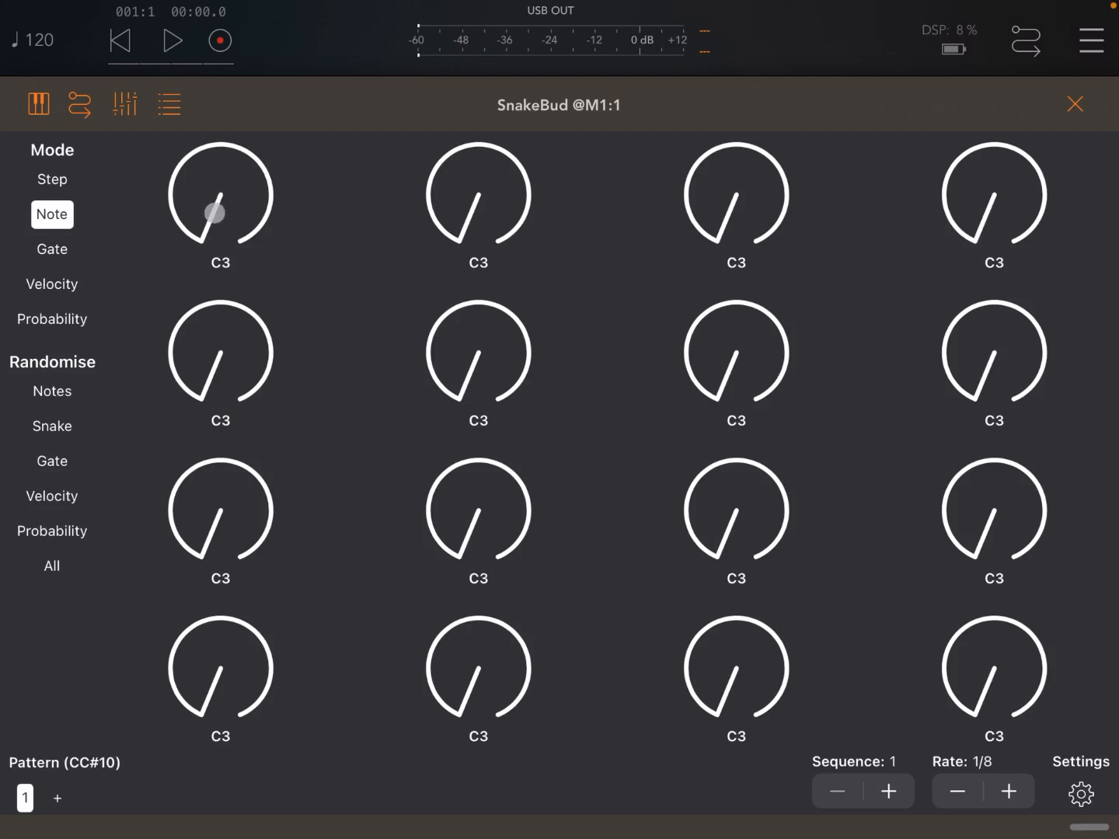
drag(220, 195, 230, 155)
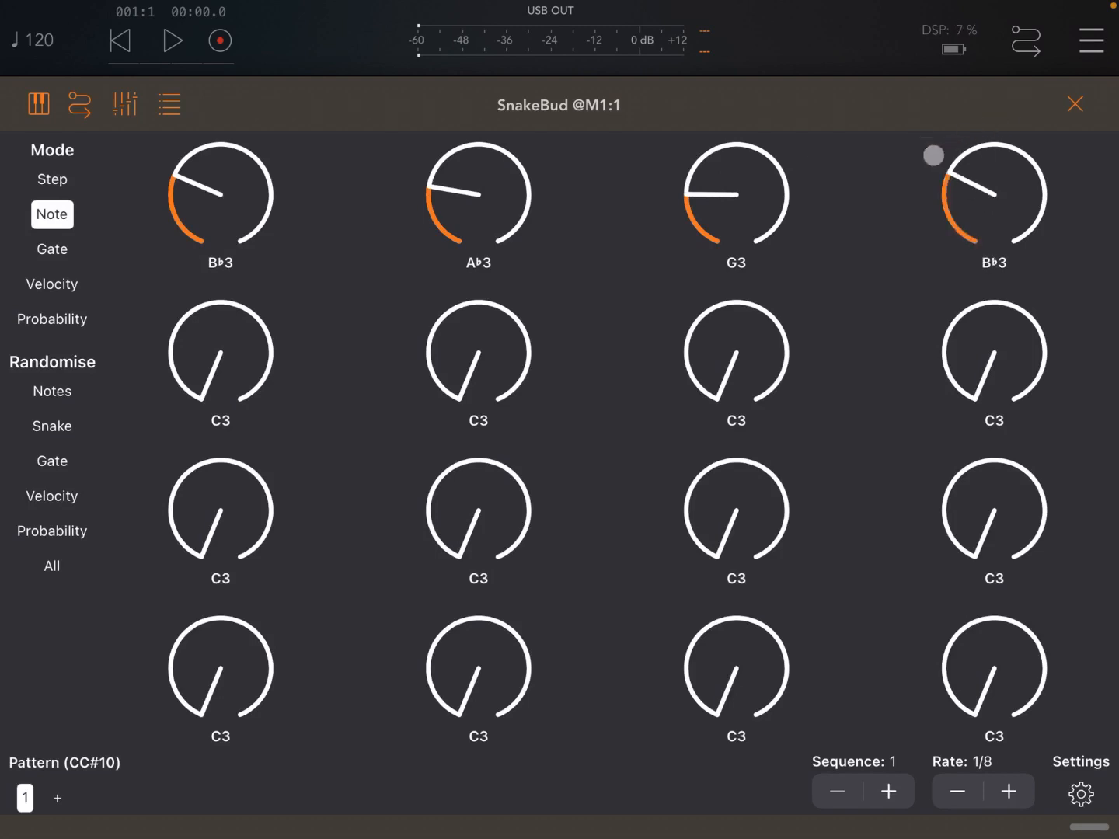
- Raise SnakeBud's Sequence value step by step up to 9 while playing and stopping the pattern
click(172, 40)
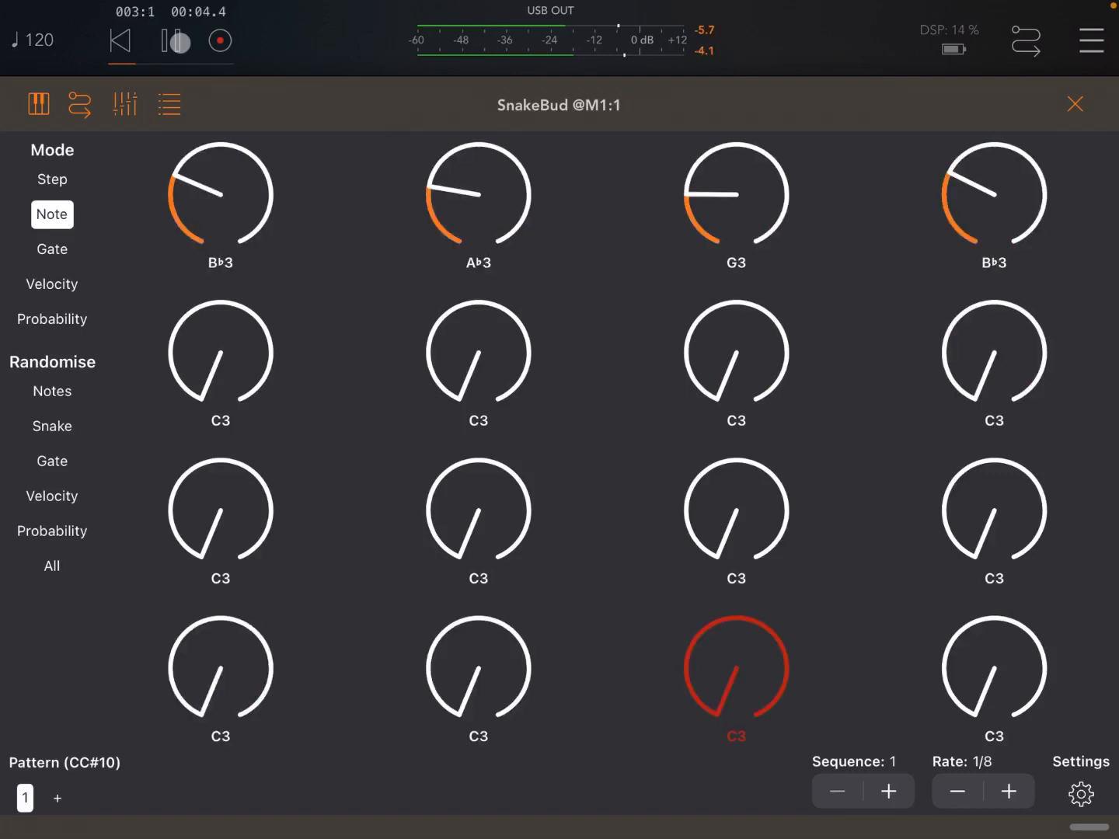
click(173, 40)
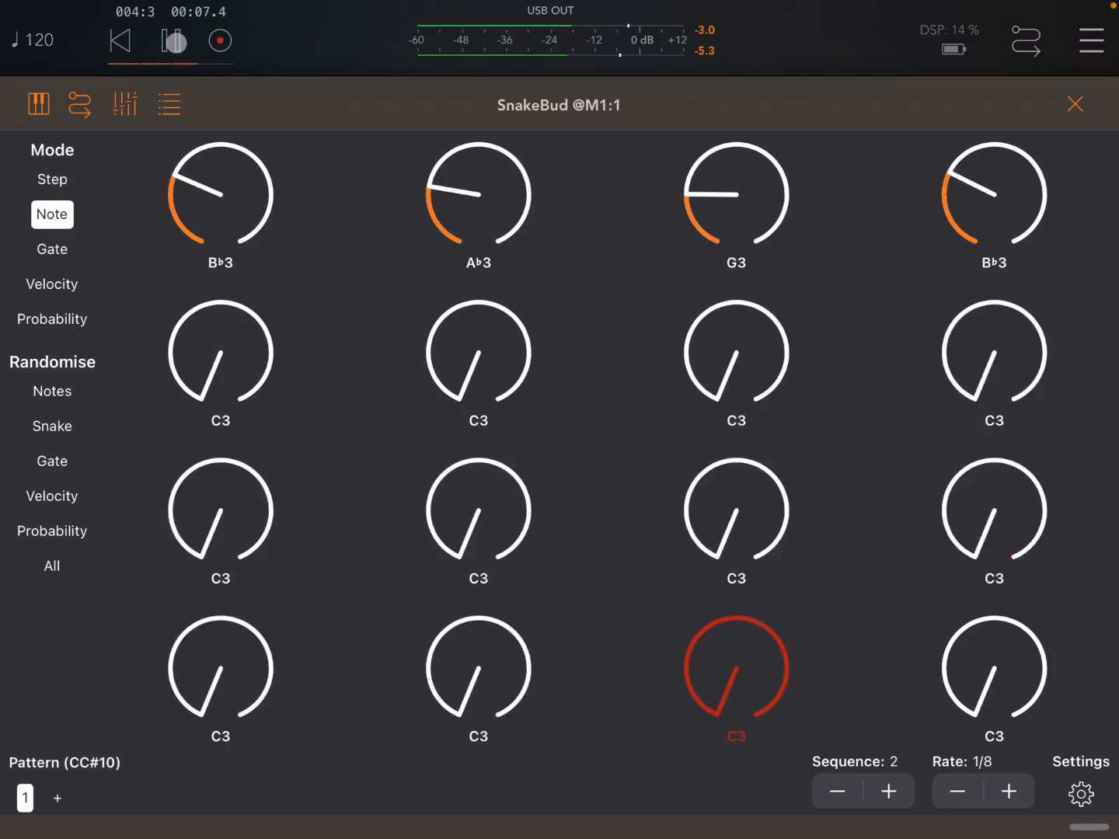
click(174, 40)
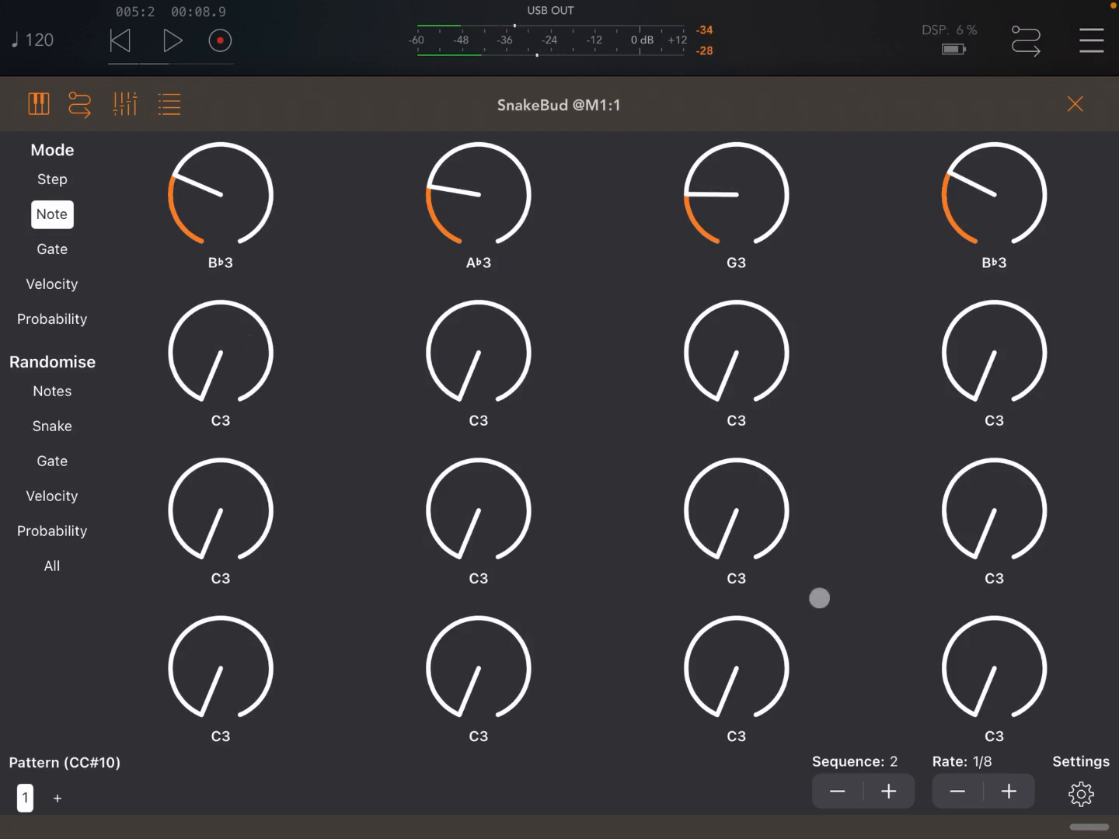
click(889, 791)
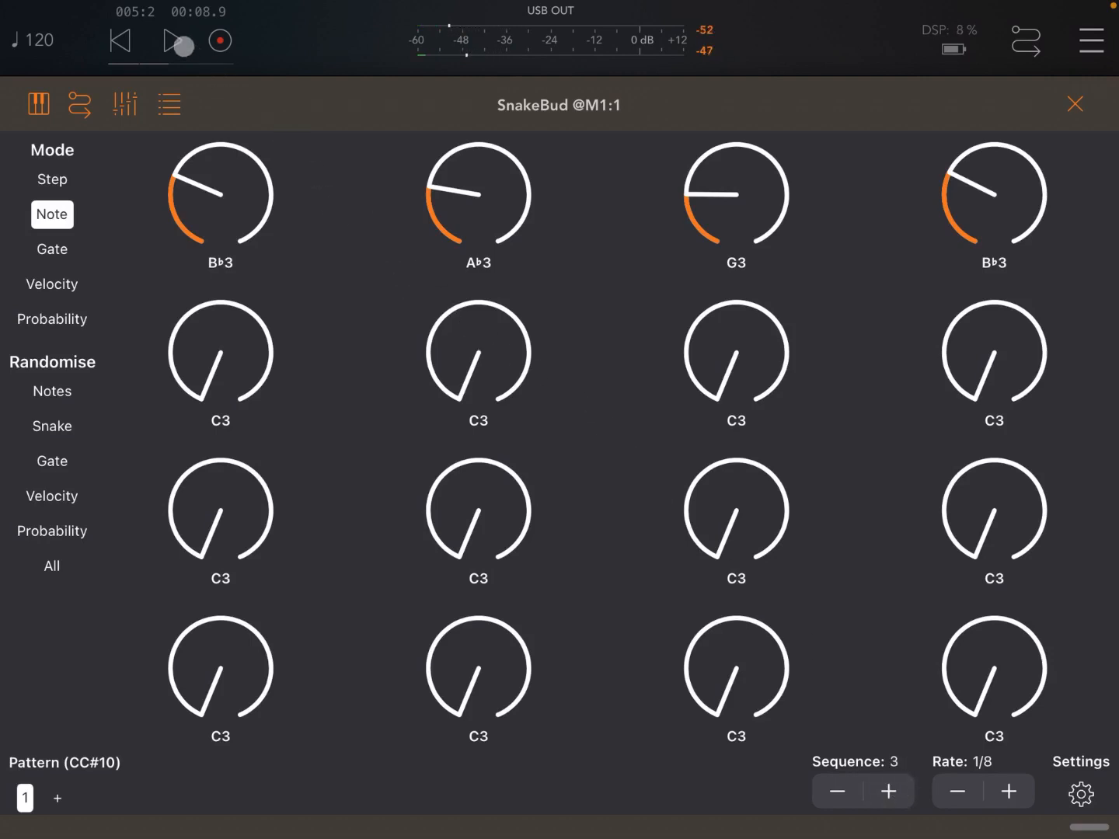
click(177, 40)
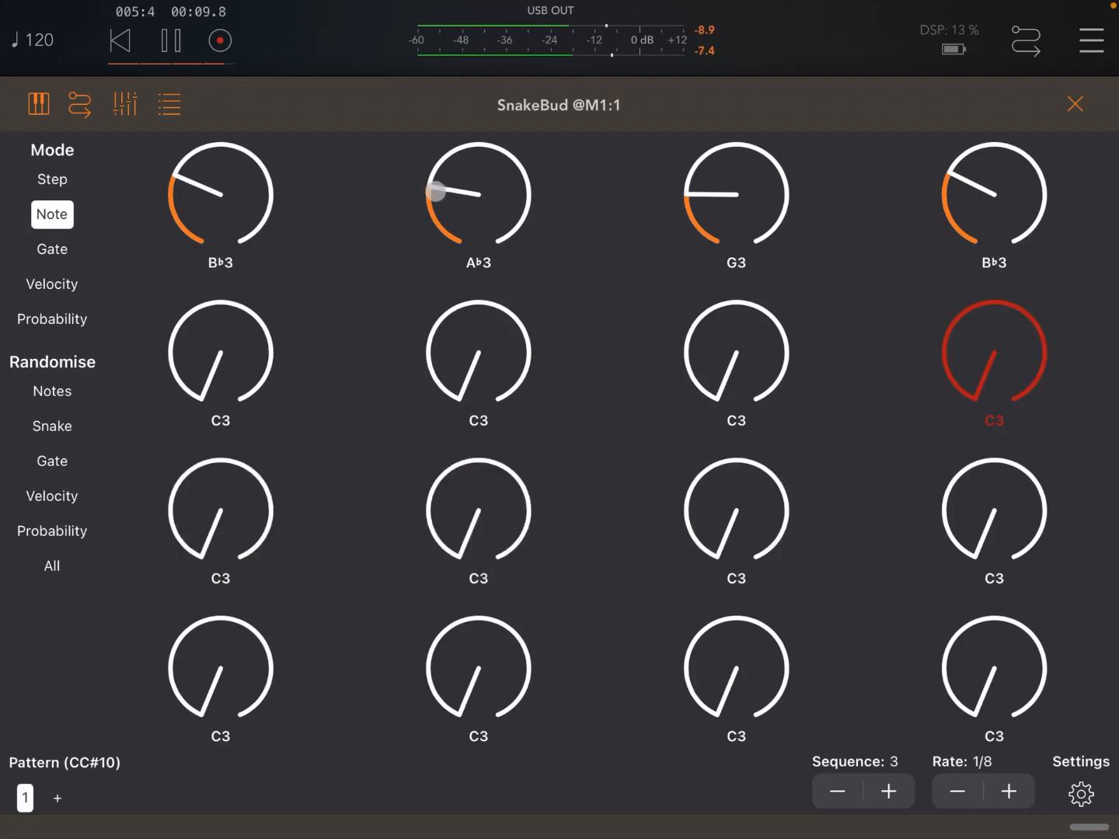
click(889, 791)
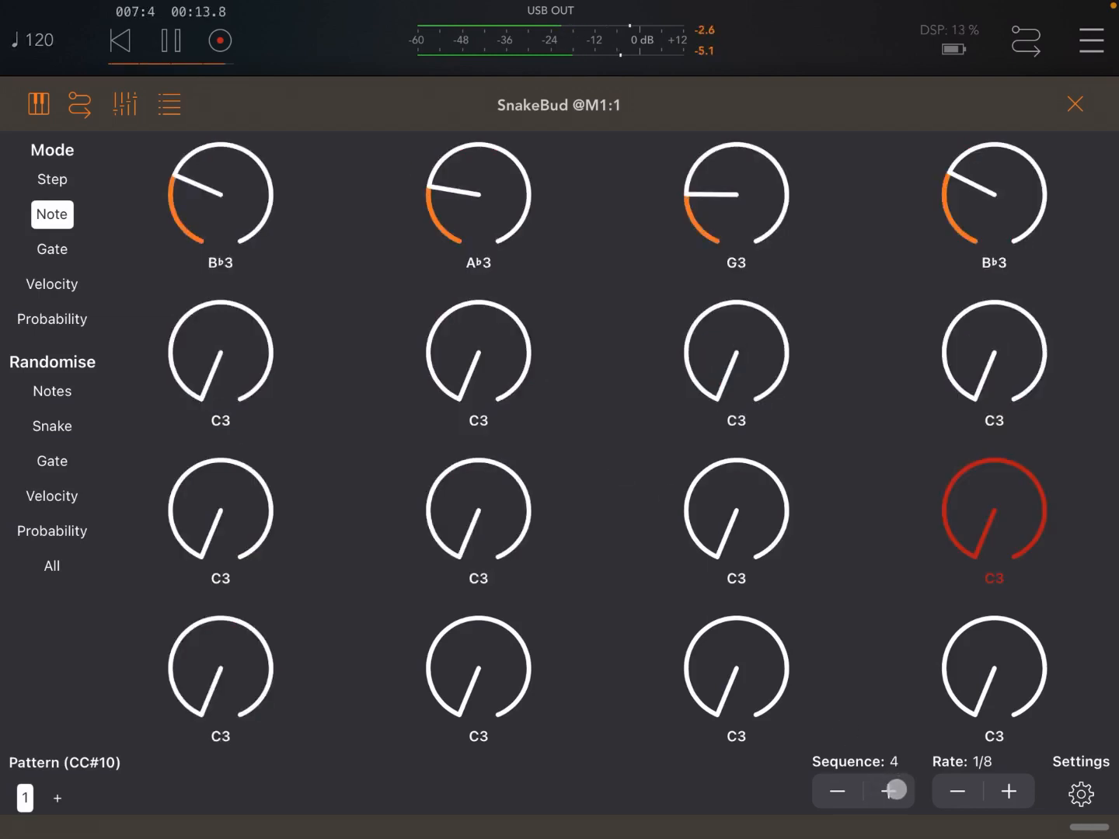
click(894, 791)
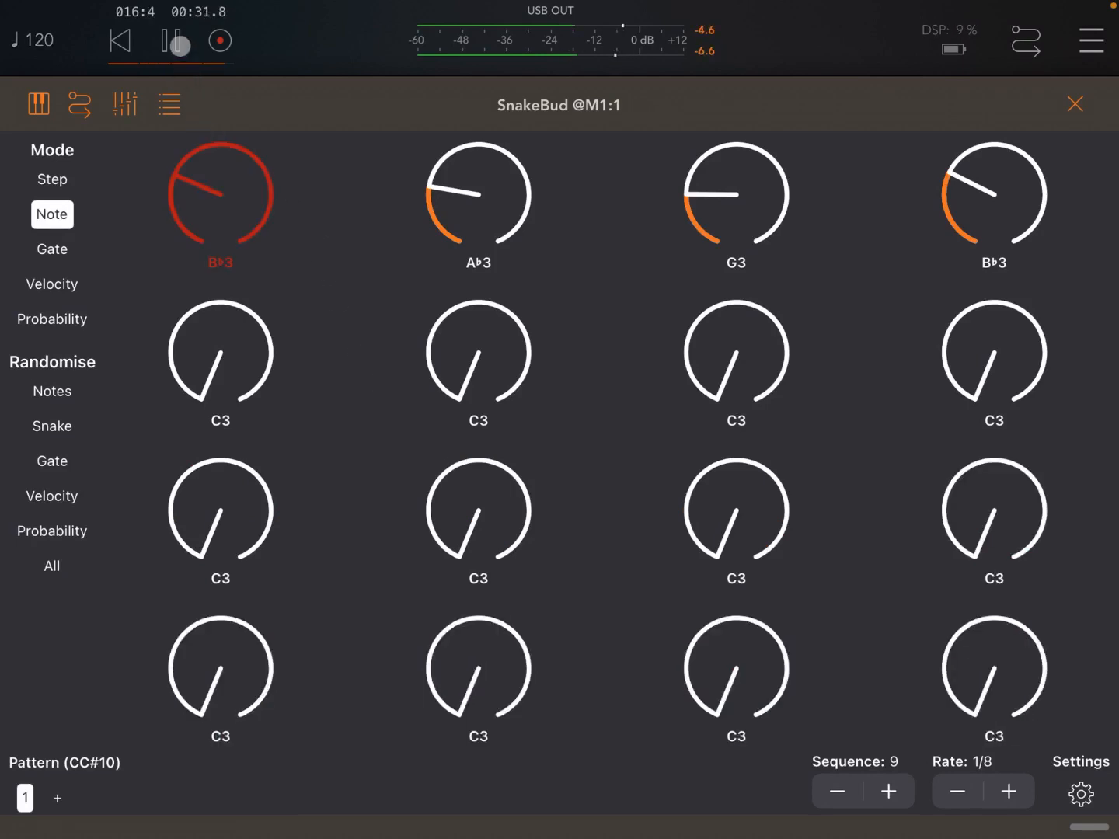
click(173, 40)
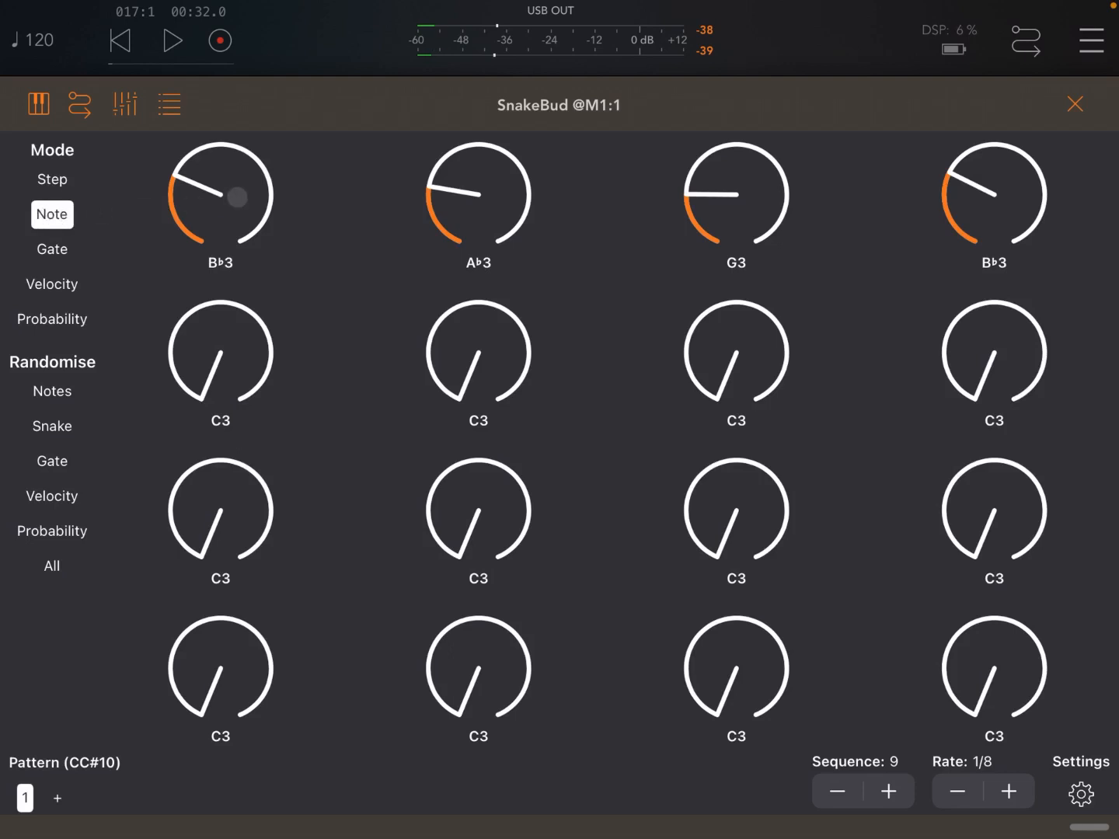
- Switch off three SnakeBud steps in Step mode, audition briefly, then show Gate lengths
click(51, 180)
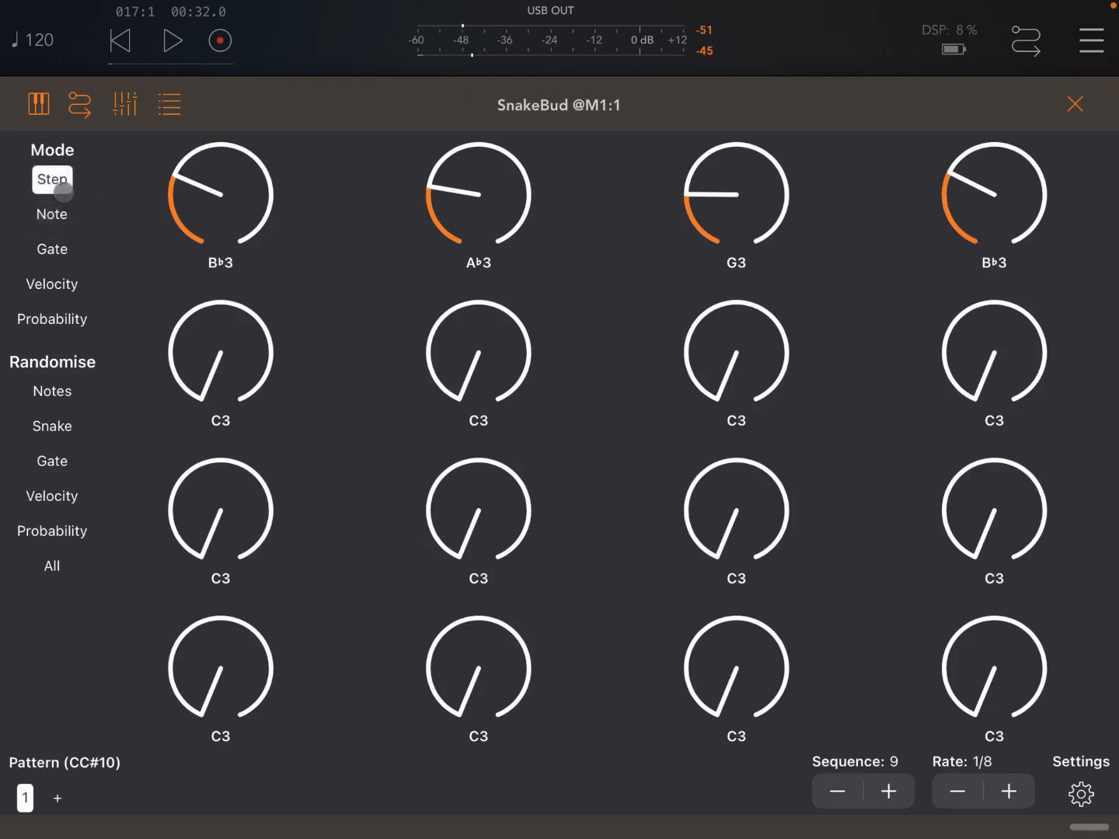
click(479, 195)
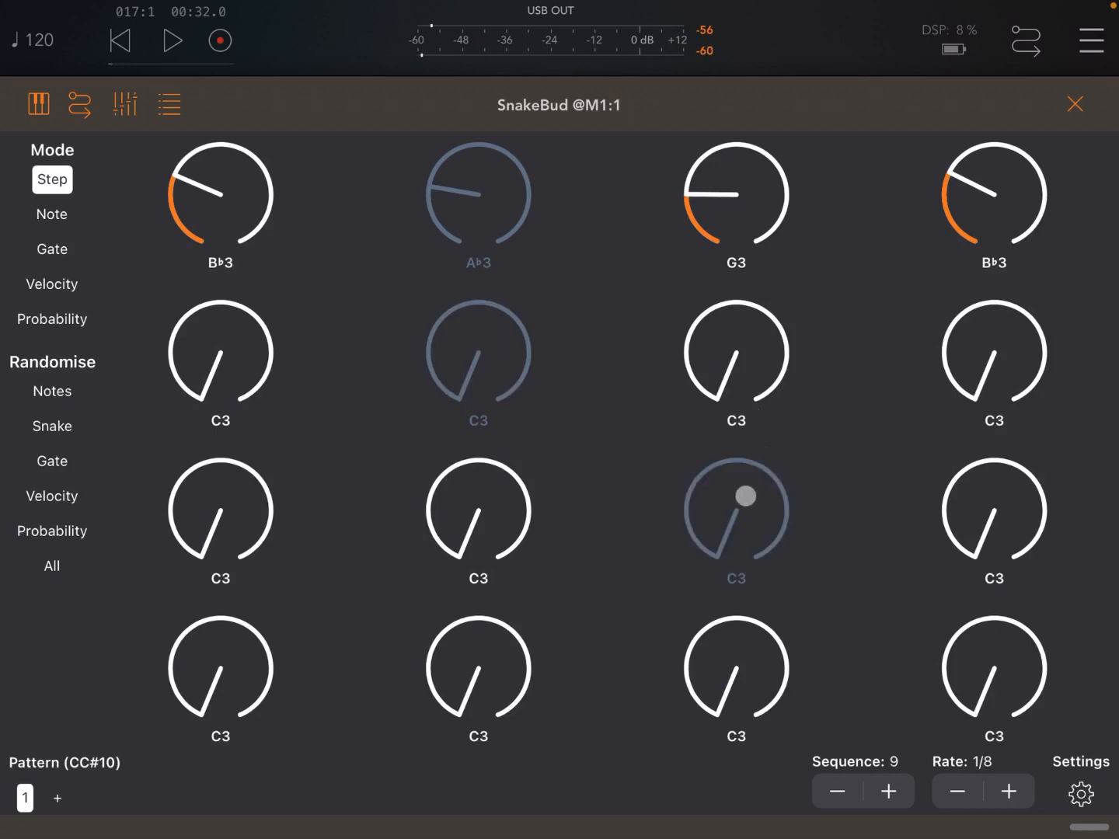
click(120, 41)
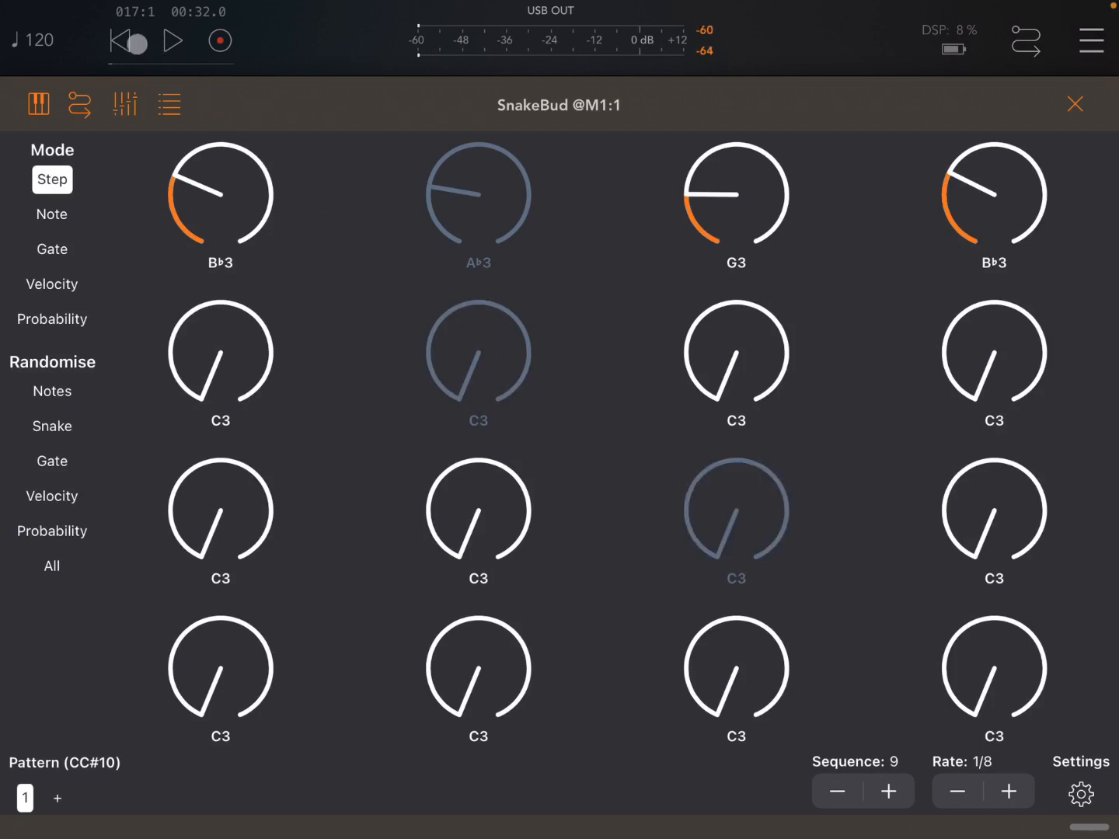
click(172, 40)
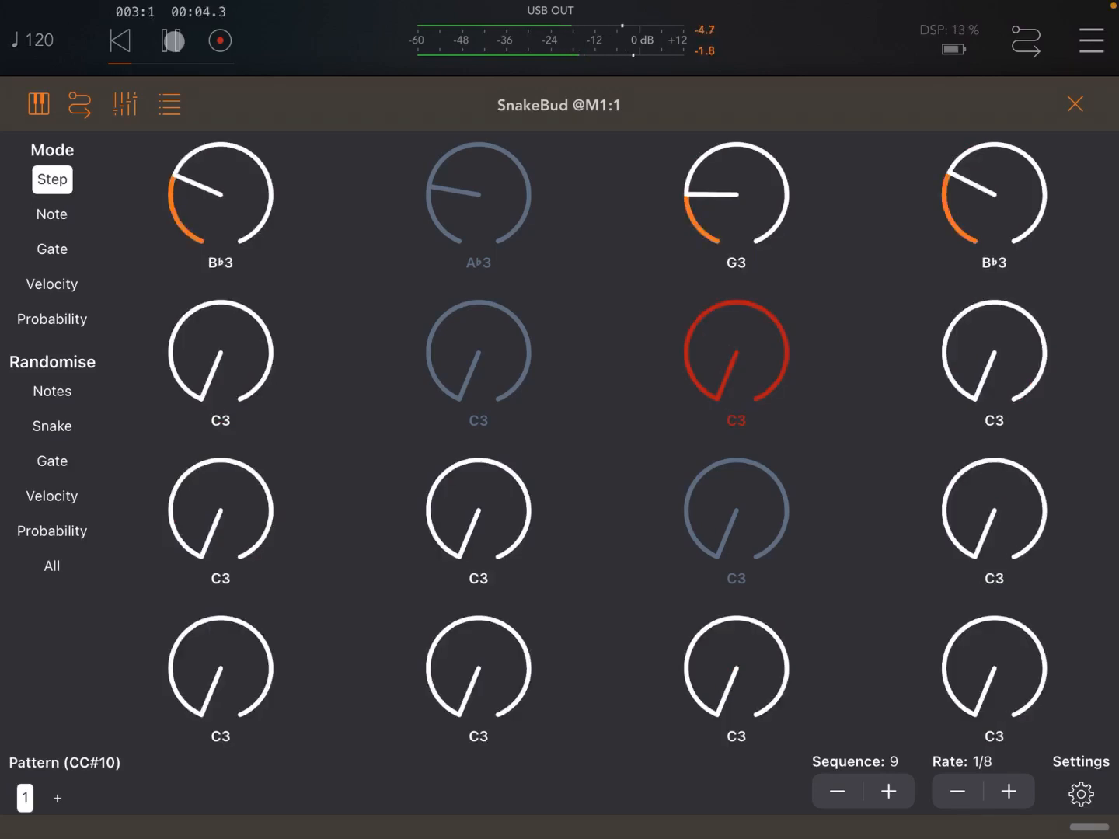
click(171, 40)
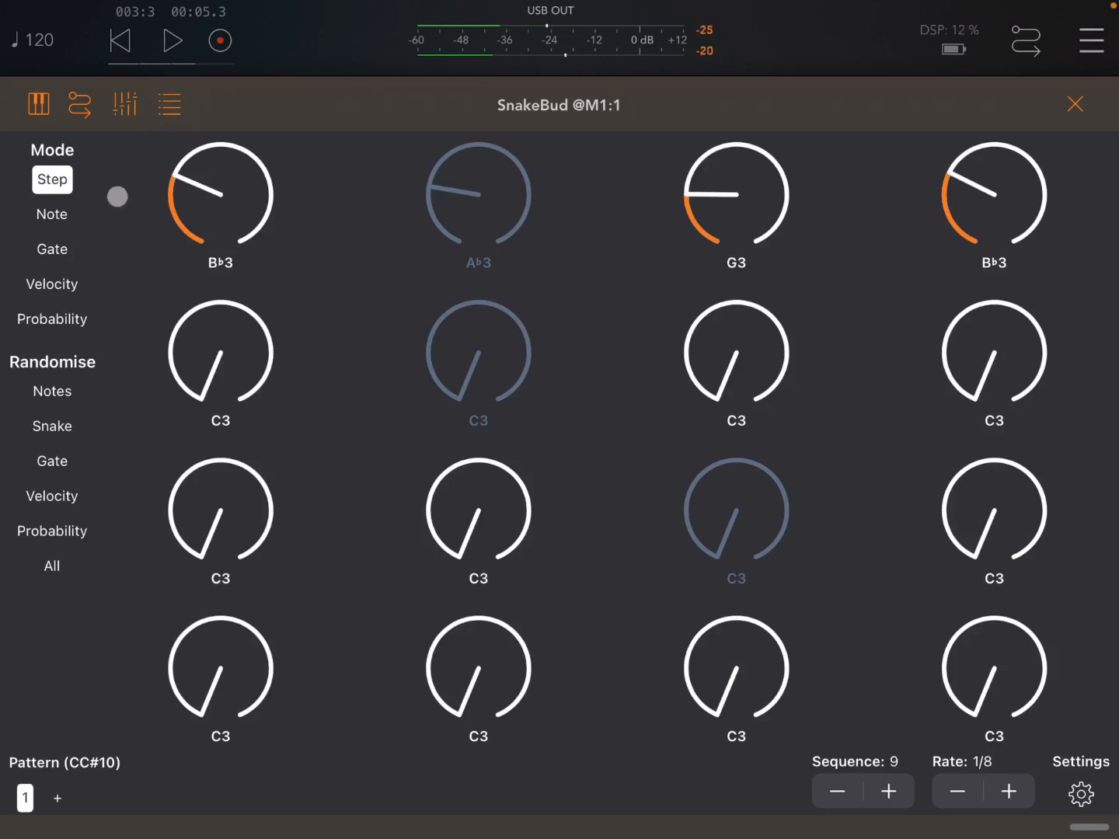
click(51, 250)
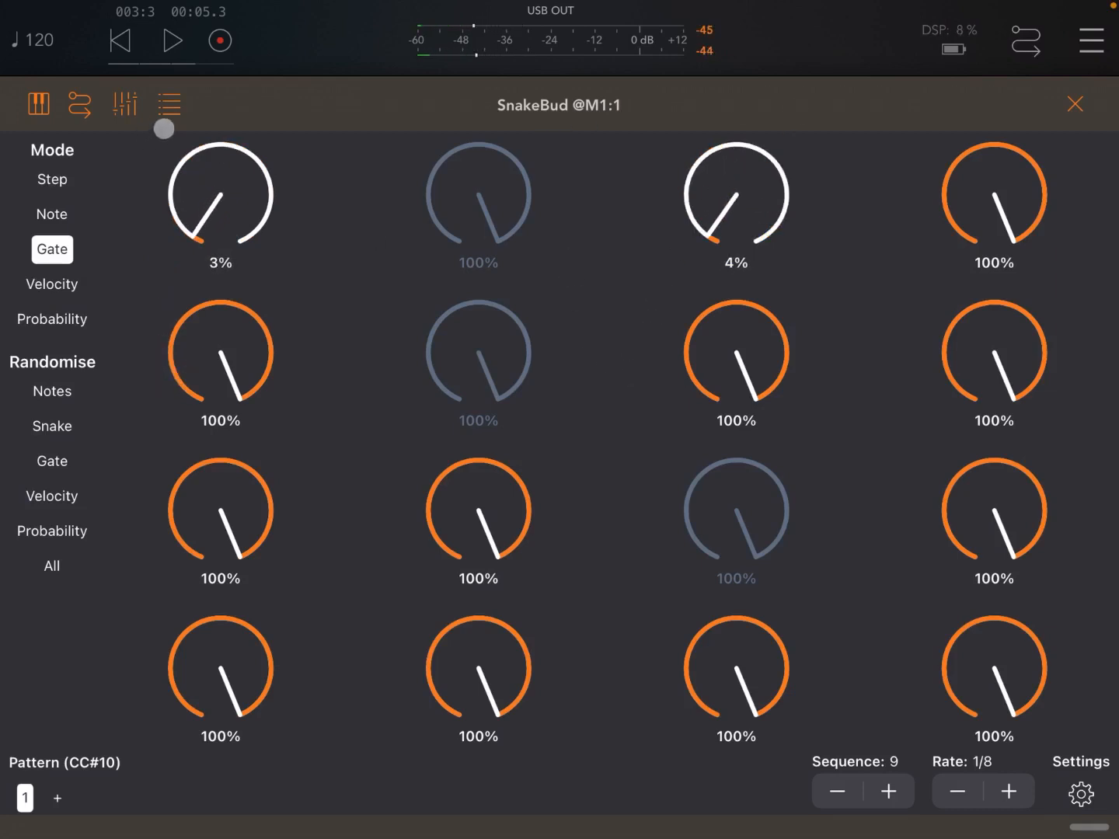
- Play and stop the sequence, then switch SnakeBud to Velocity mode
click(170, 41)
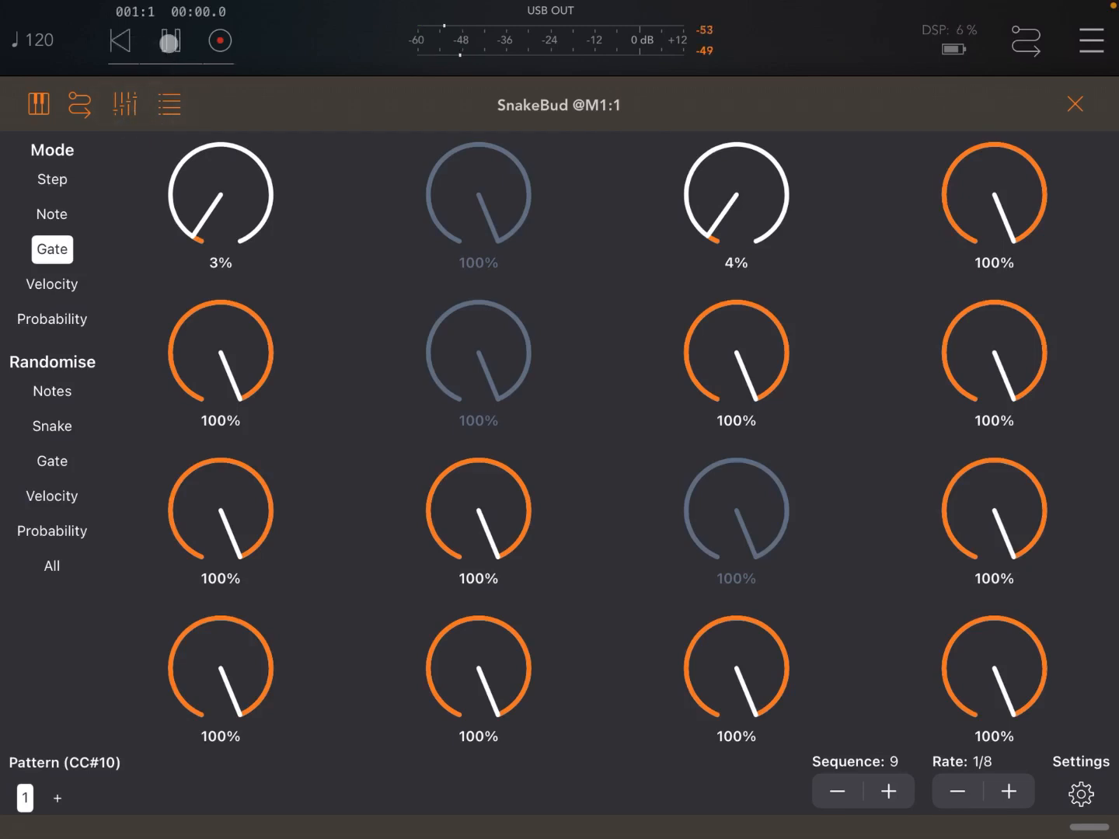
click(170, 40)
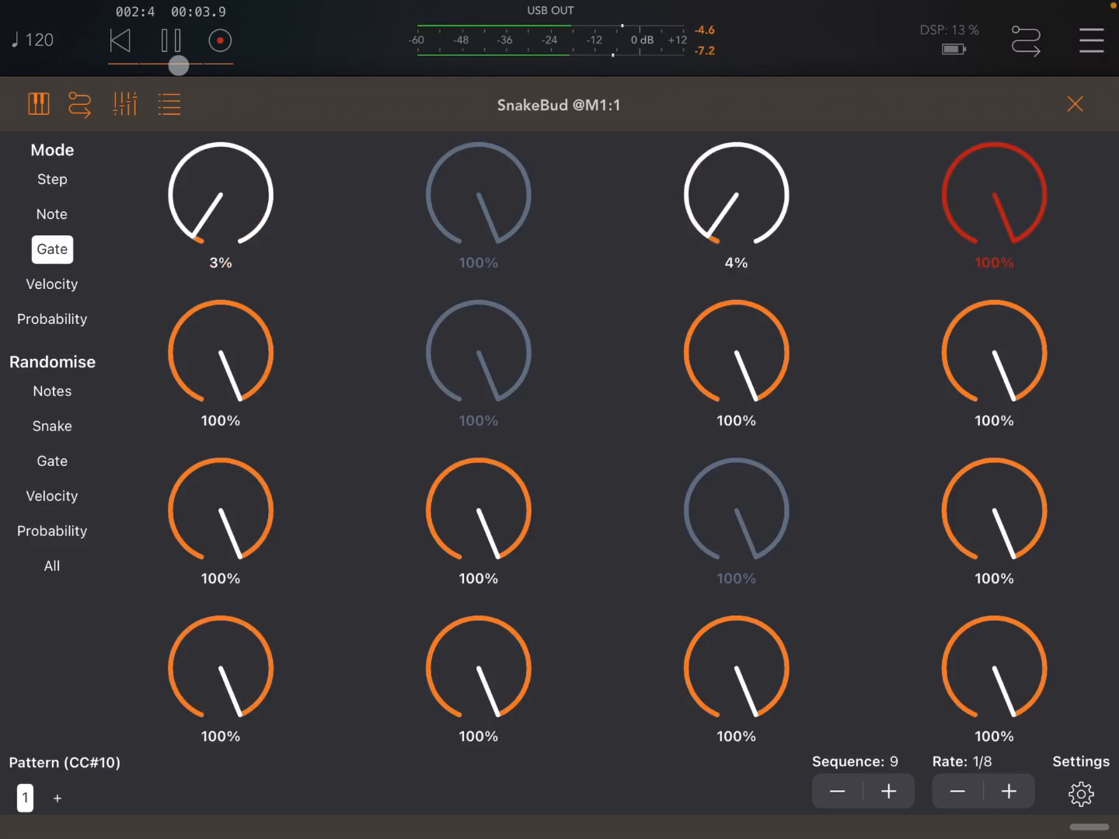
click(172, 40)
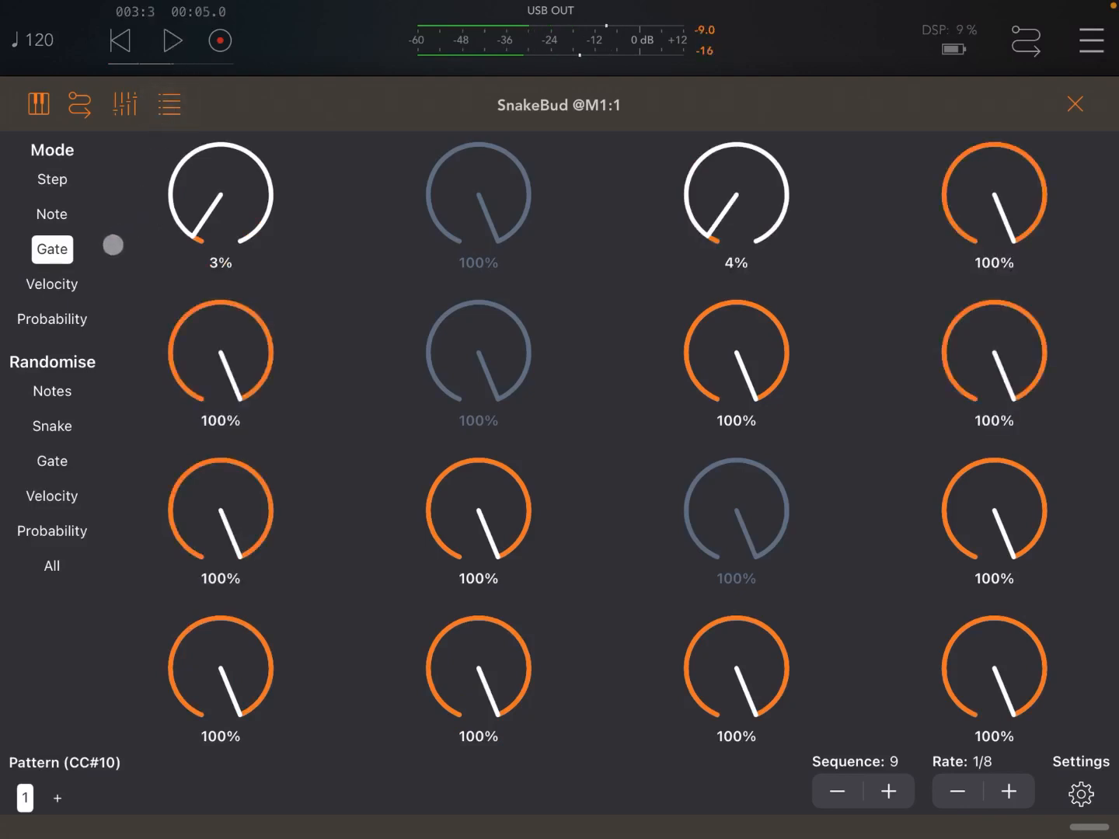
click(52, 283)
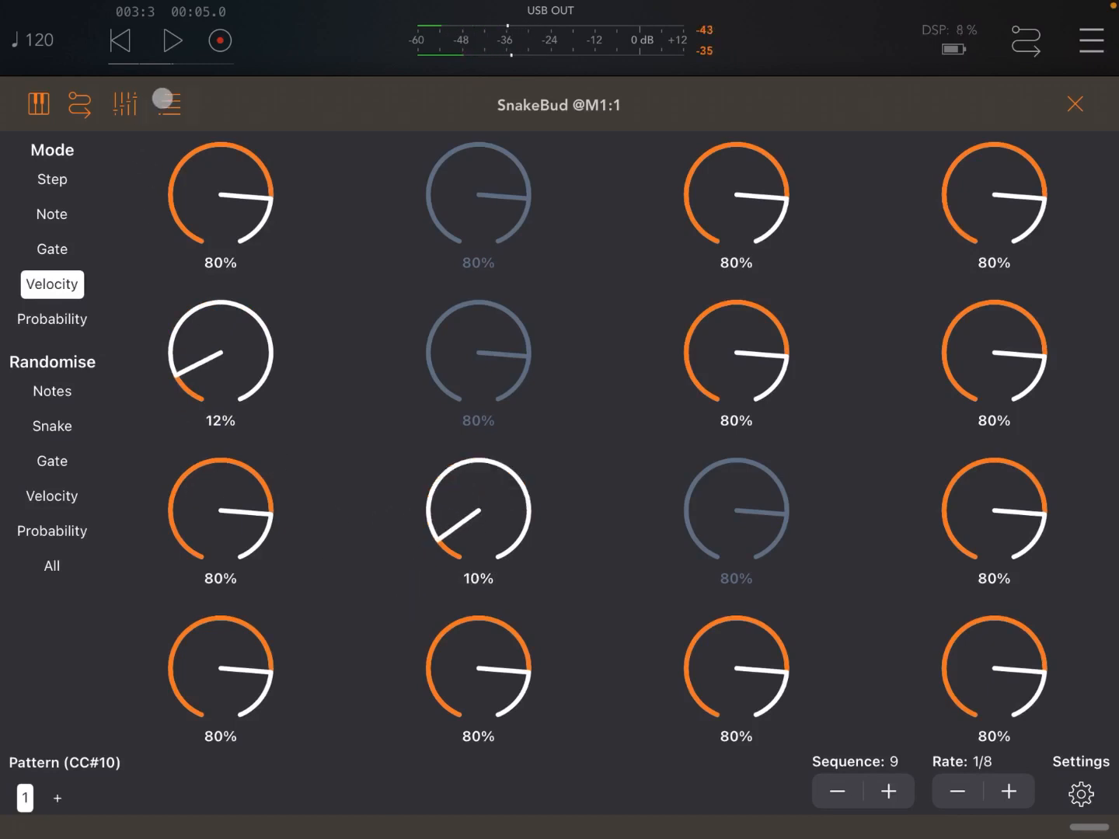
- Play the sequence and switch SnakeBud to Probability mode
click(172, 40)
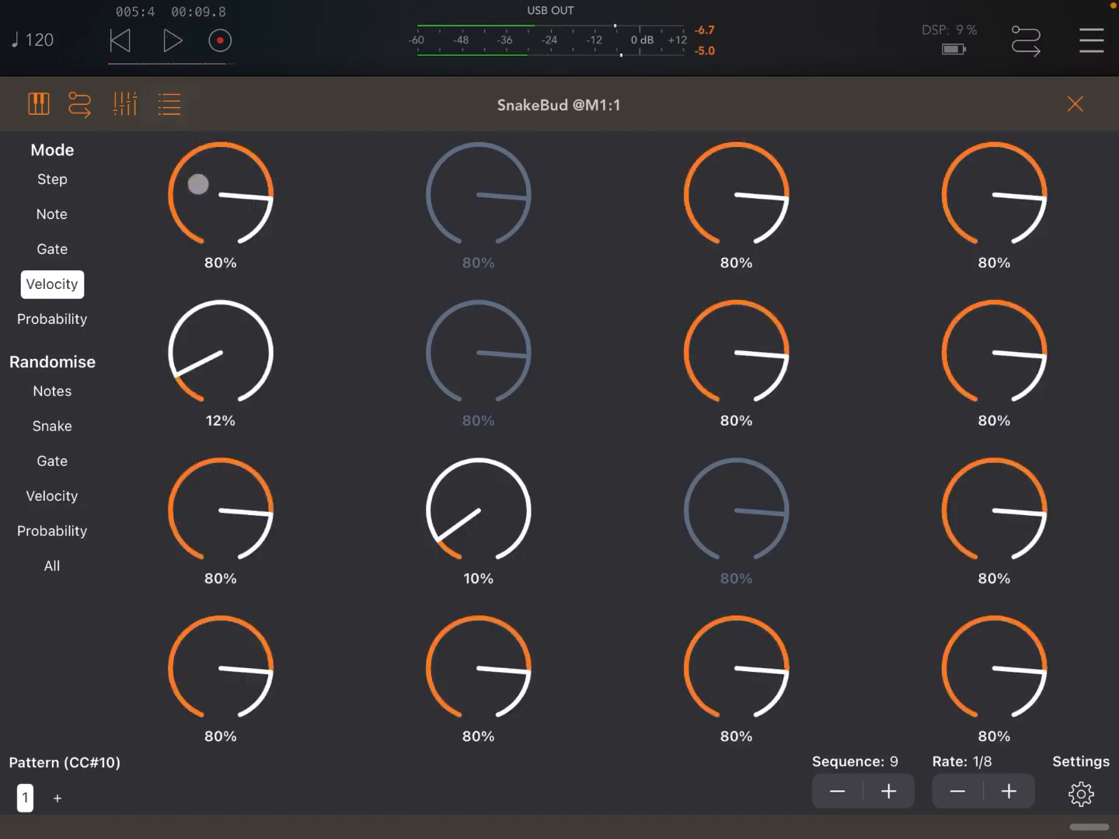
click(52, 319)
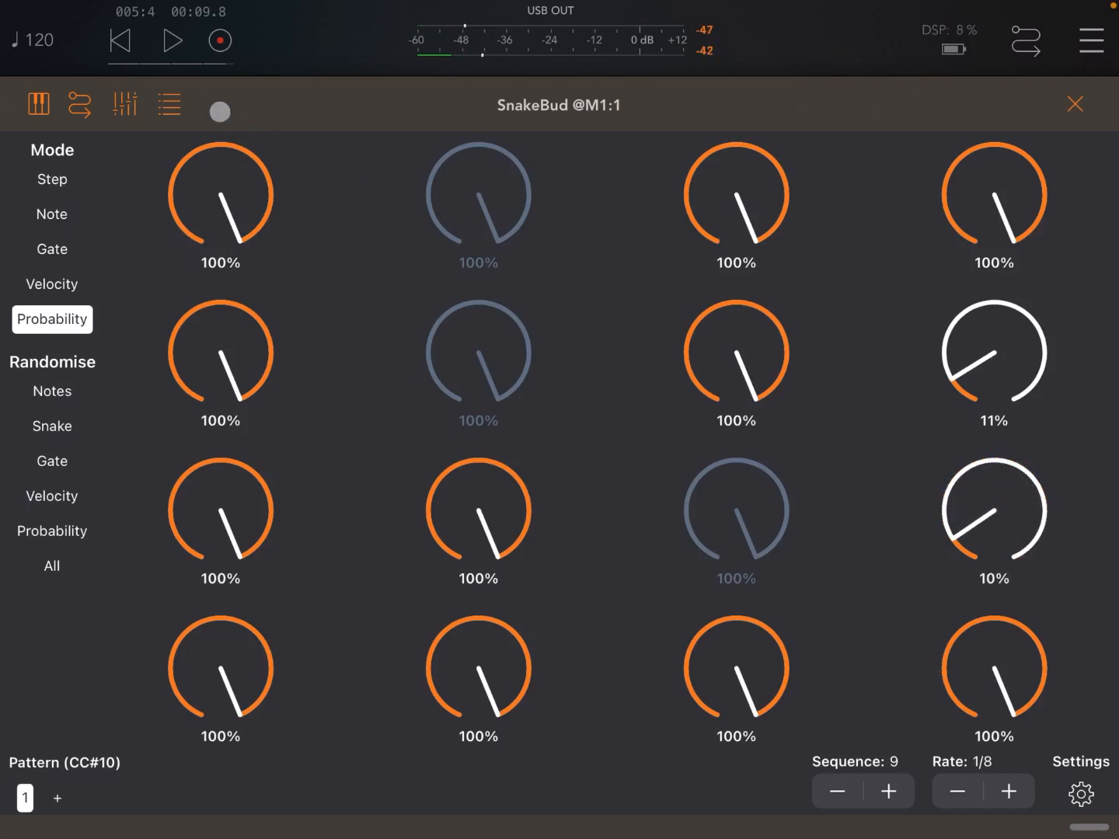
- Rewind, play, and raise the row 2, column 4 step probability from 11% to 69%
click(172, 40)
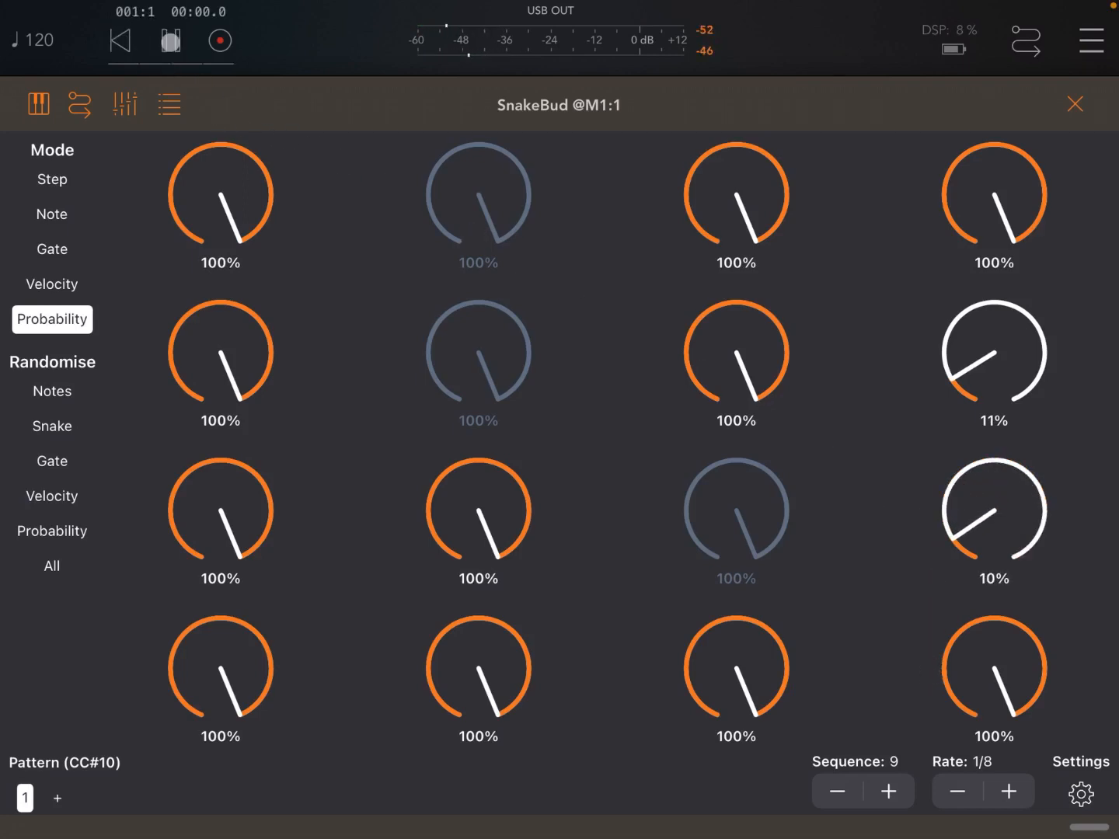
click(171, 40)
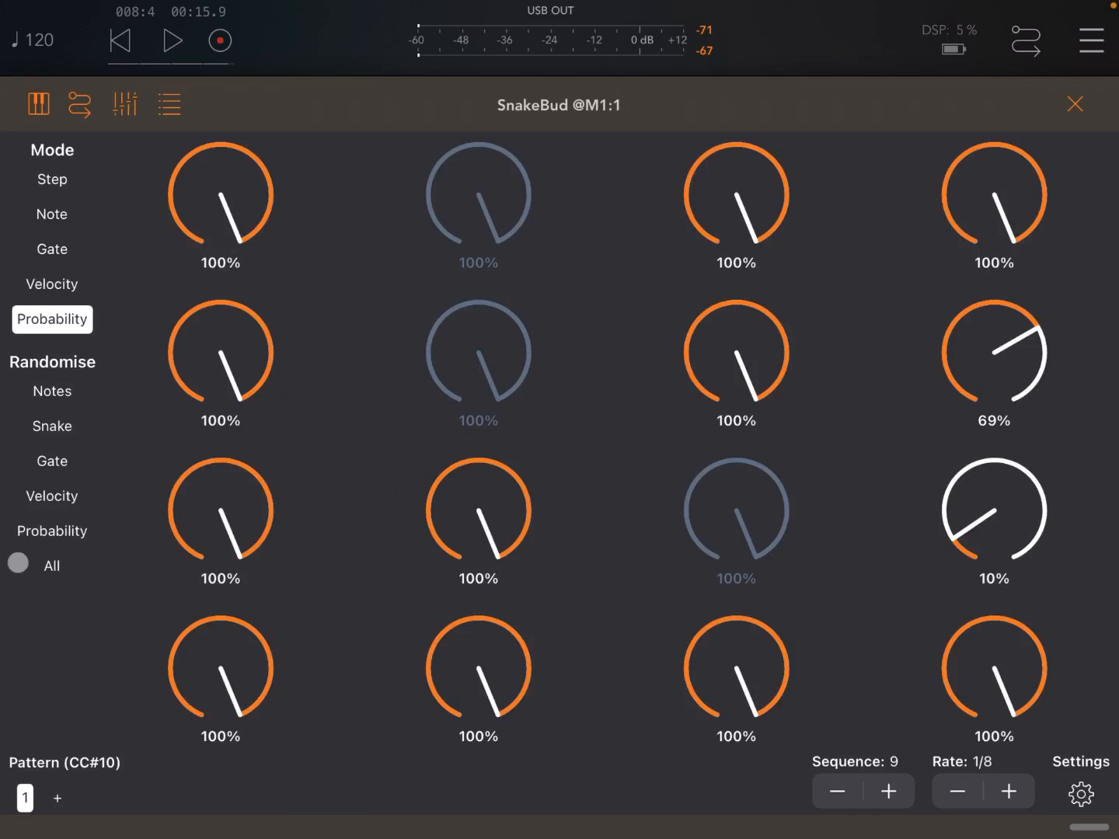
click(18, 562)
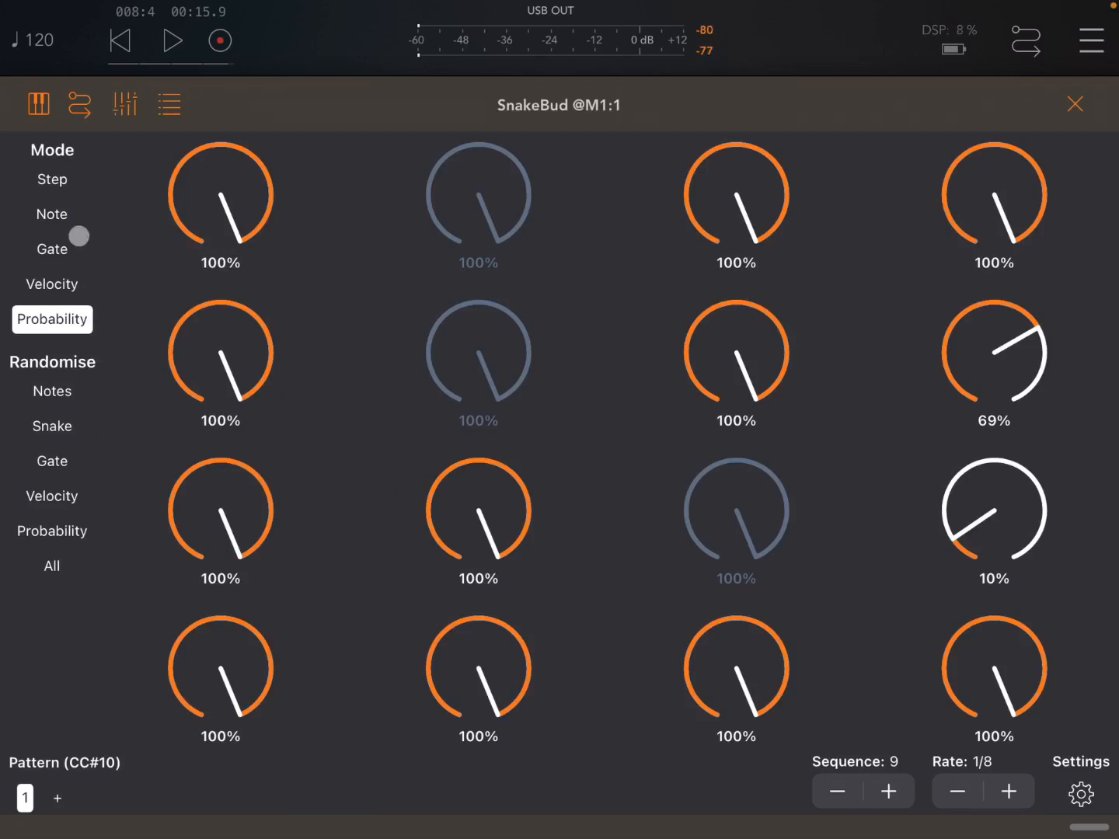
- Randomise SnakeBud's notes, gates, velocities, probabilities, and then all parameters
click(51, 214)
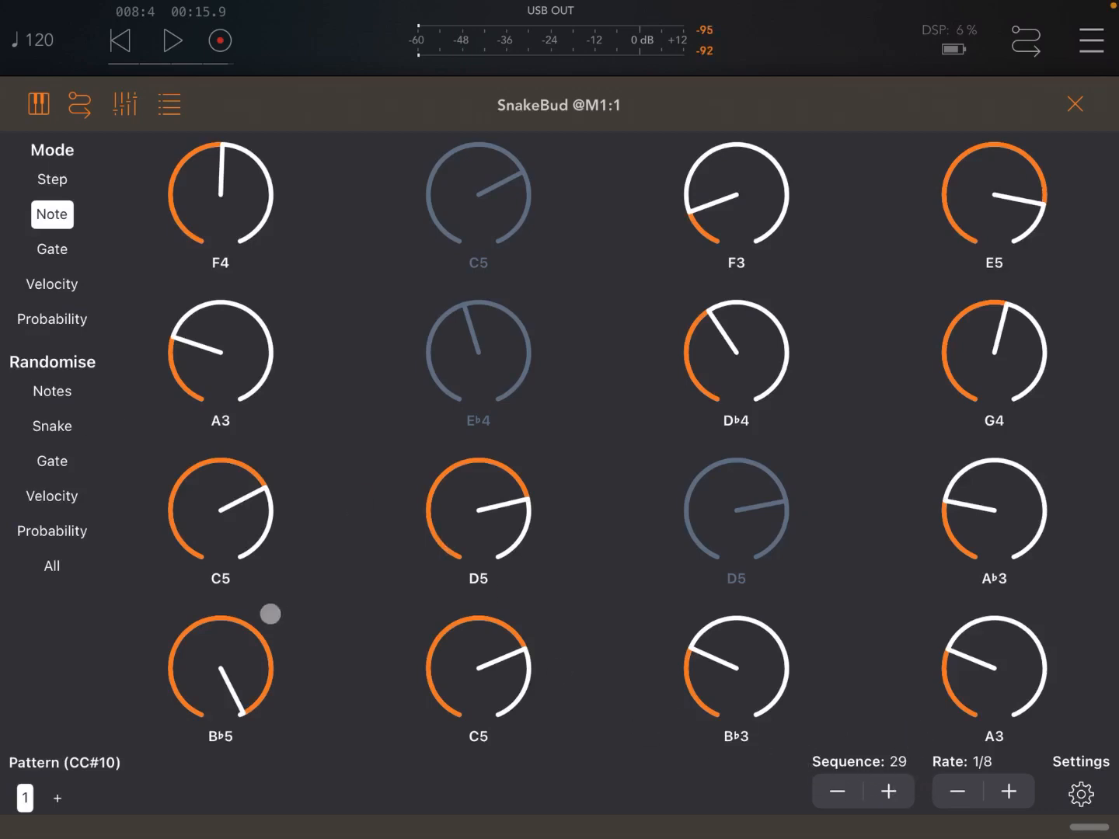
click(837, 790)
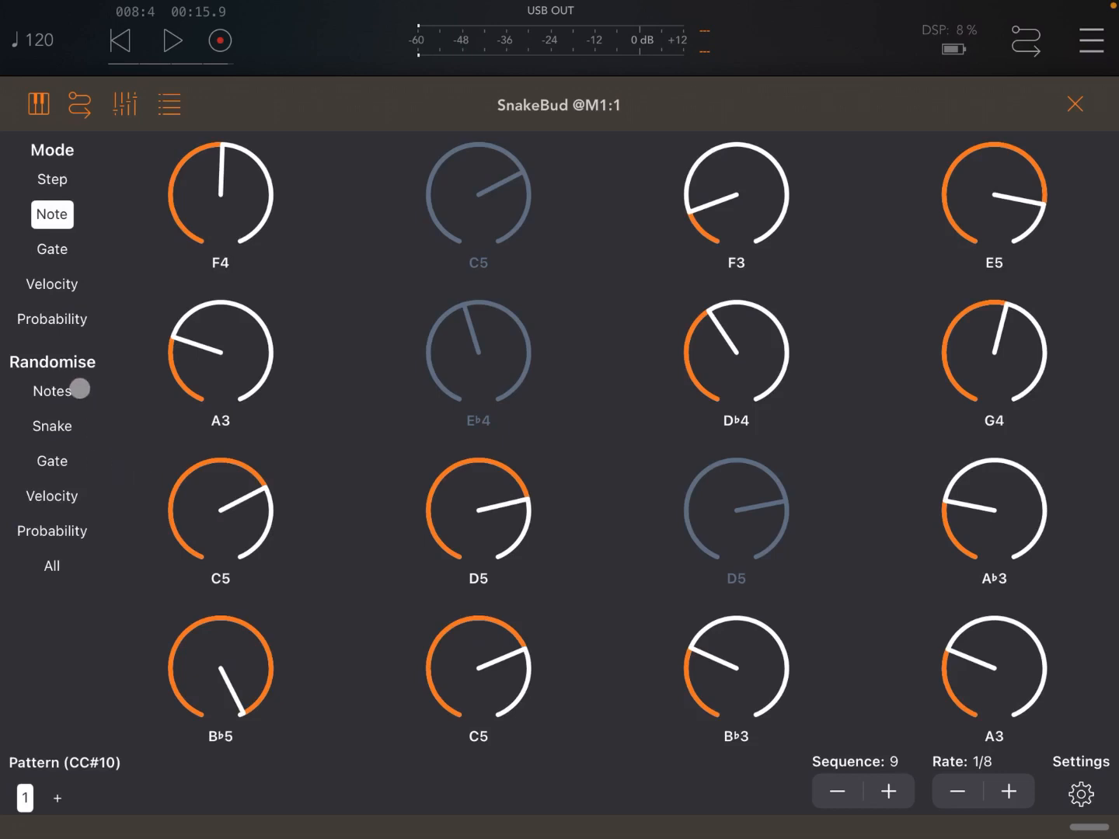
click(51, 250)
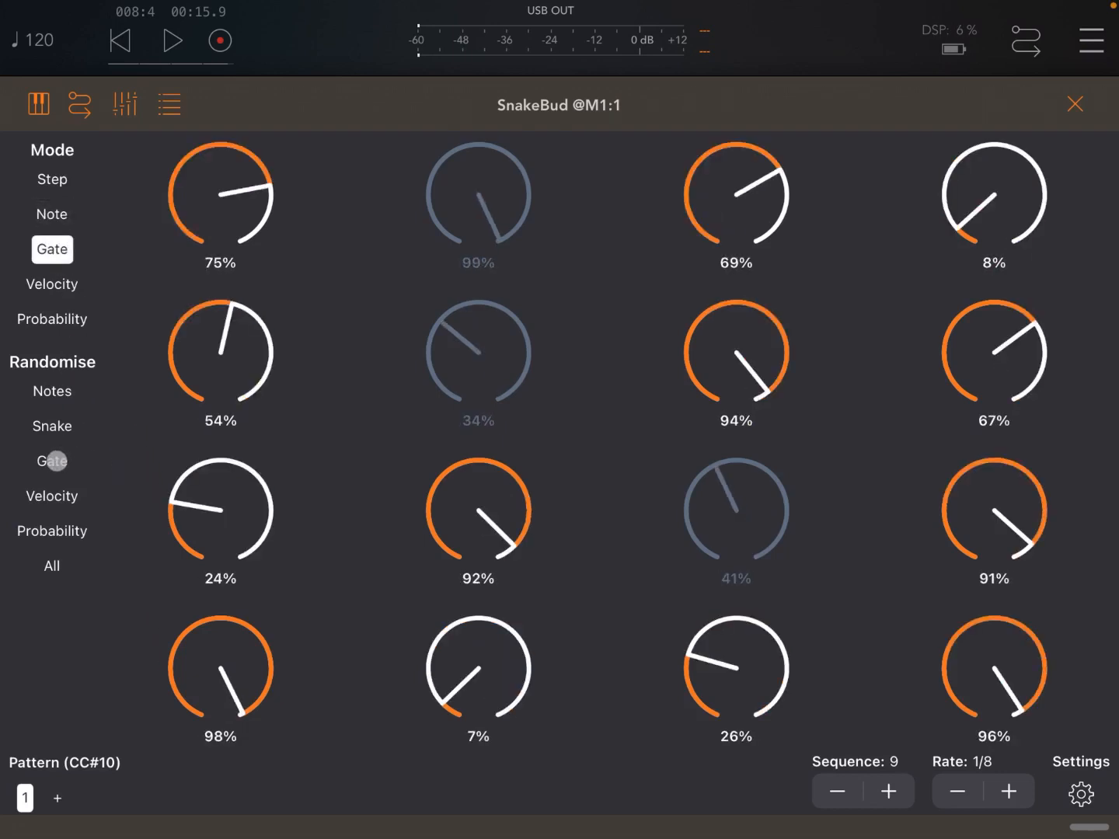
click(51, 284)
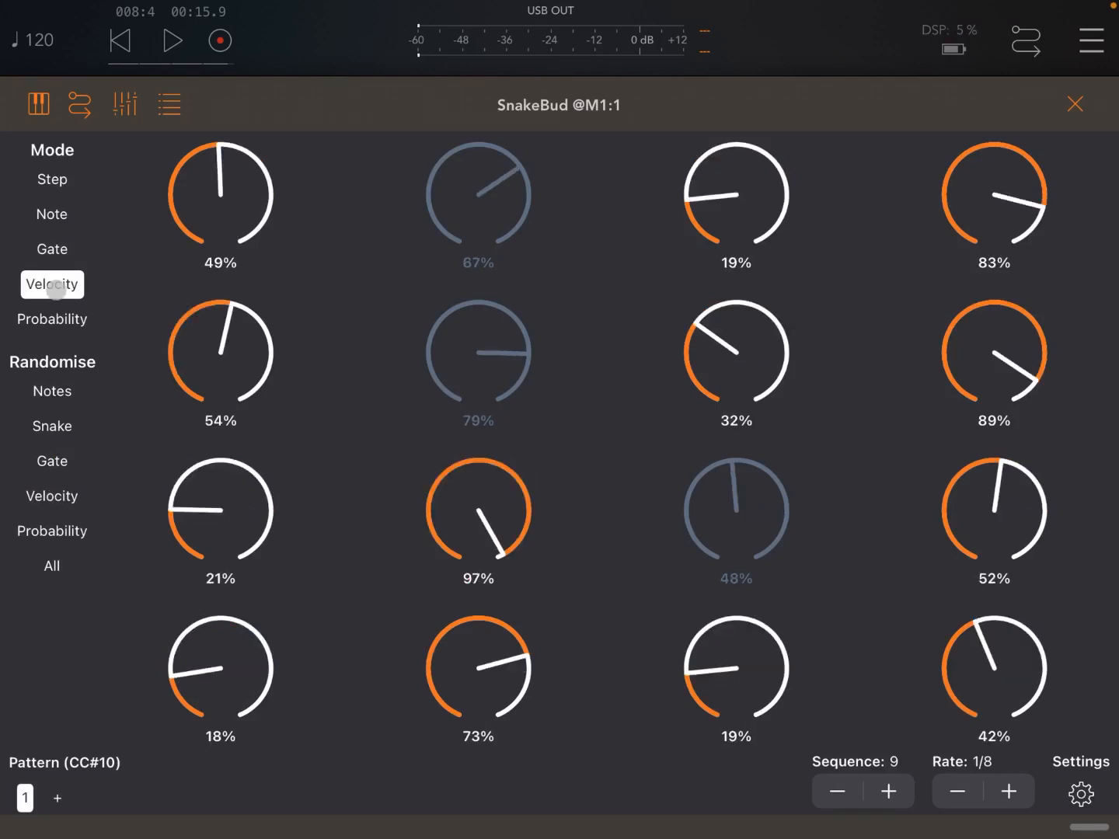
click(51, 320)
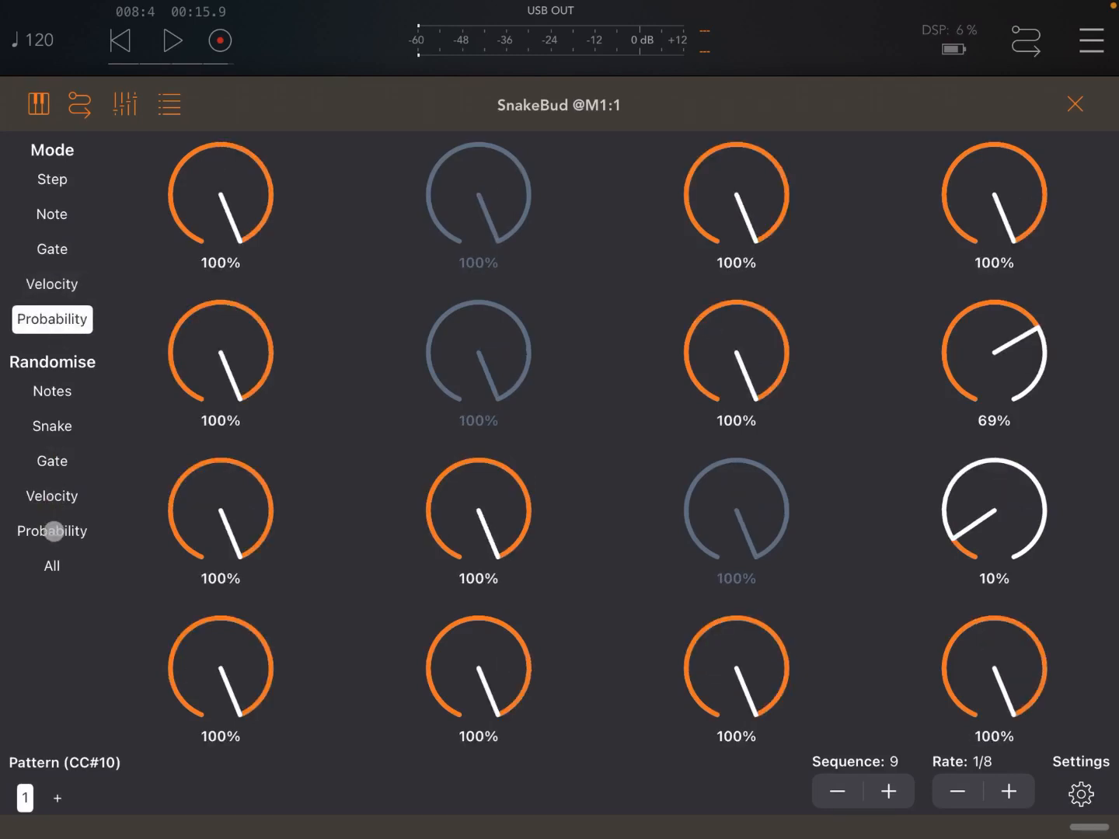
click(51, 530)
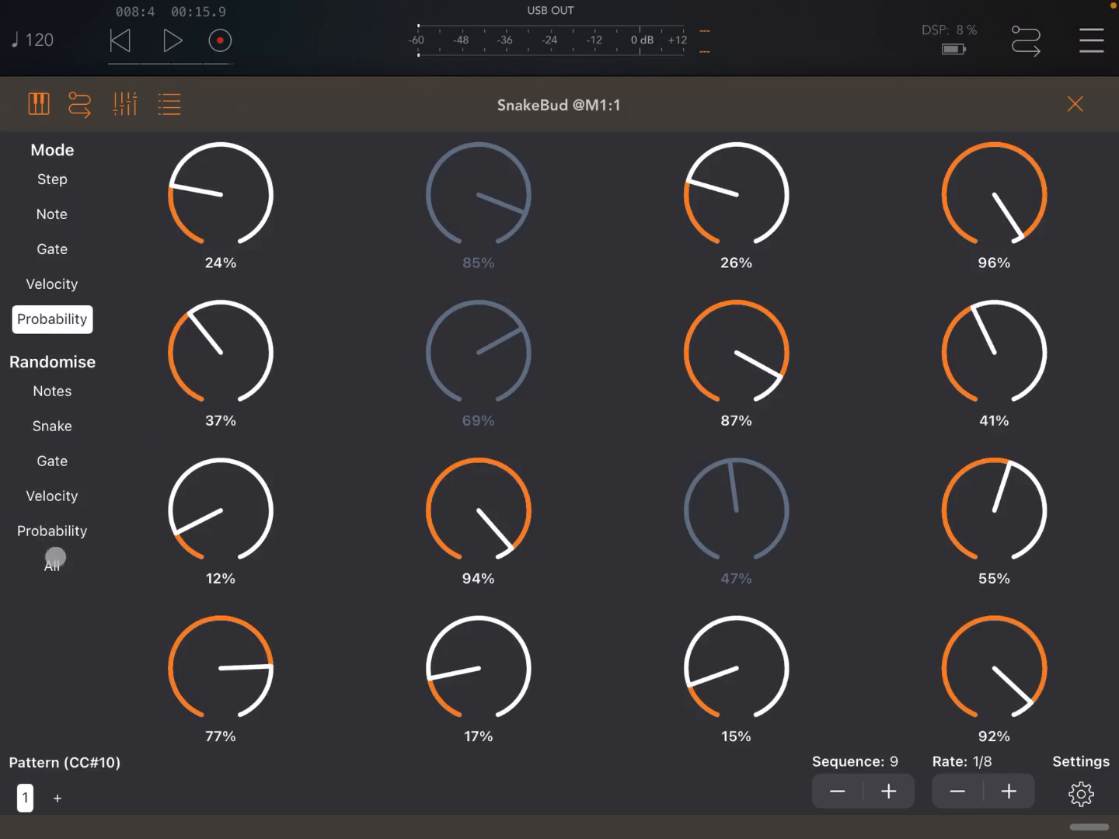
click(52, 559)
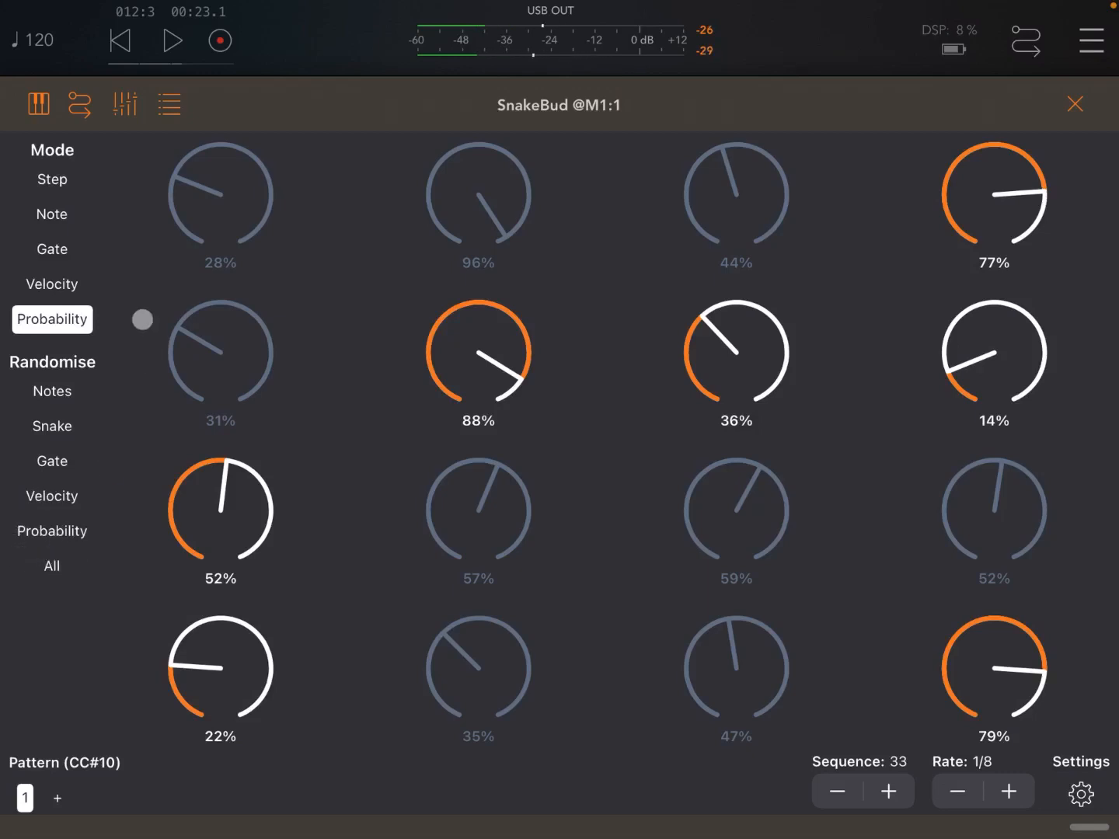
- Randomise the whole pattern again, set the rate to 1/8, and audition it
click(170, 41)
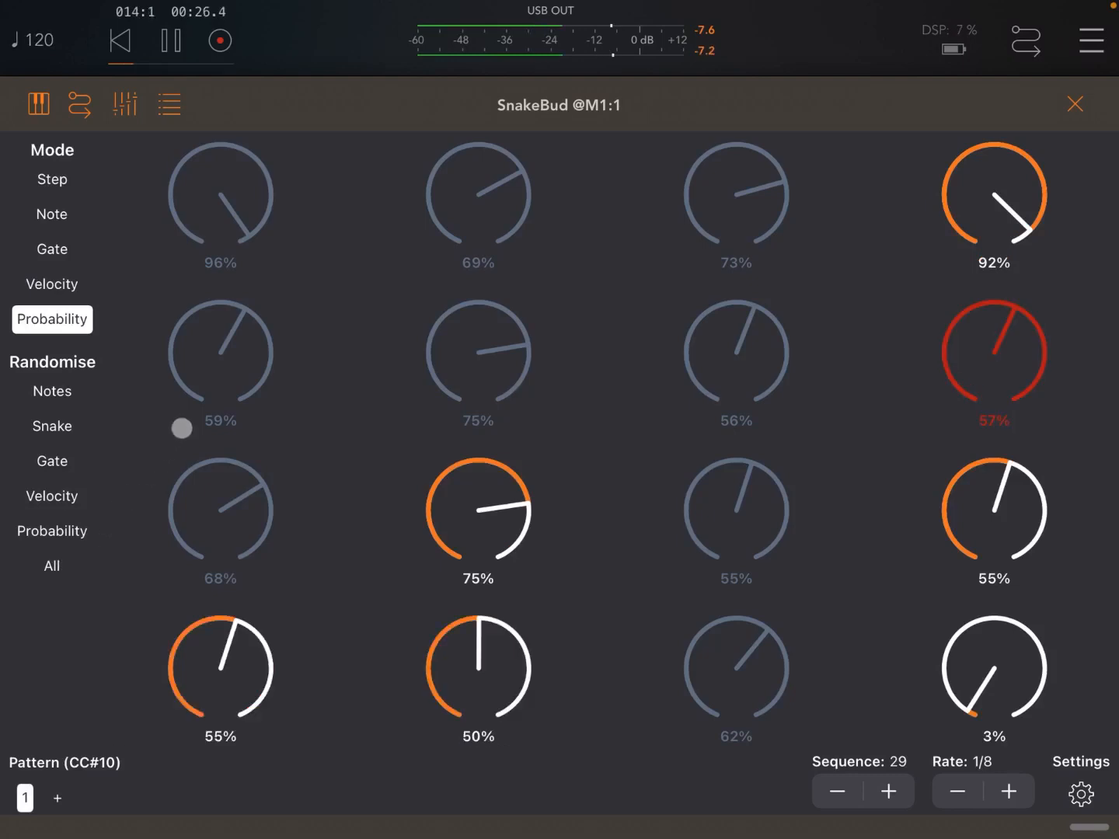
click(51, 565)
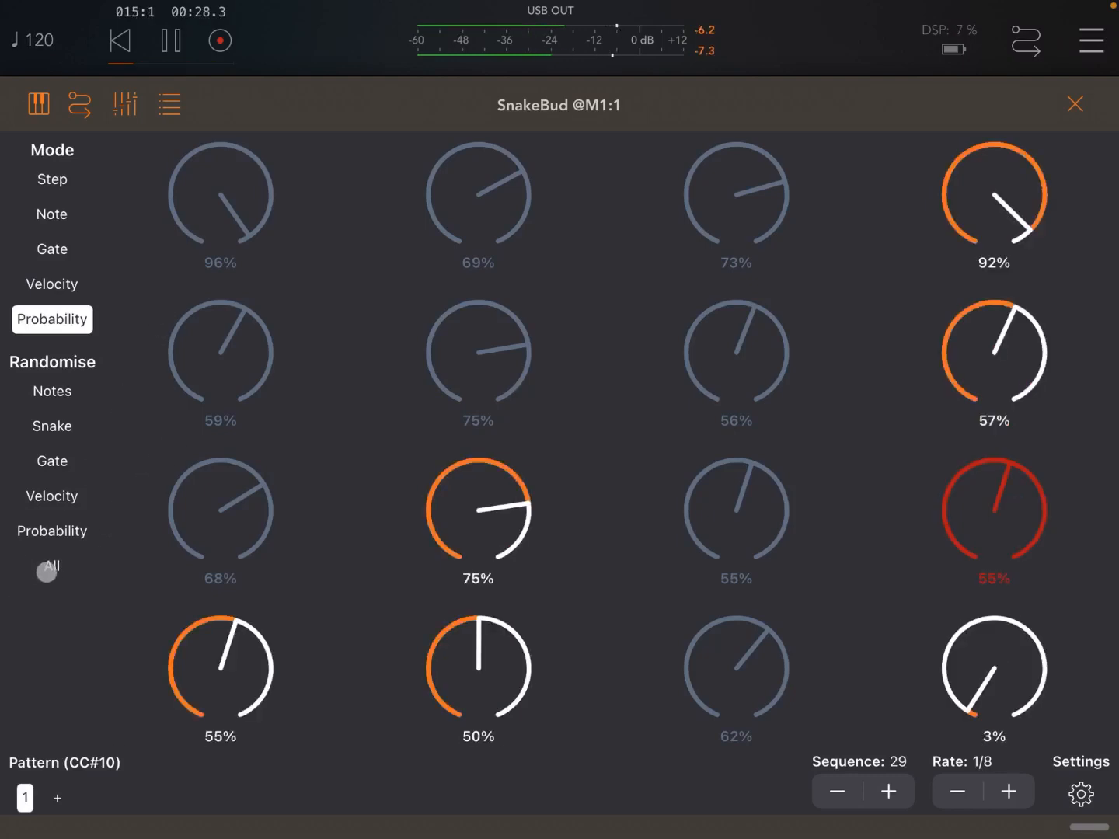
click(51, 566)
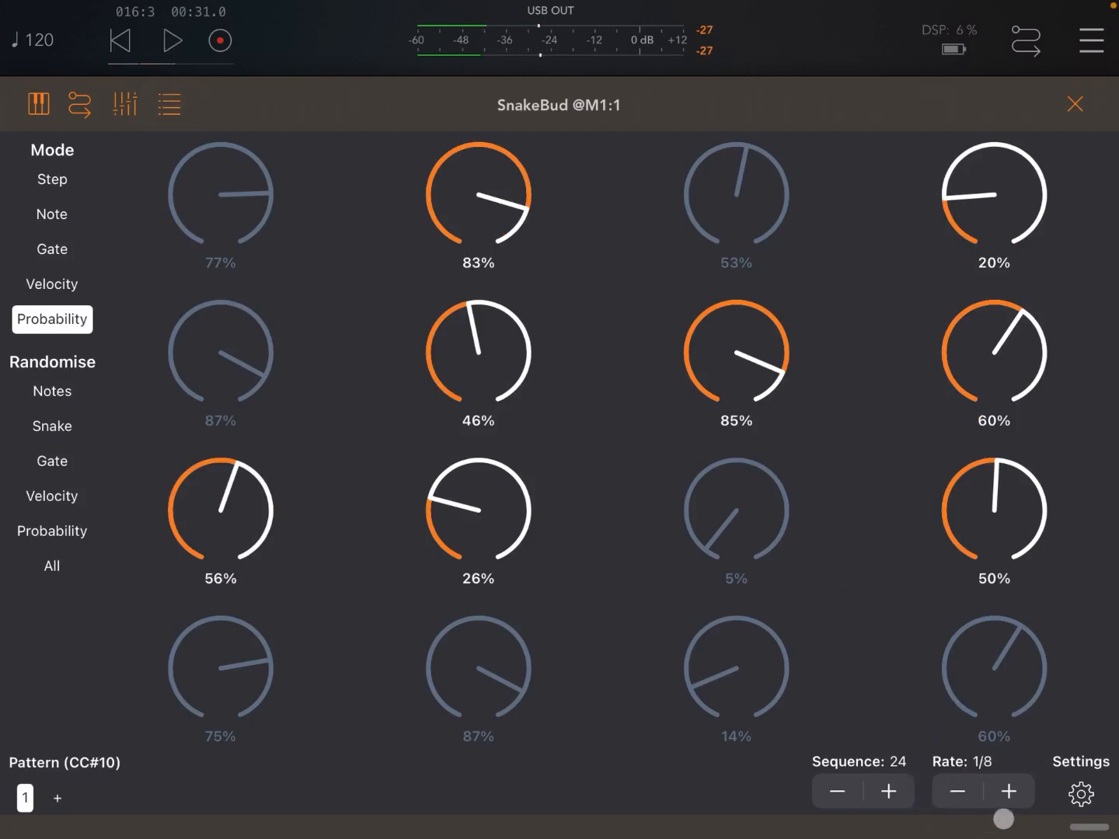
click(1009, 791)
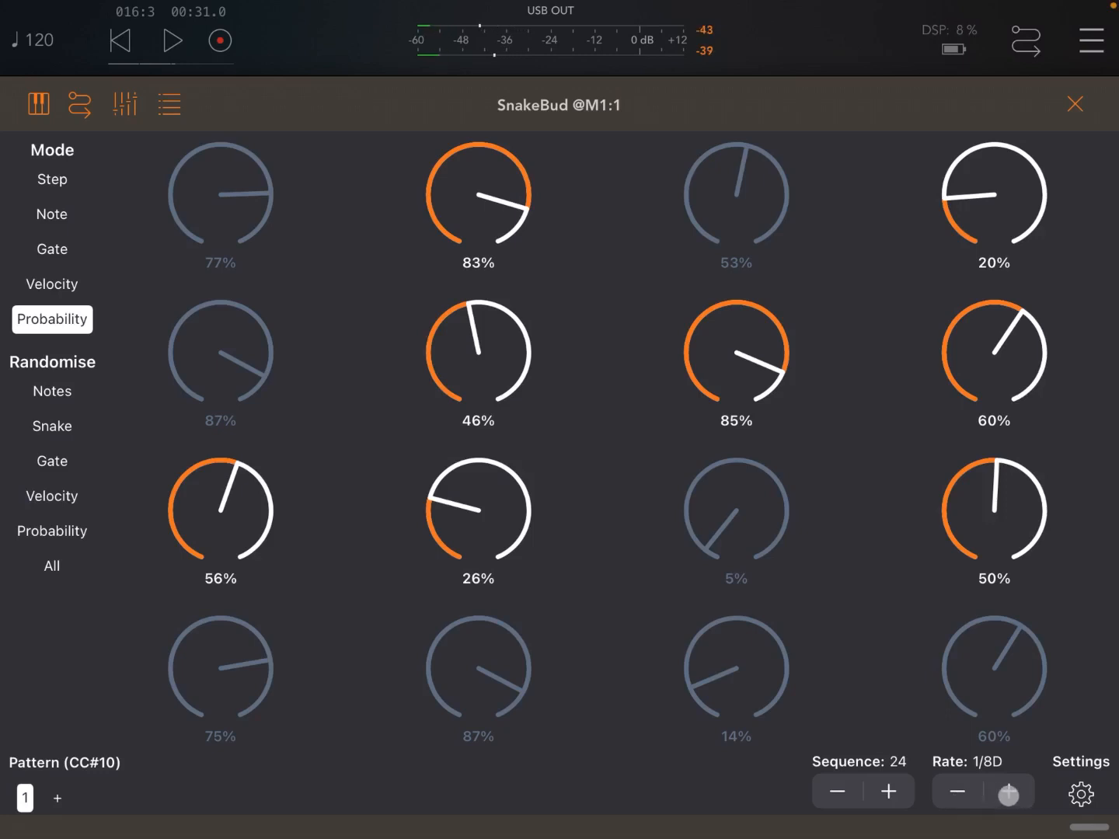
click(173, 40)
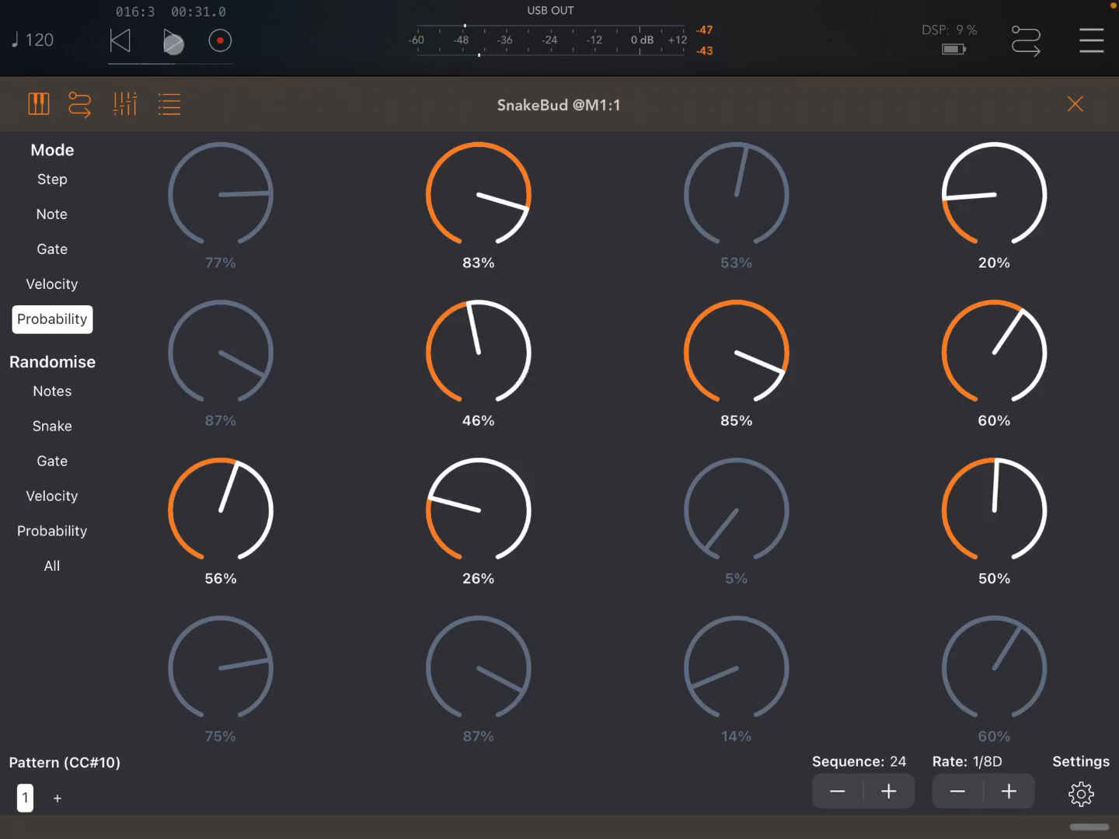
click(171, 41)
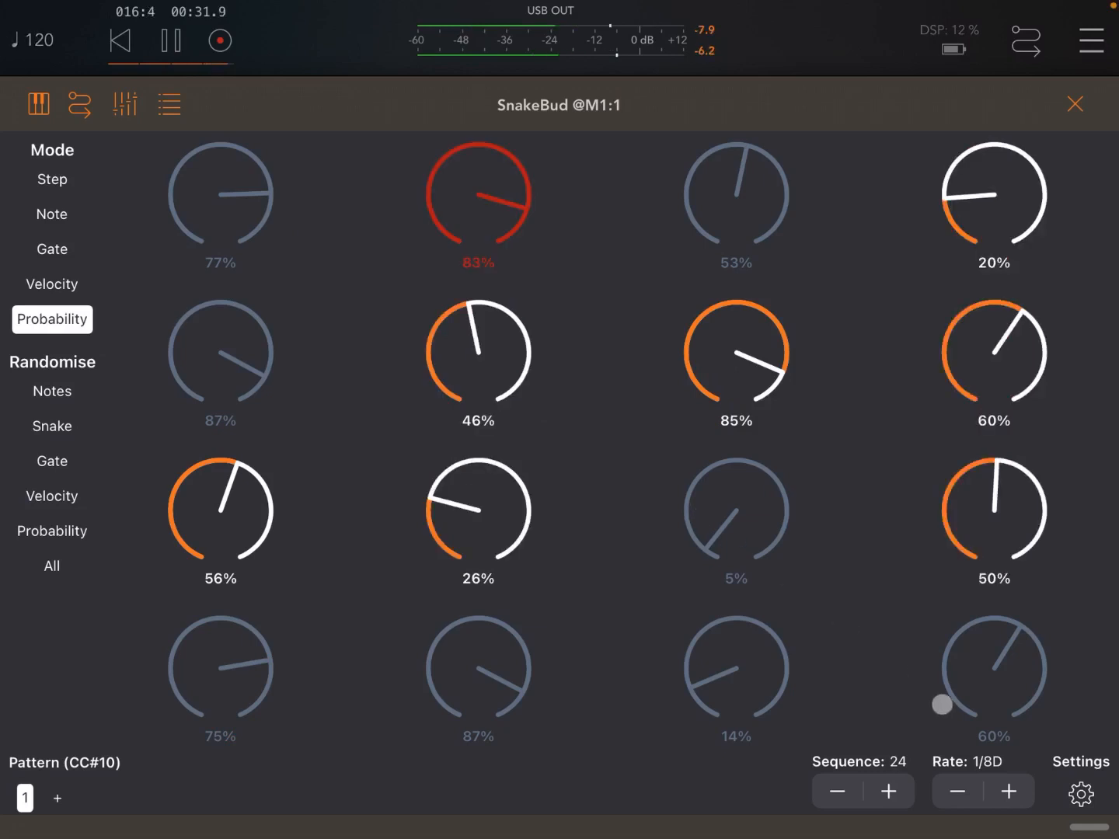
click(1008, 791)
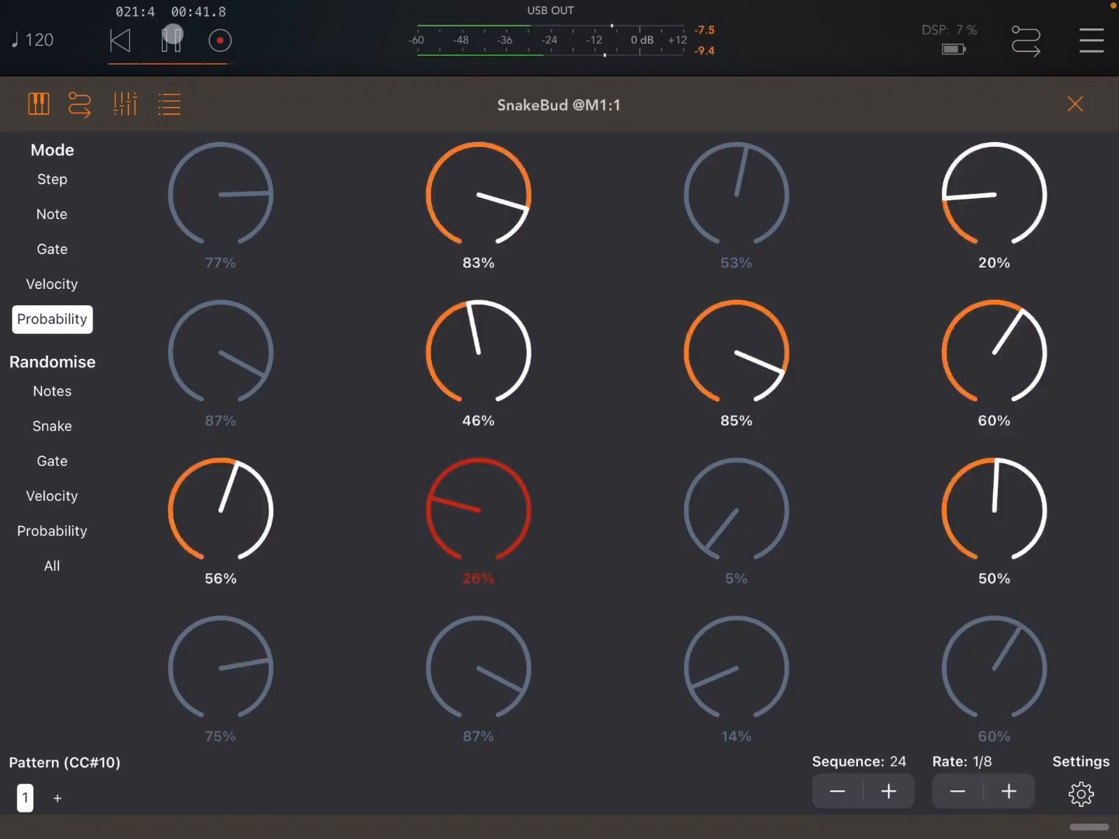
click(172, 40)
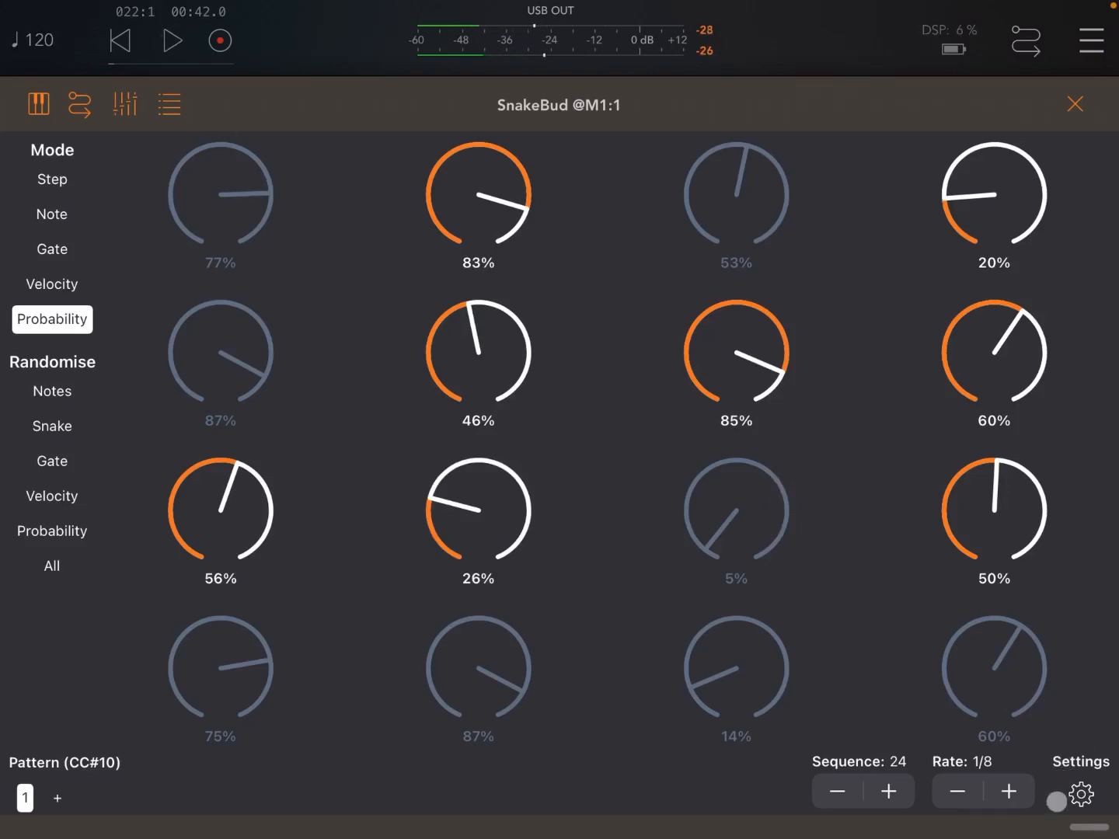
- In SnakeBud settings, choose the Neopolitan Minor scale and lower Maximum Octave from 5 to 4
click(1081, 795)
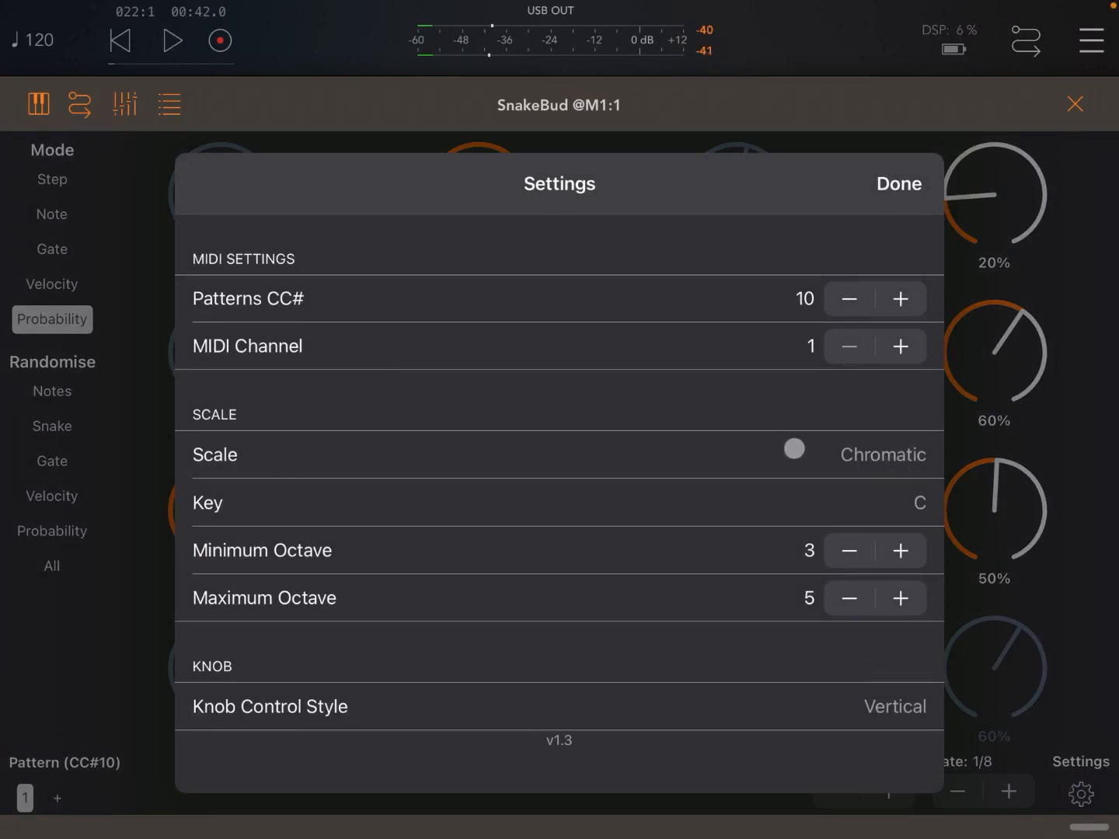
click(882, 455)
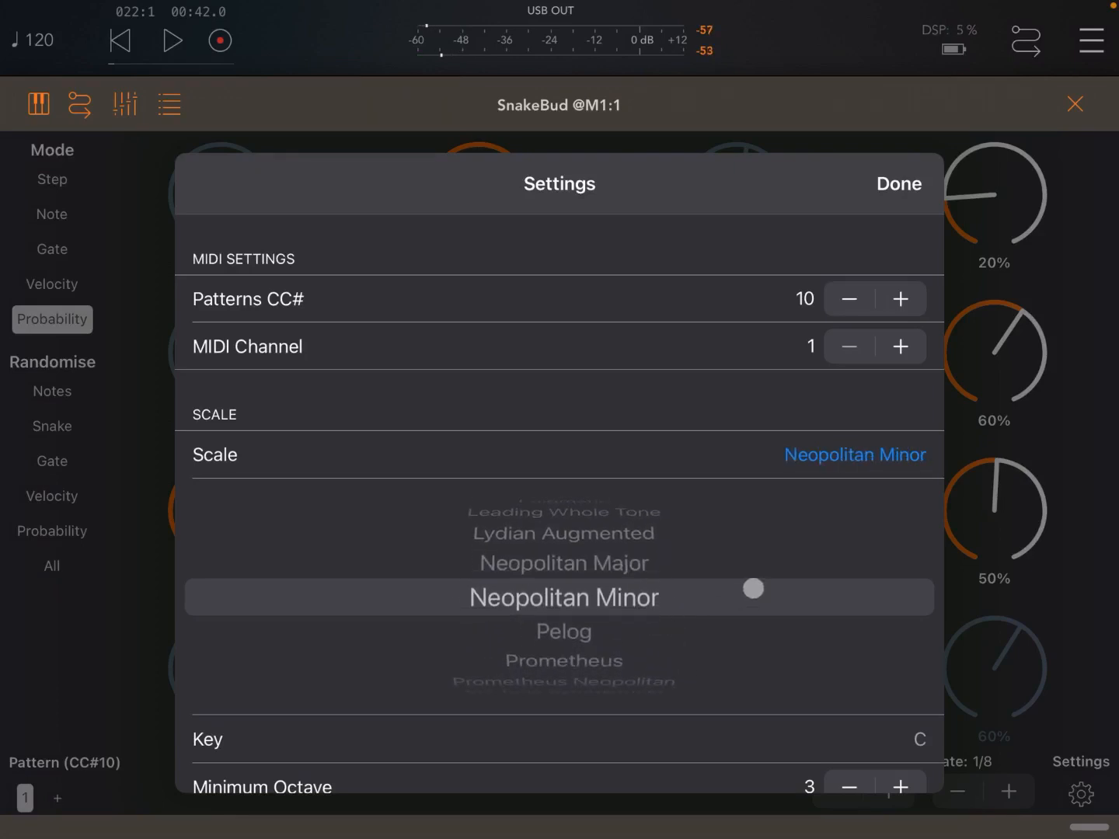
scroll(down, 3)
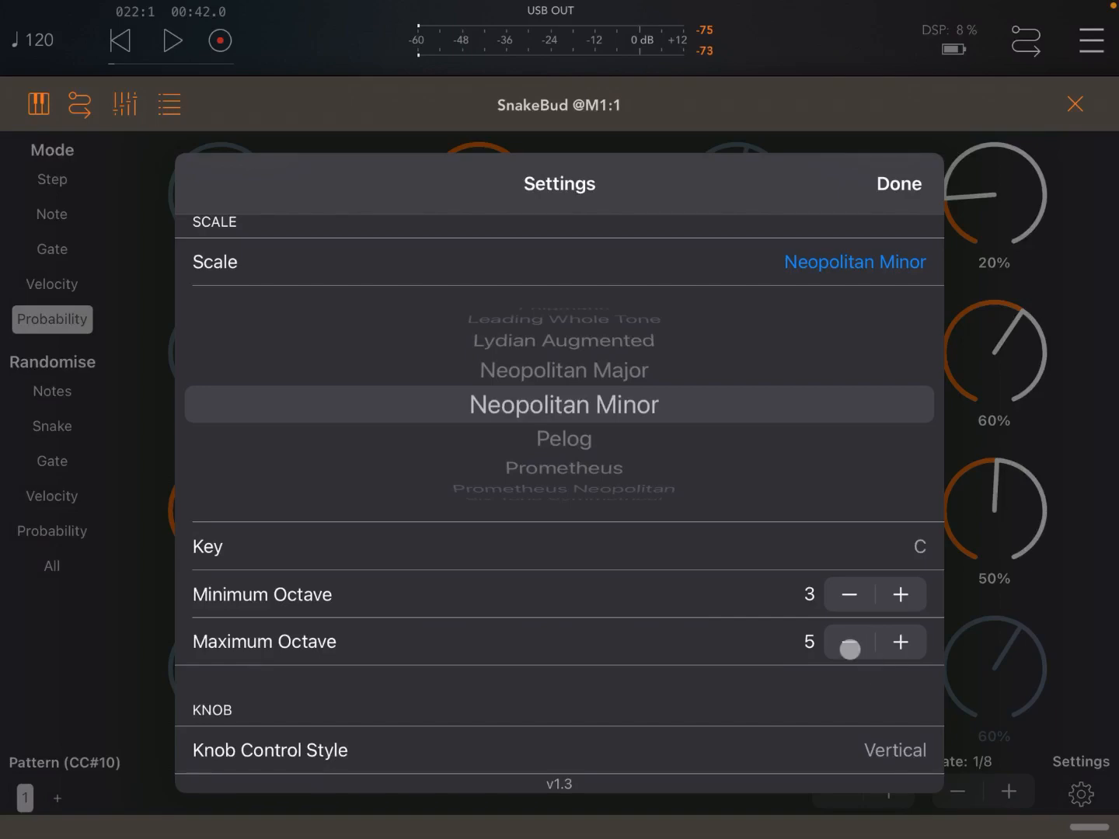
click(848, 641)
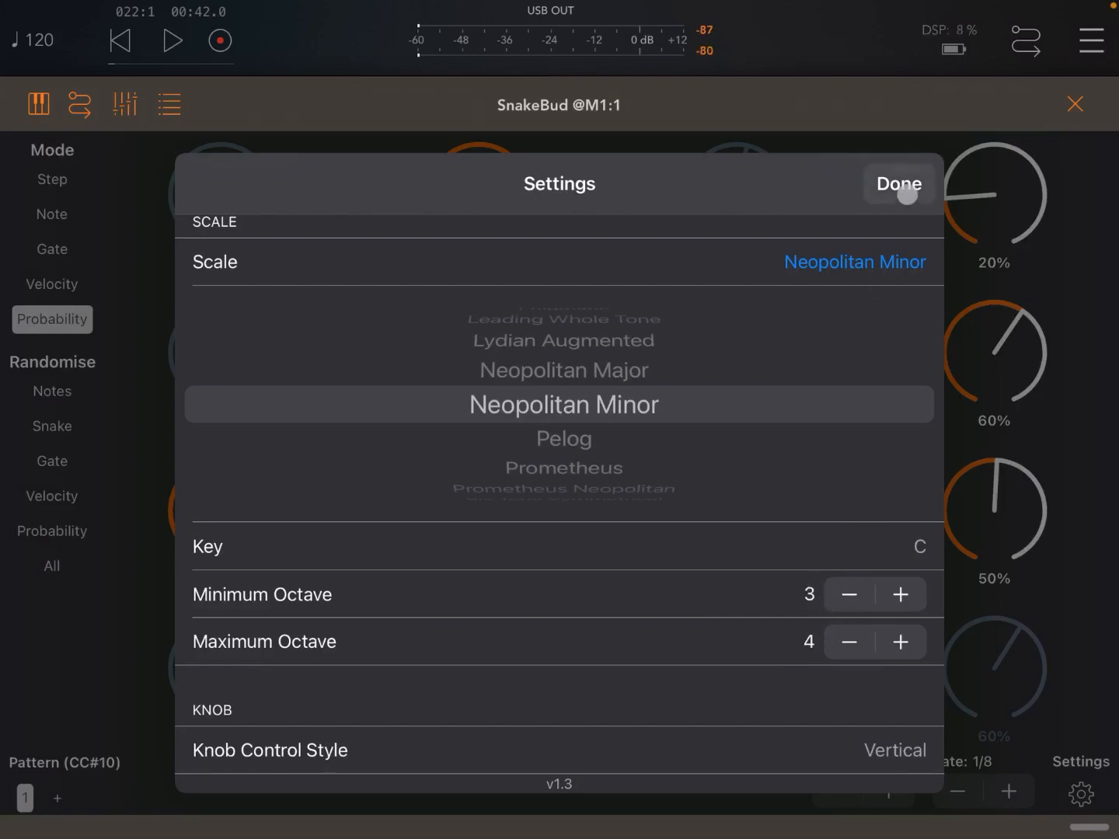
click(898, 185)
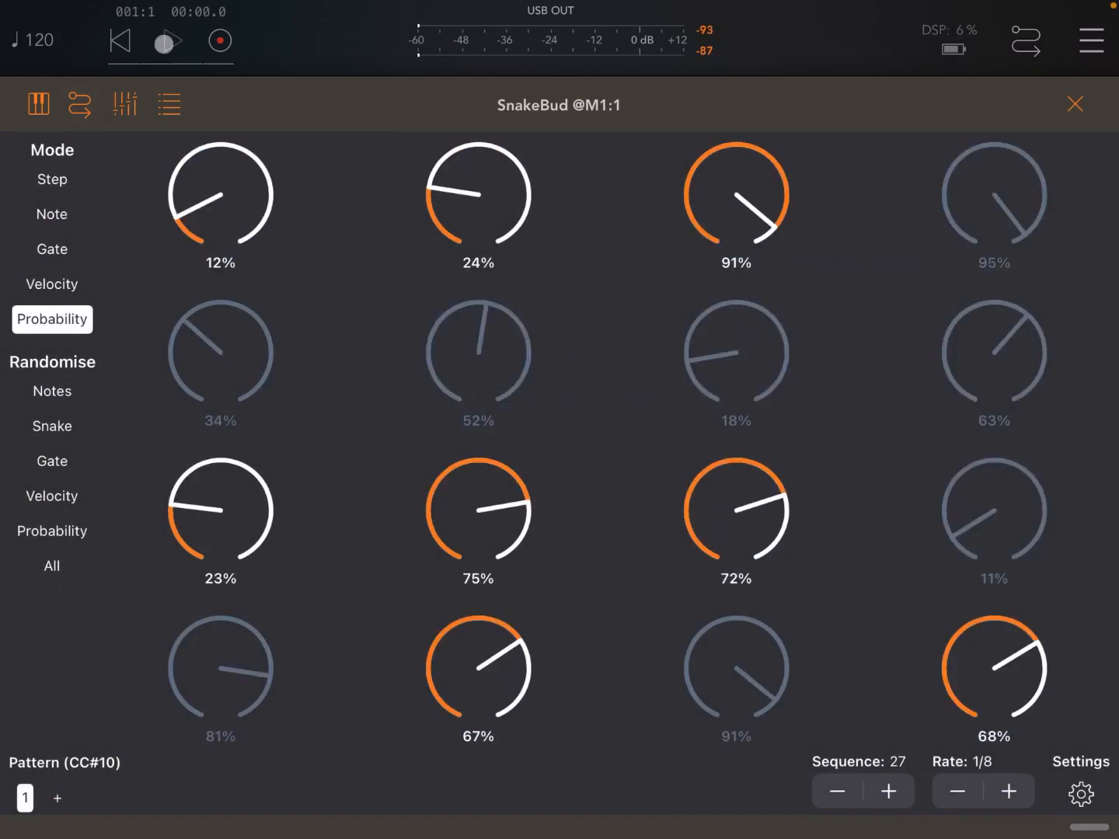
click(169, 41)
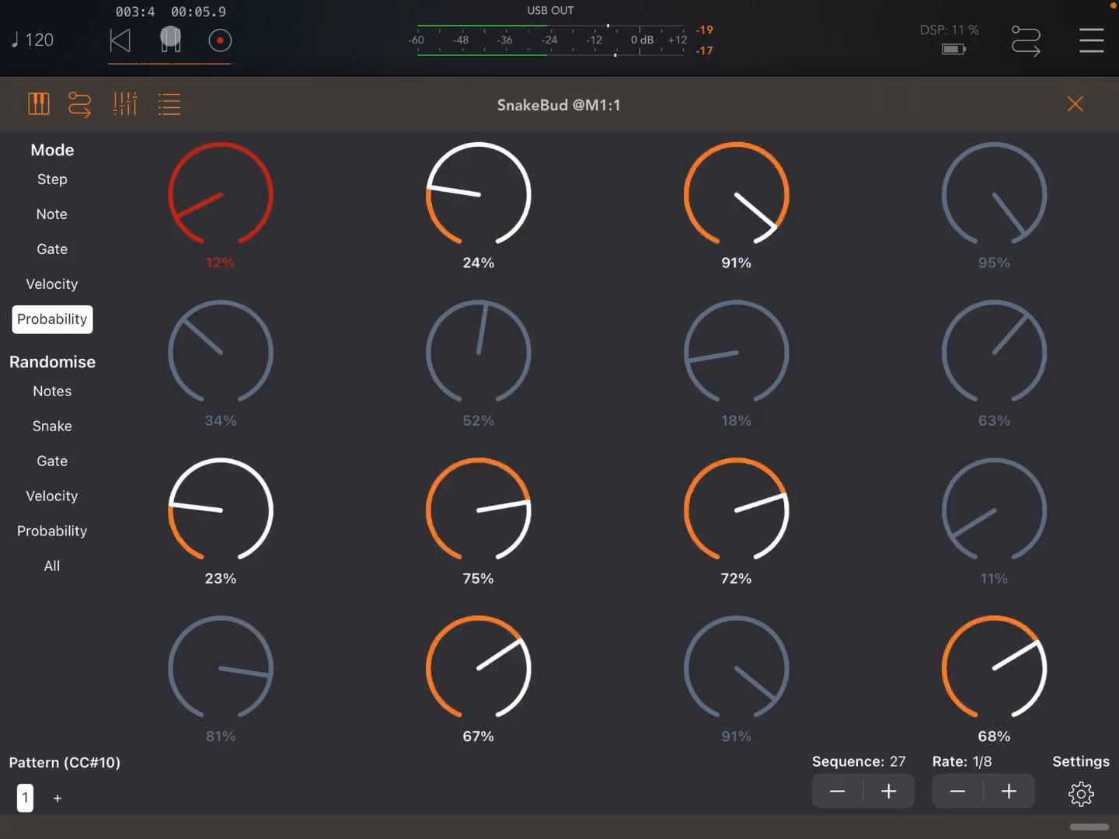
click(171, 40)
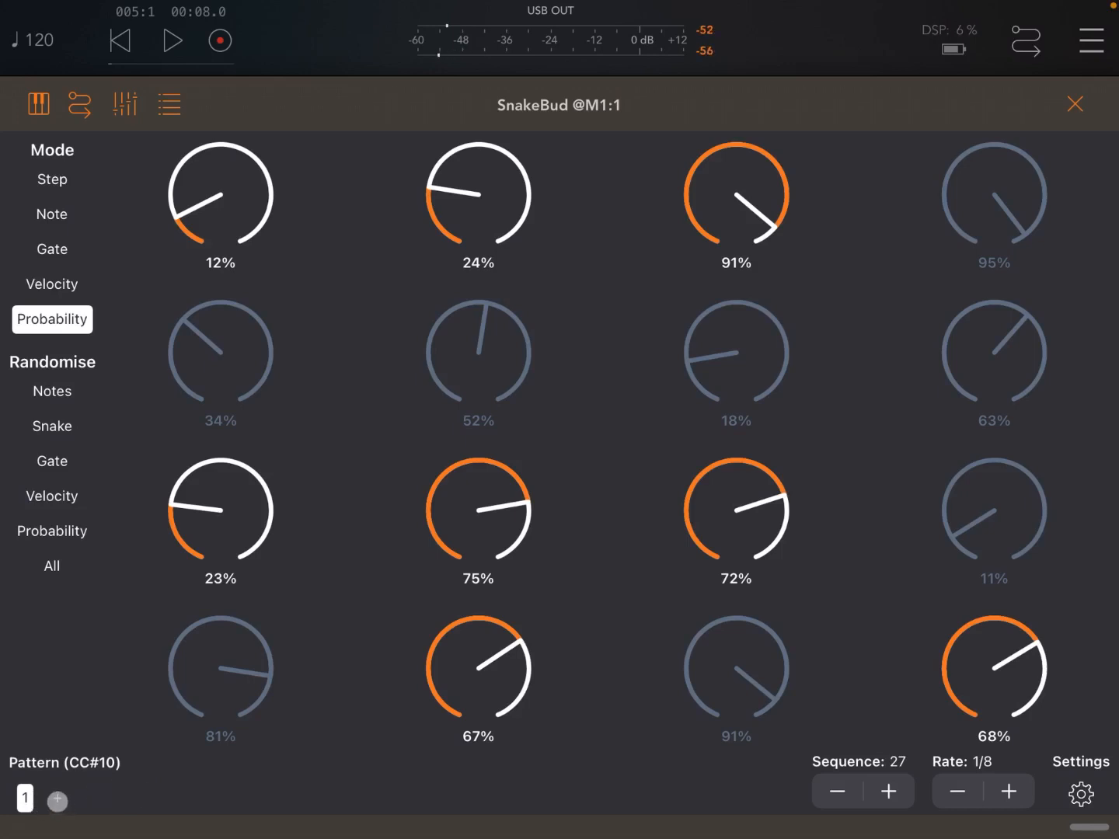
- Copy pattern 1's steps and paste them into SnakeBud's pattern 2
click(51, 214)
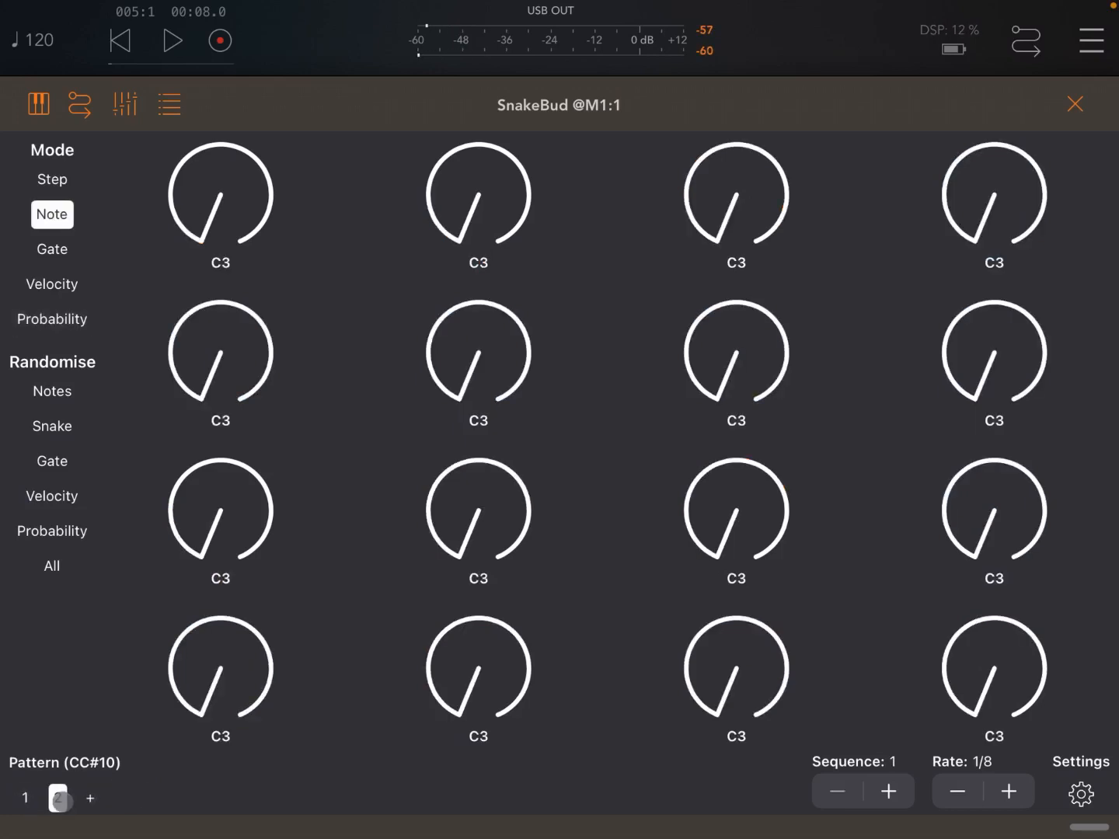
click(89, 798)
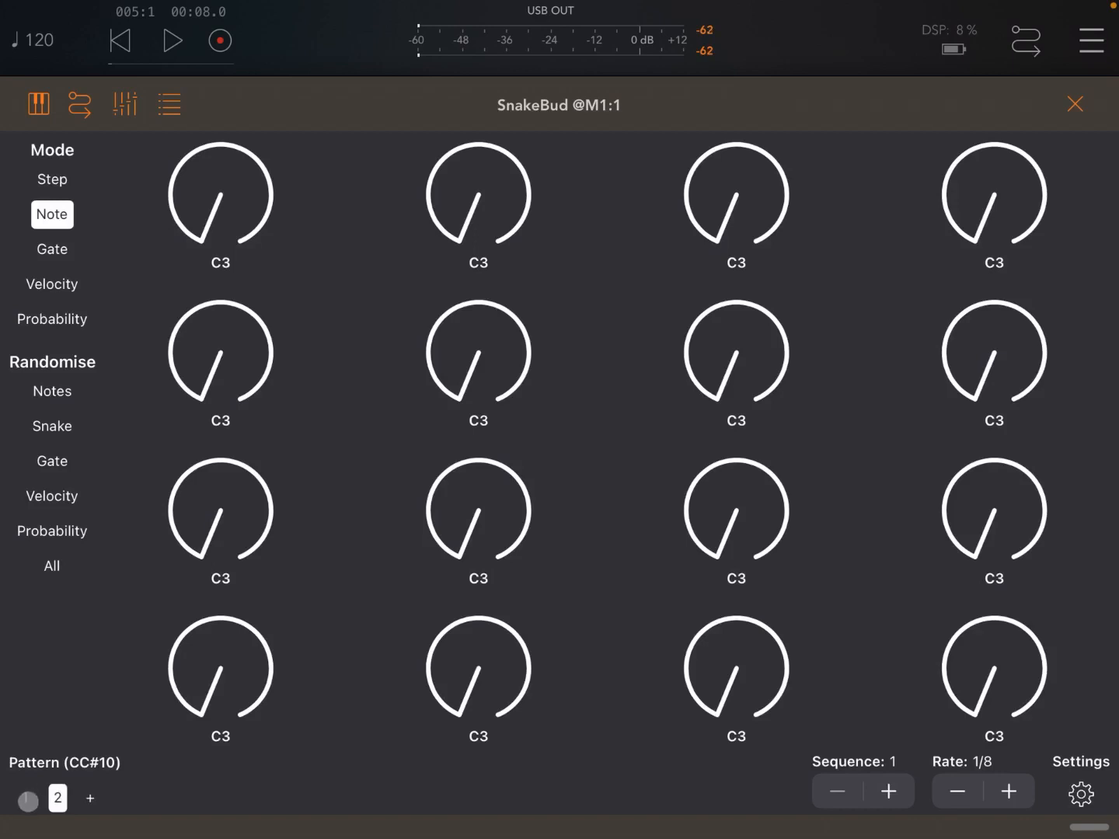
click(52, 318)
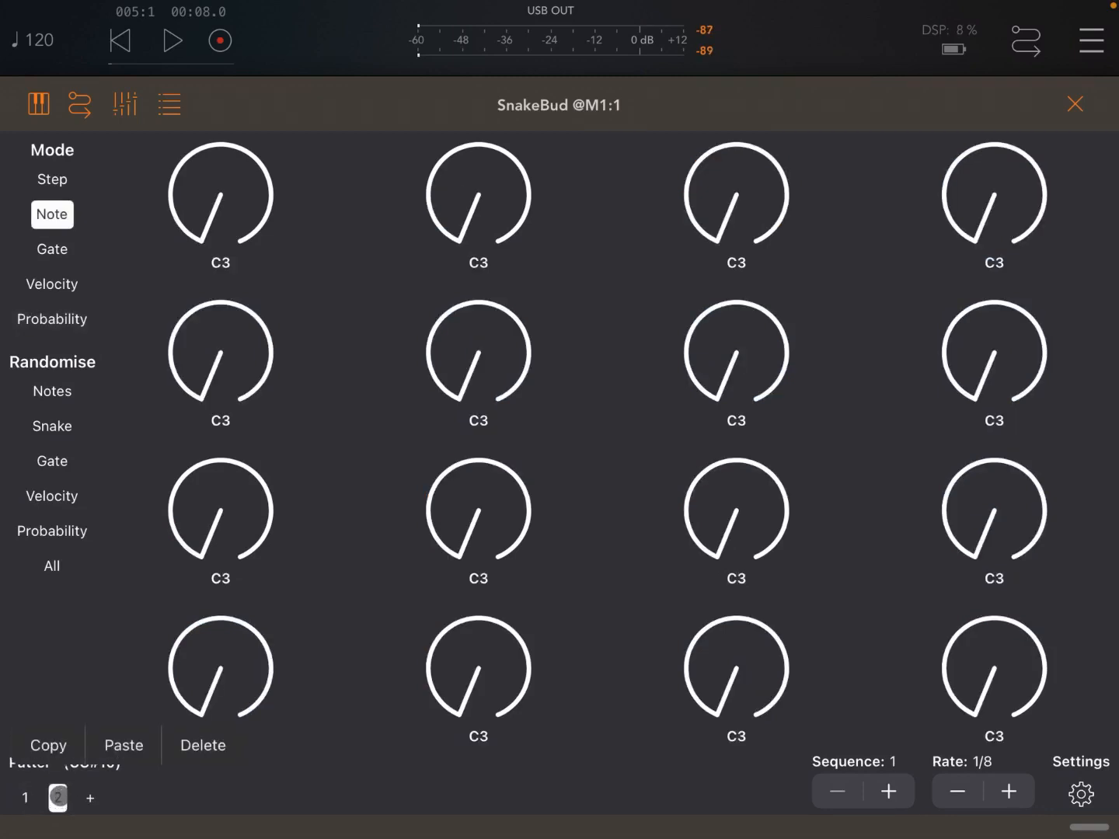
click(51, 320)
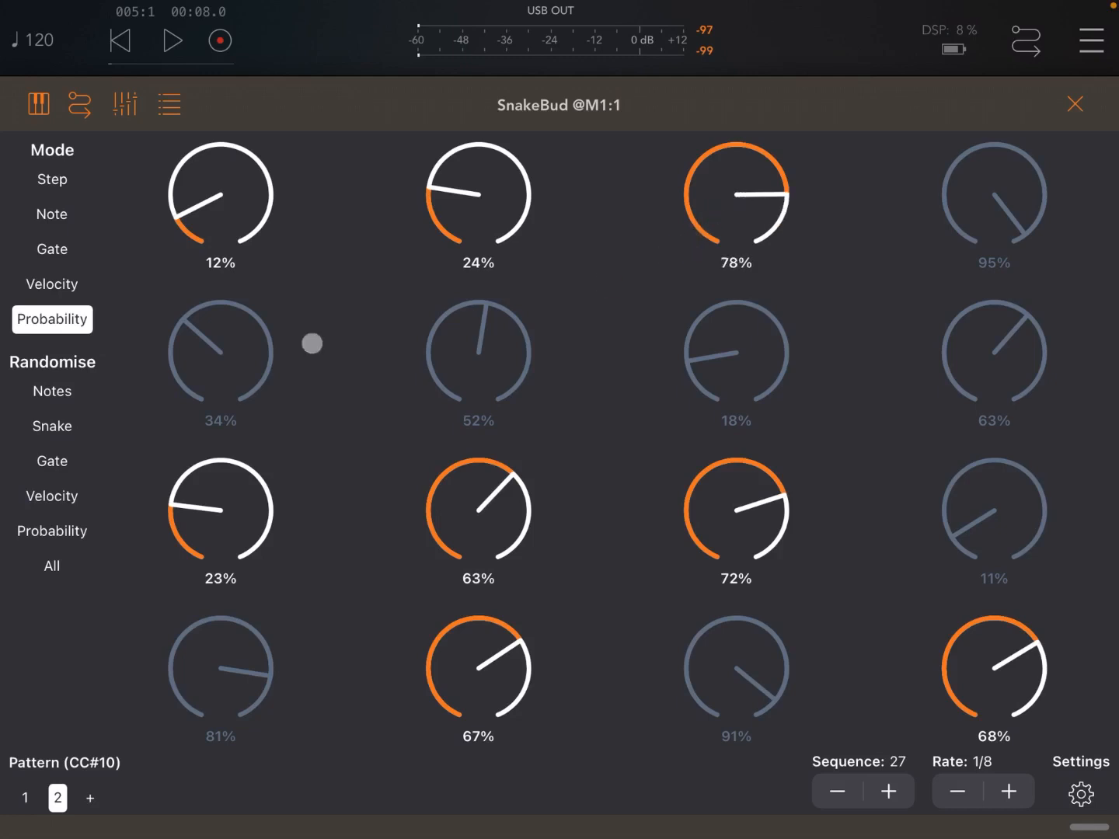
click(52, 214)
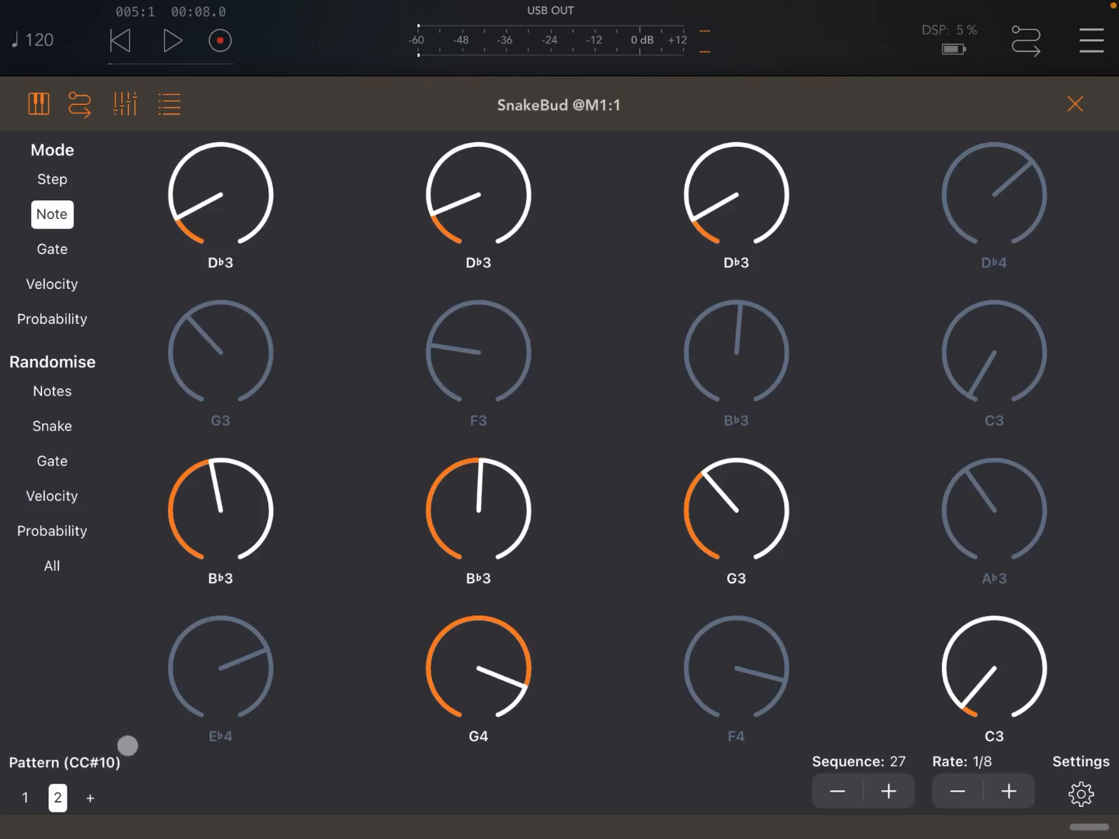
- Play the sequence and switch playback back to pattern 1
click(171, 41)
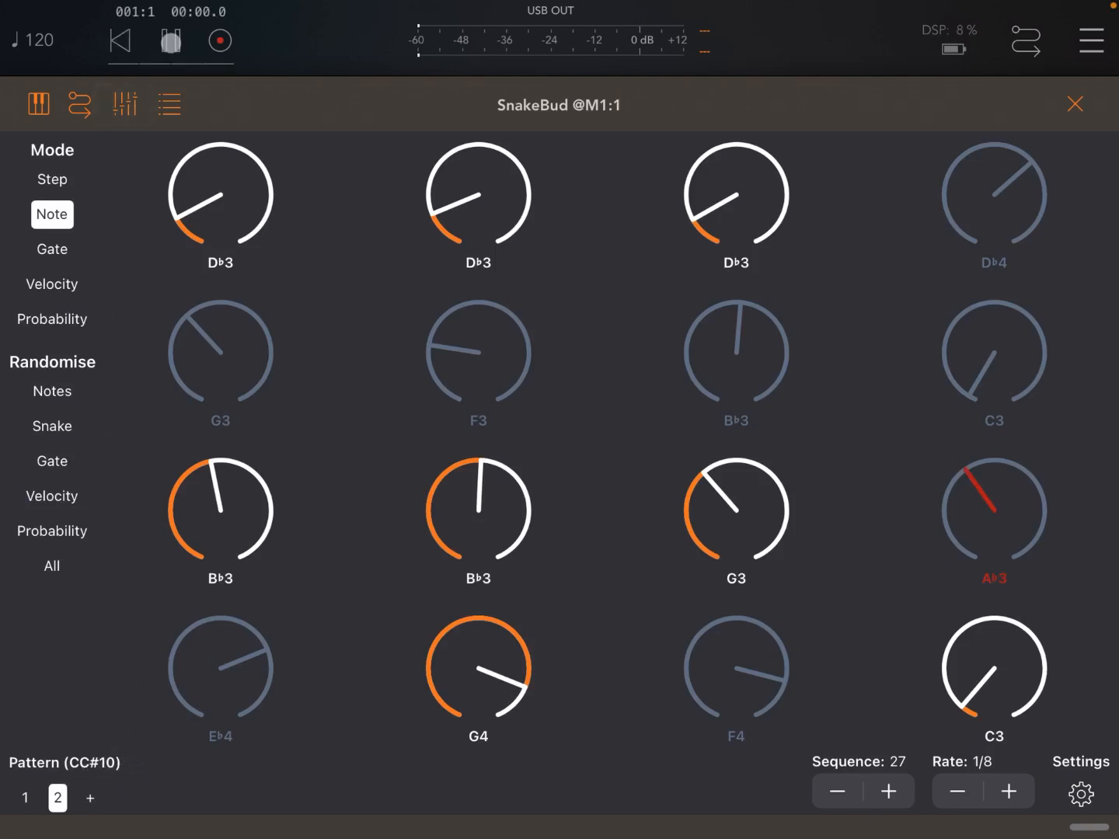
click(170, 40)
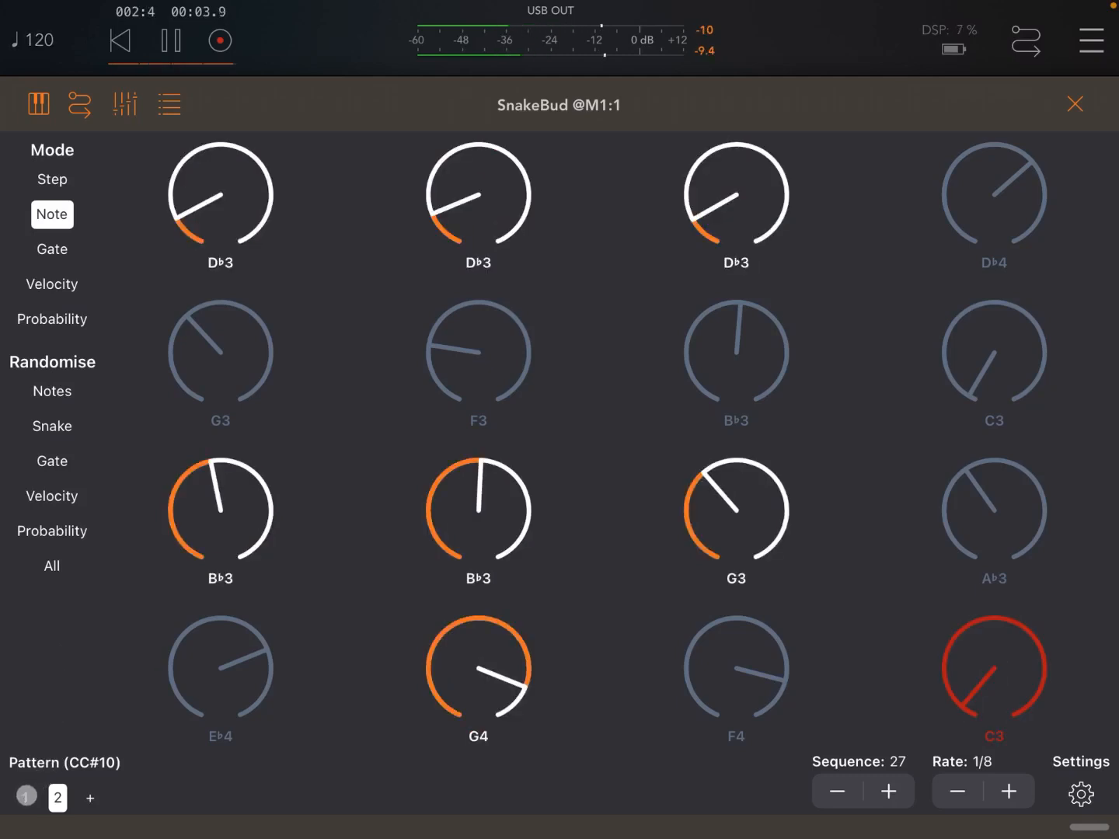
click(51, 319)
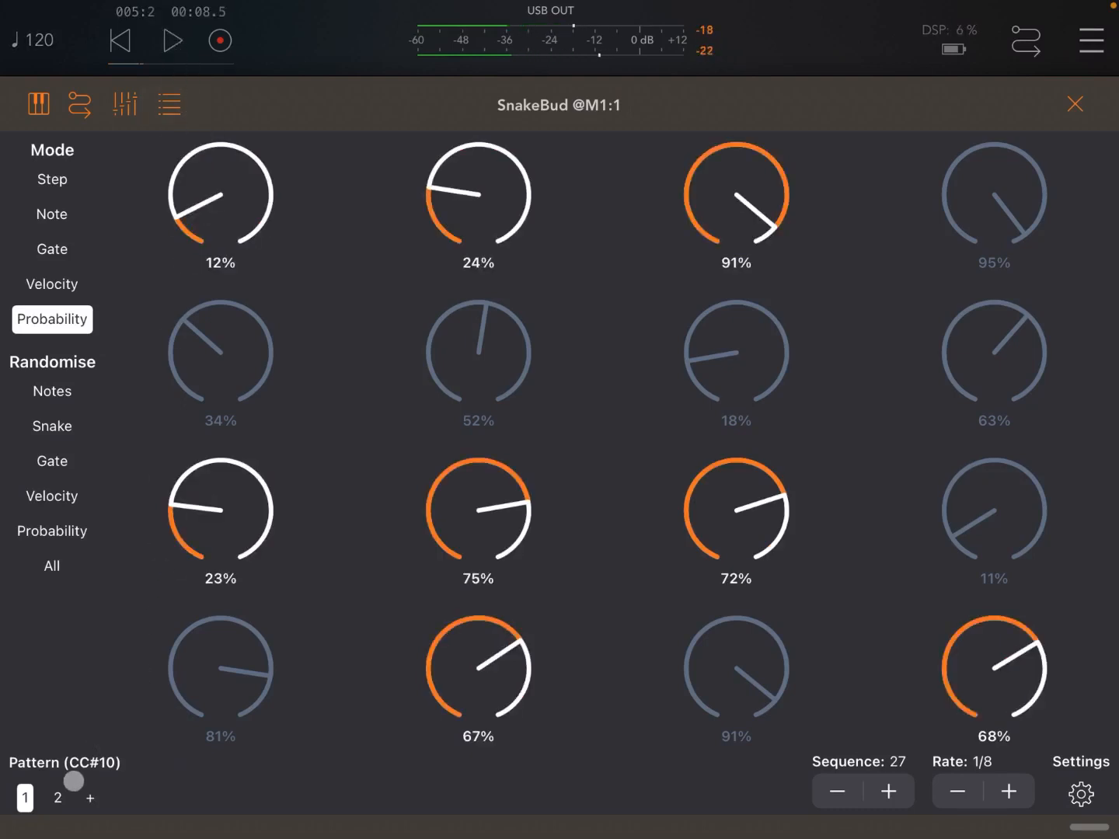
- Set pattern 2's rate to 1/16, then audition patterns 1 and 2 during playback
click(51, 214)
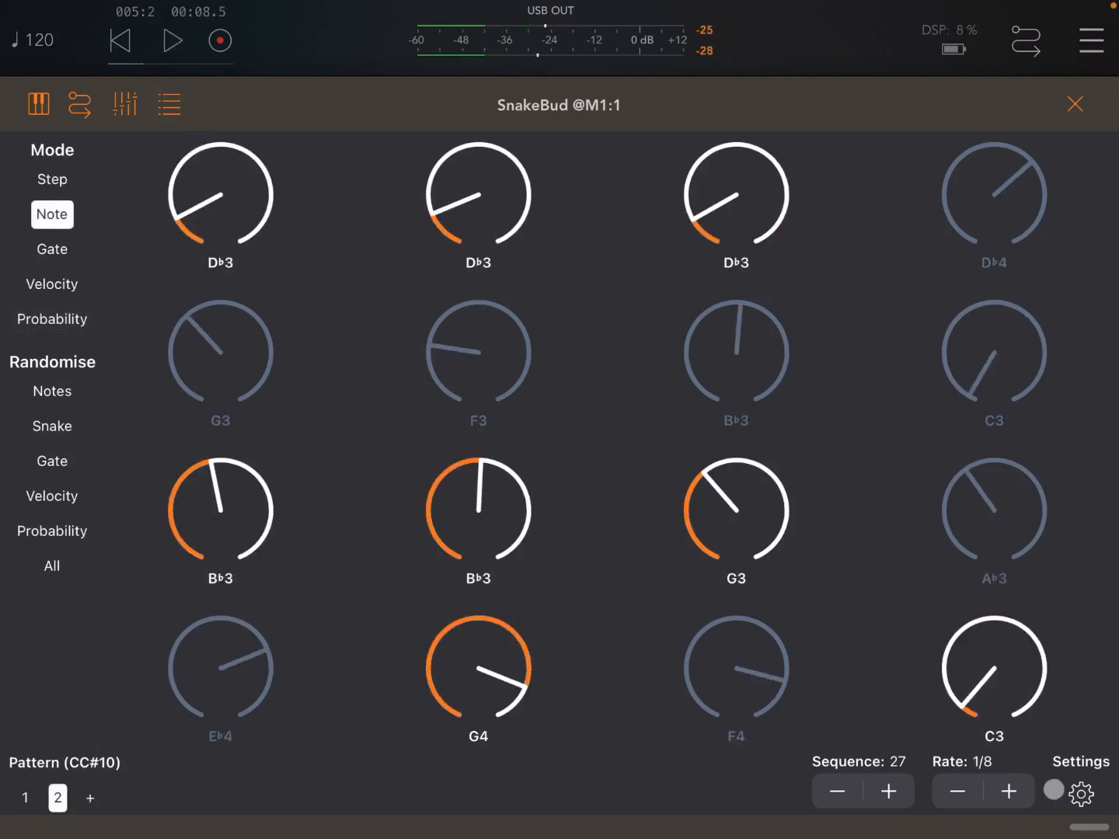
click(956, 790)
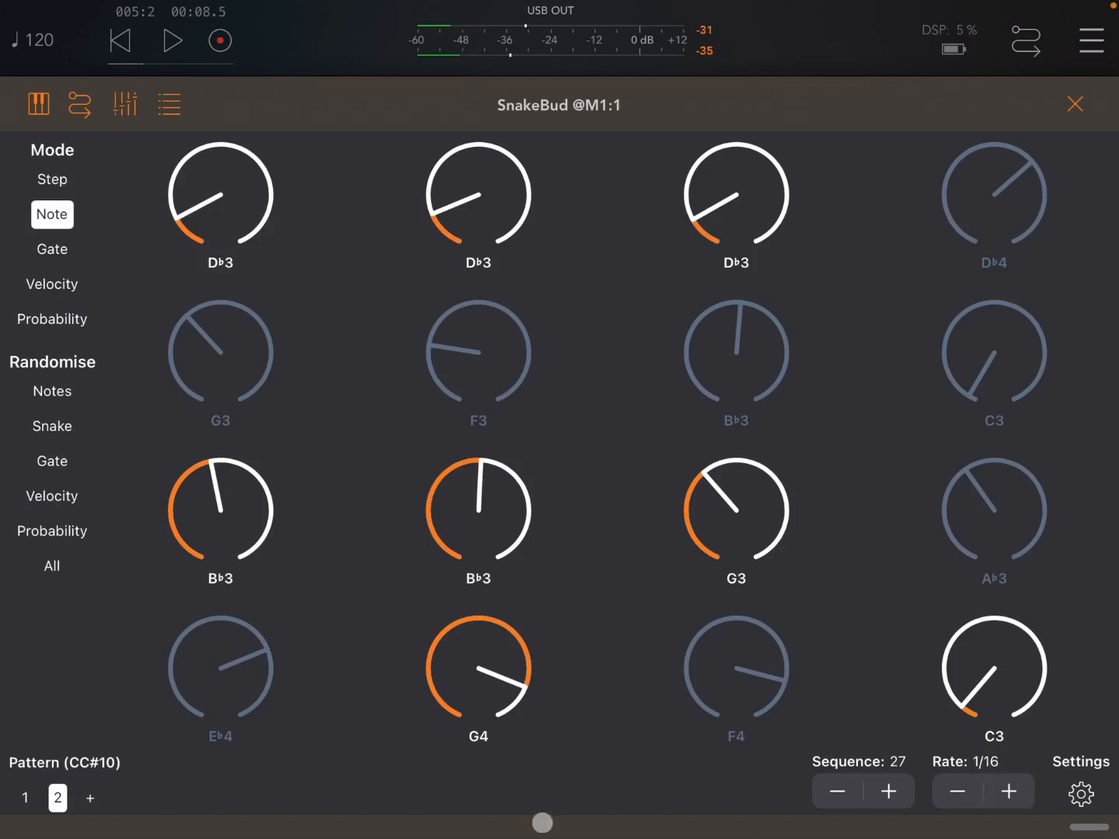
click(52, 319)
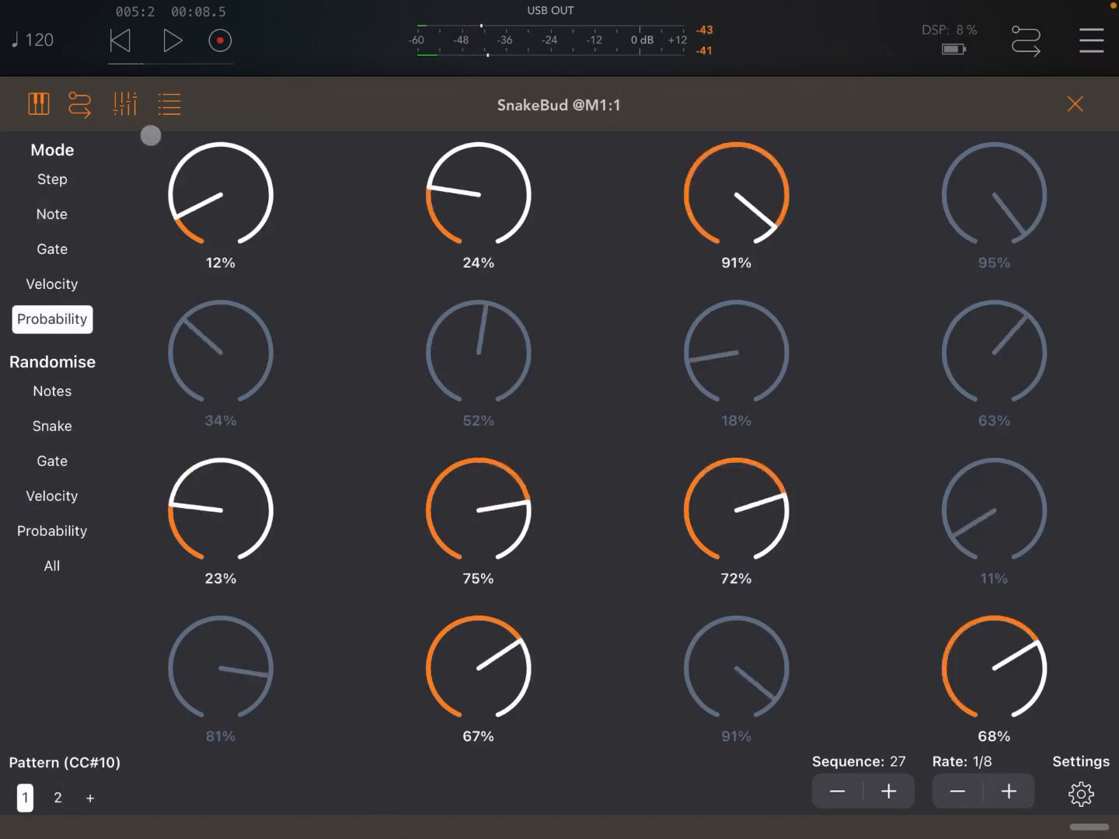
click(172, 40)
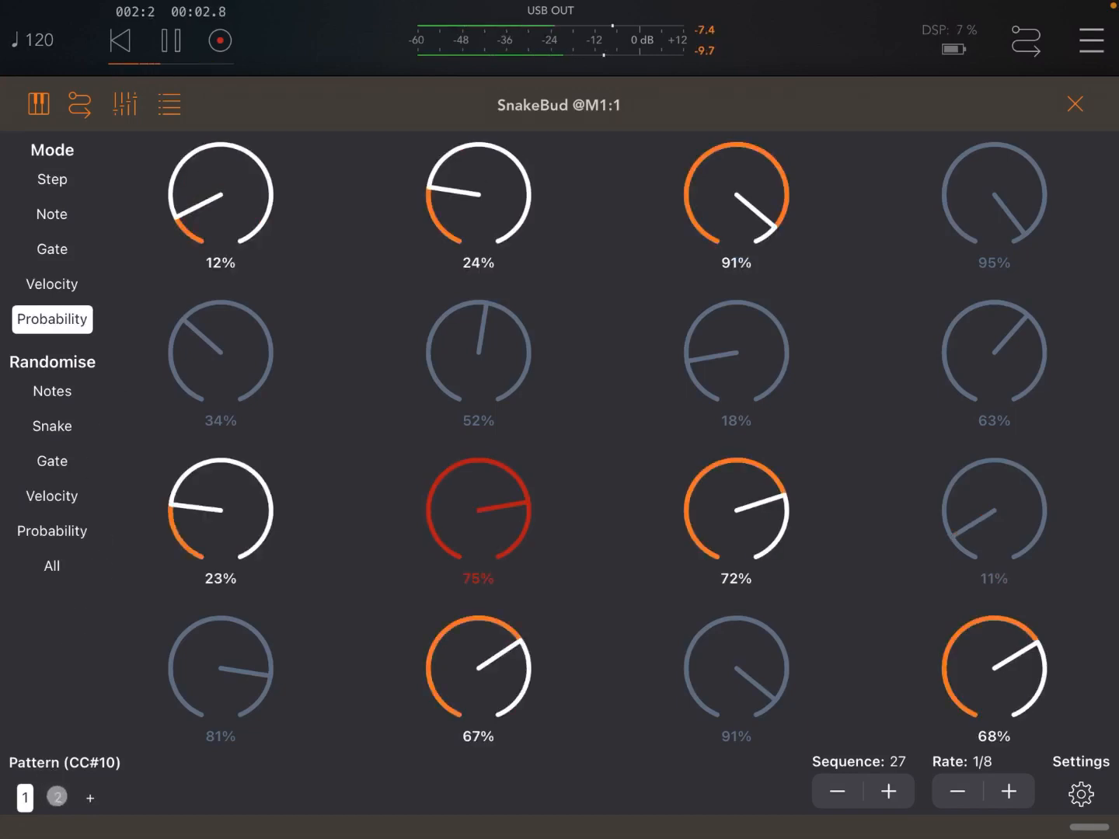
click(52, 214)
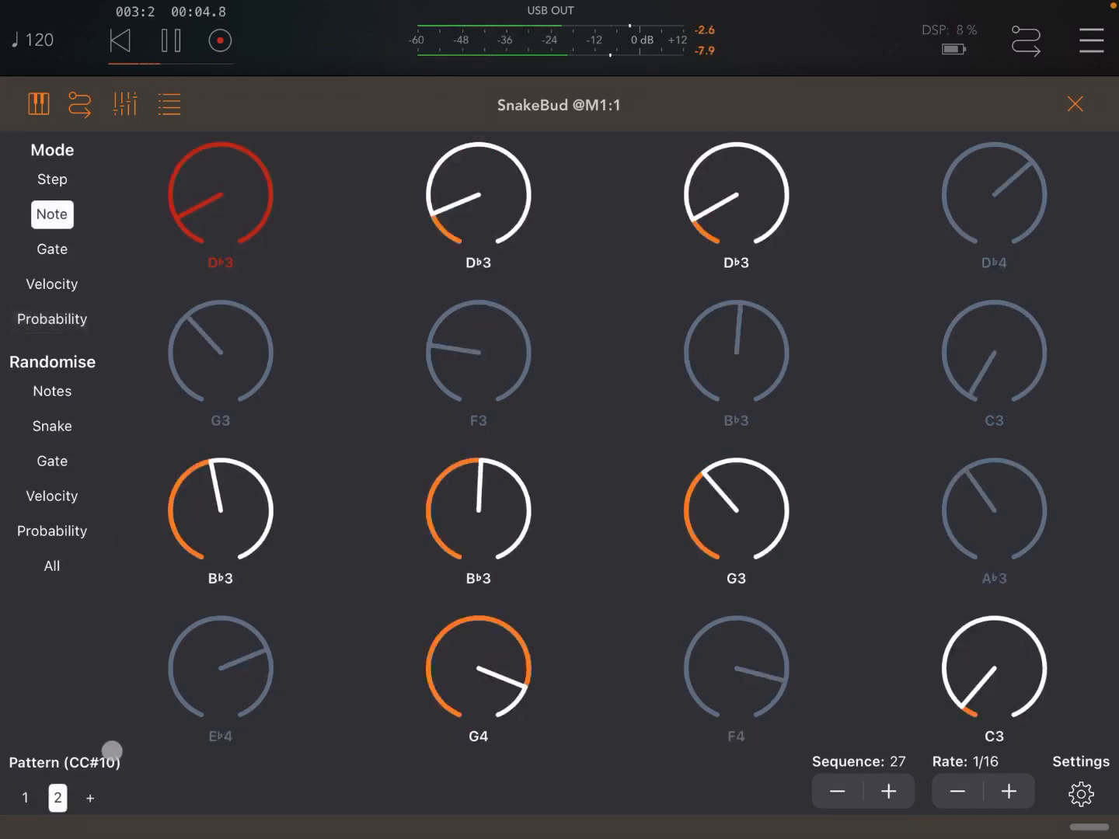
click(52, 319)
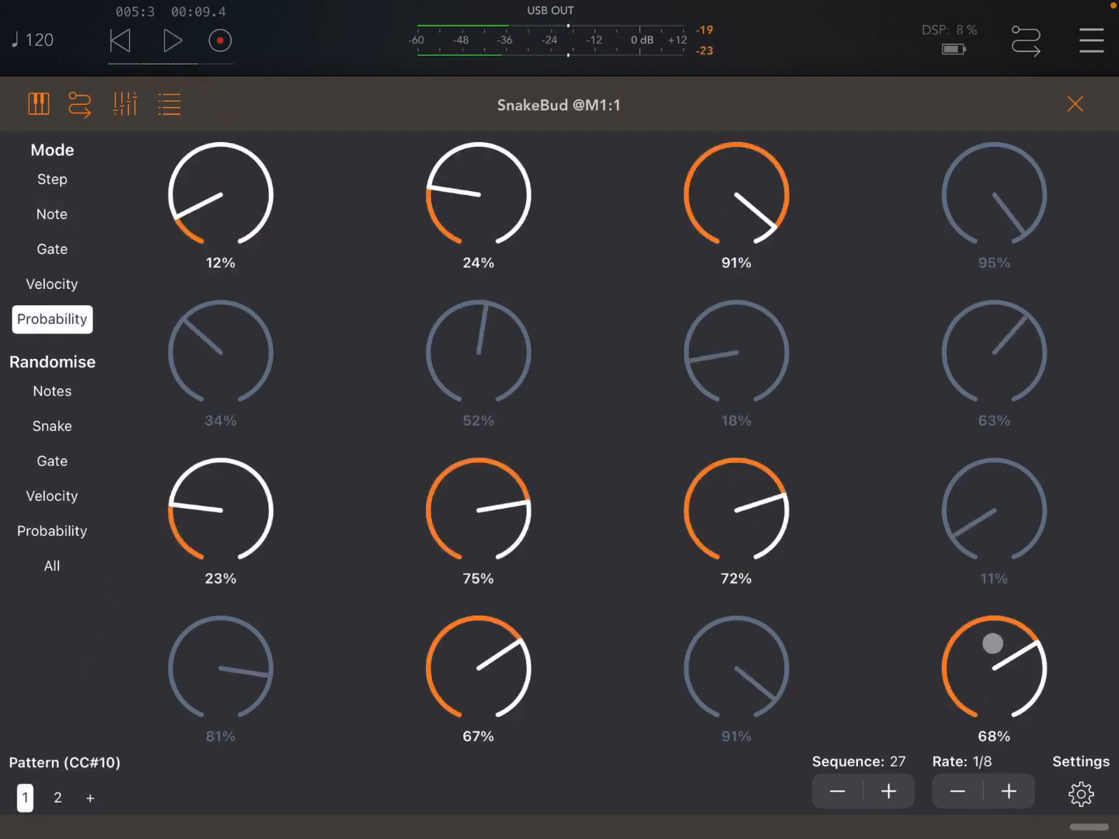
click(1081, 794)
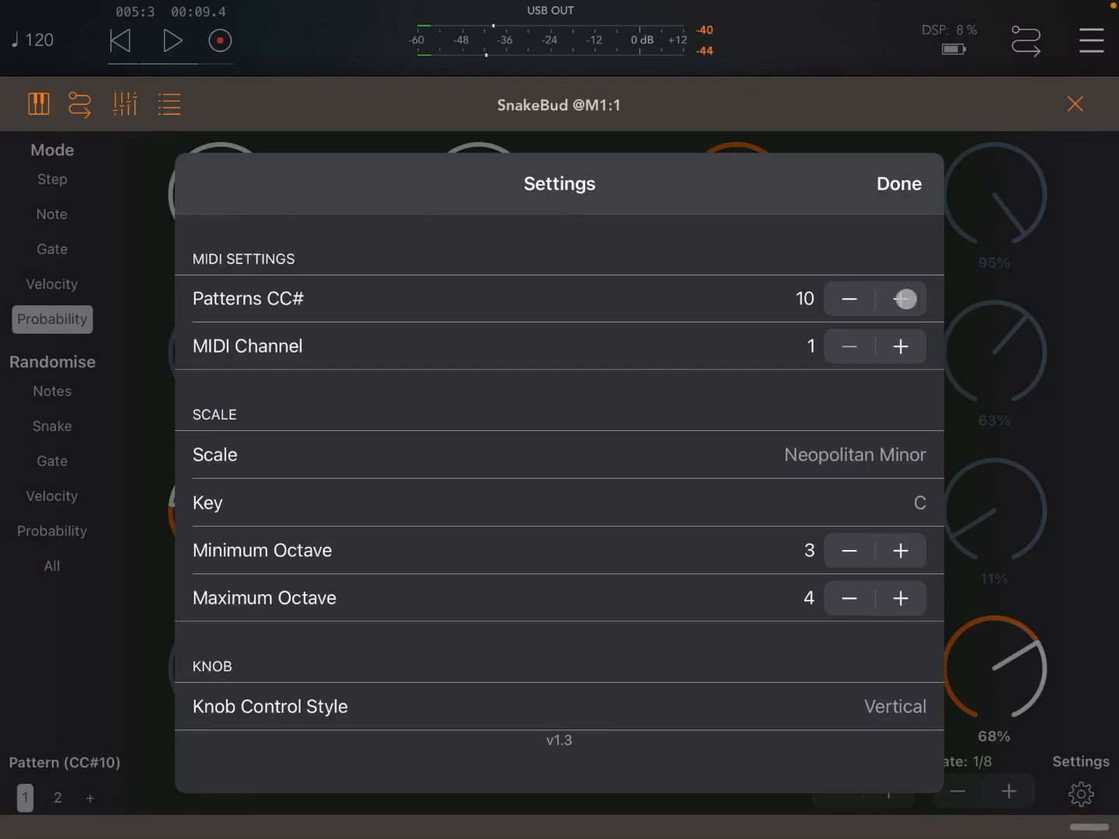
click(902, 299)
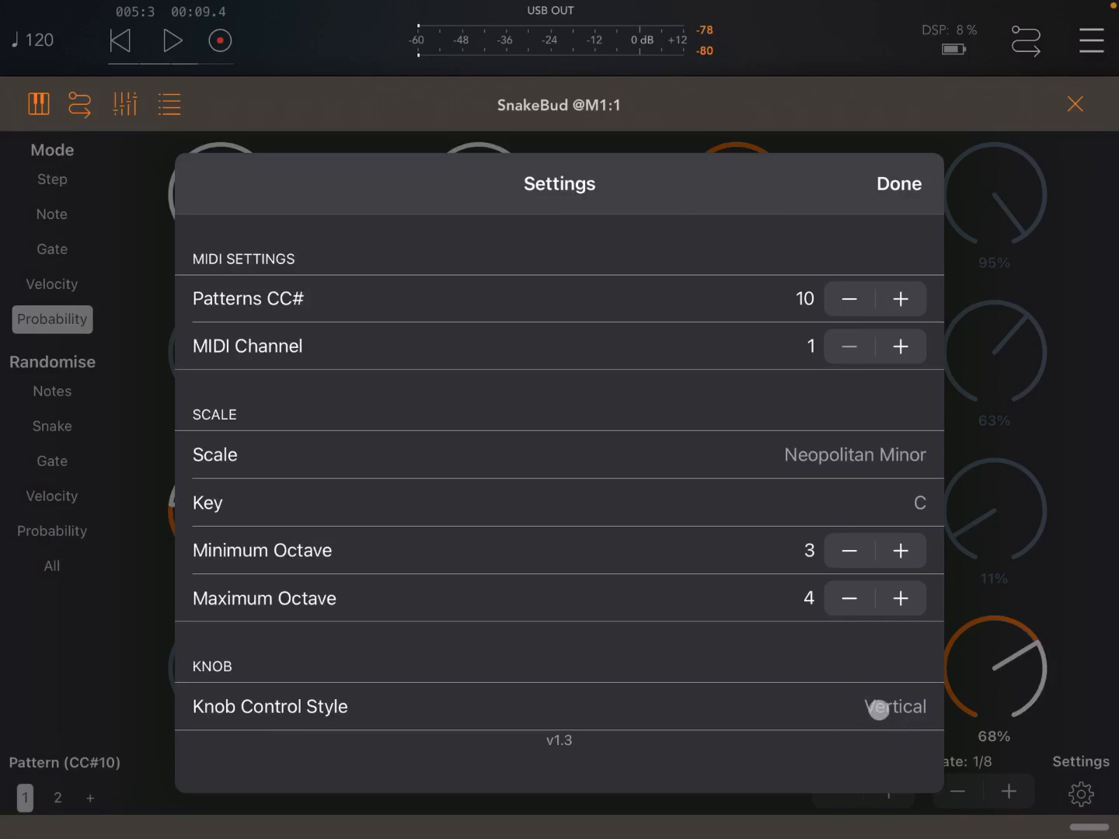
click(895, 706)
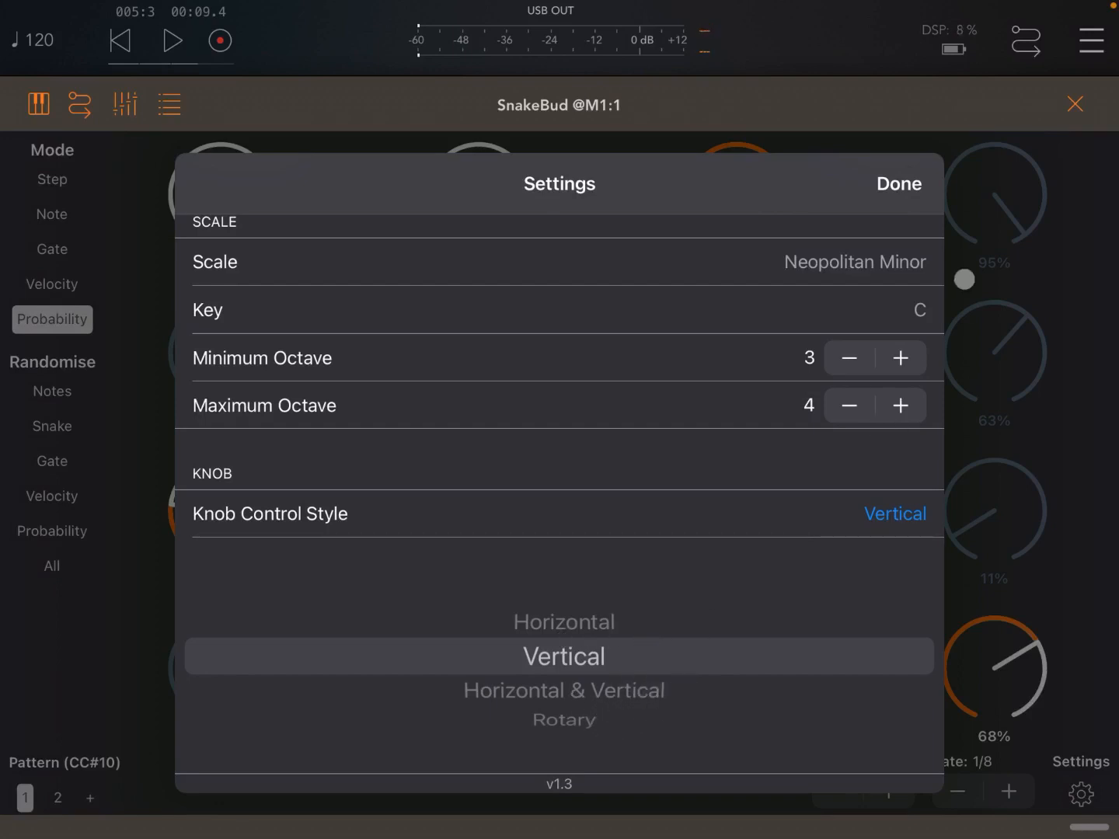
click(898, 183)
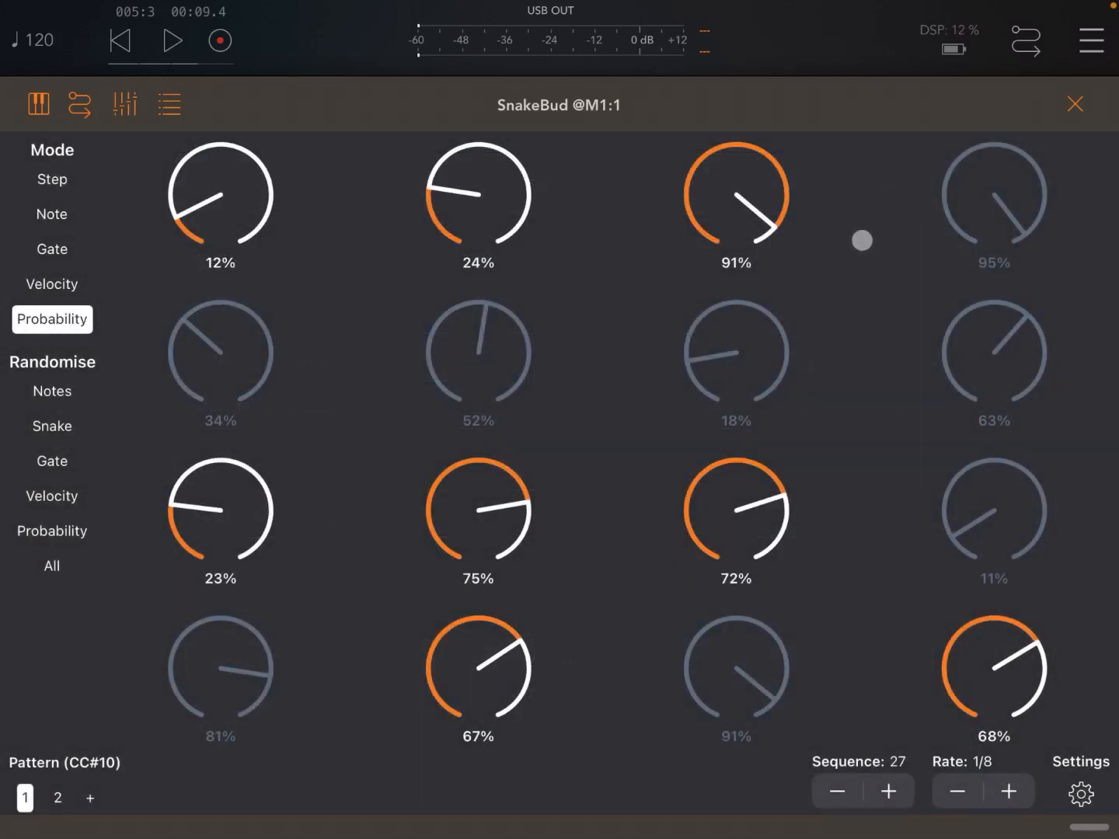
- Close SnakeBud and add channel 4 running SynthMaster One, showing KEY Lush FM Piano LN
click(1075, 103)
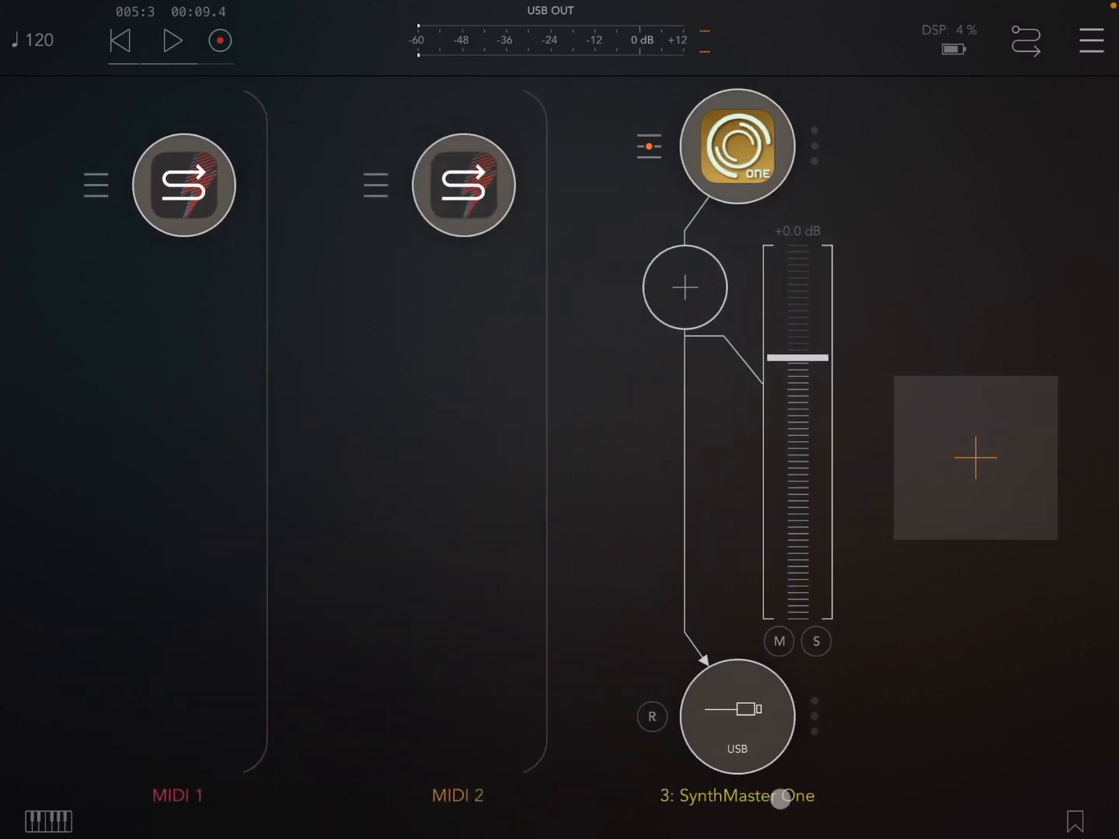
click(975, 457)
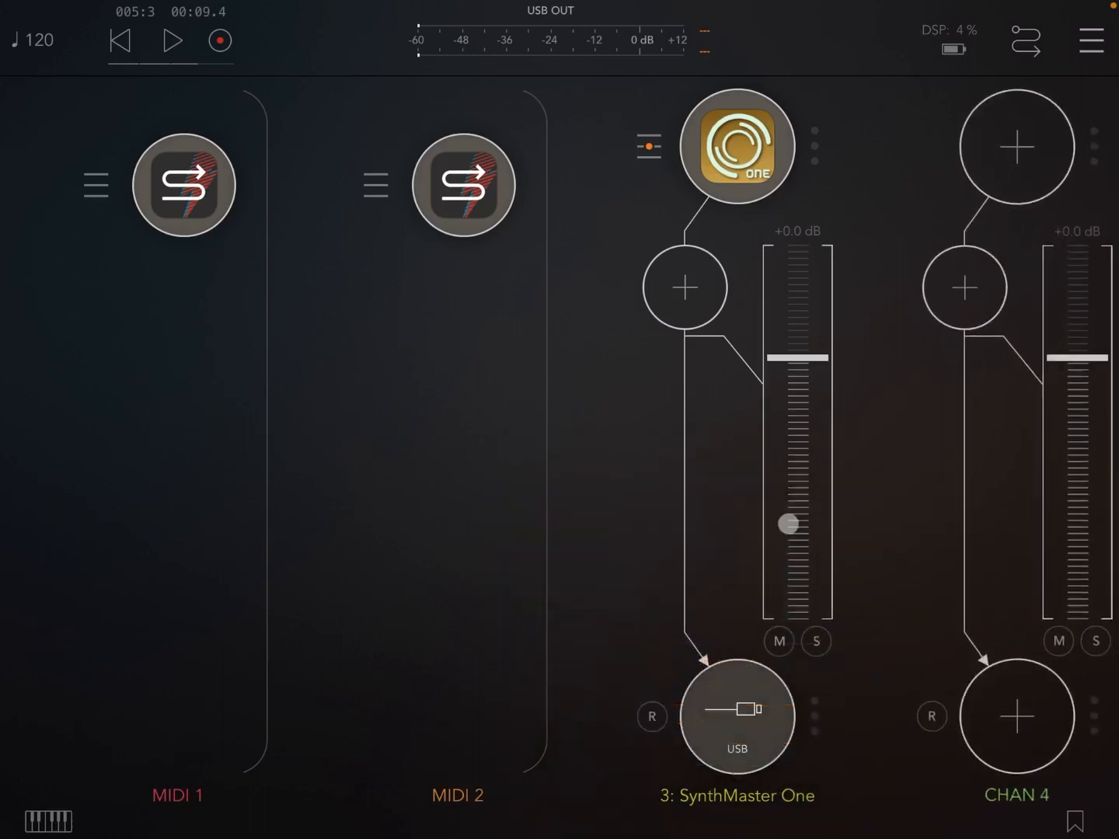
click(736, 146)
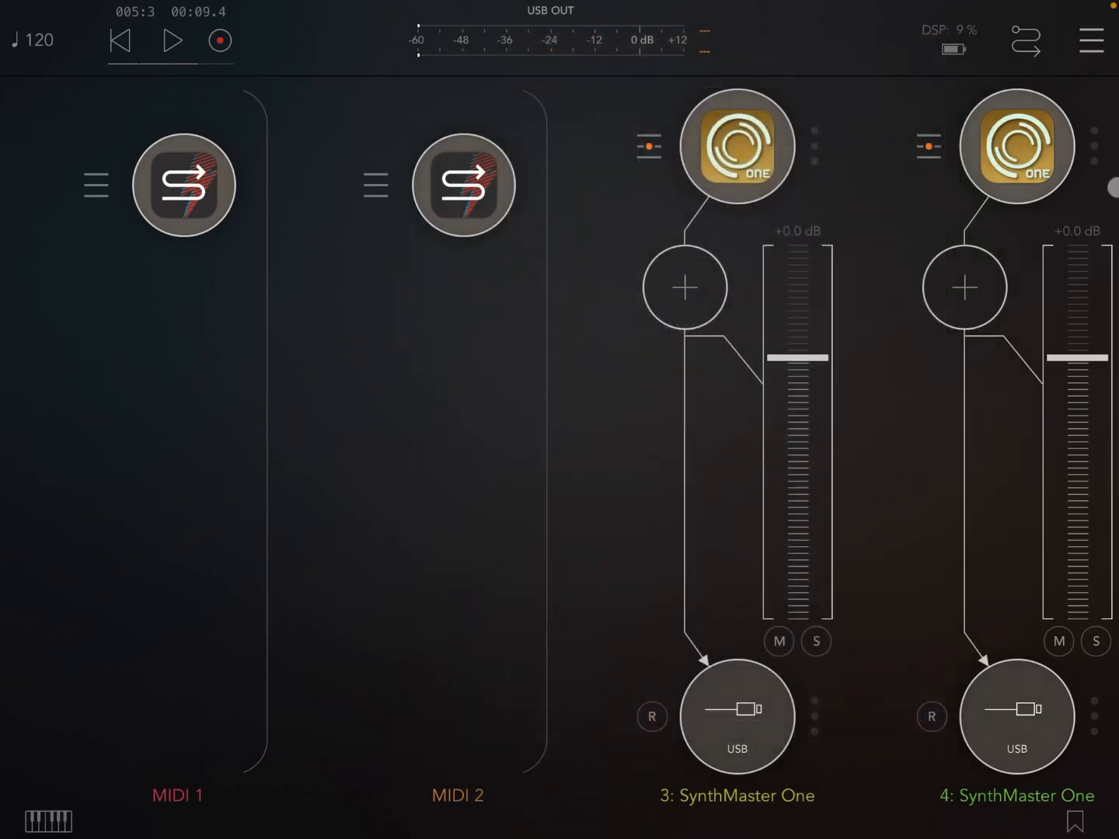
click(736, 146)
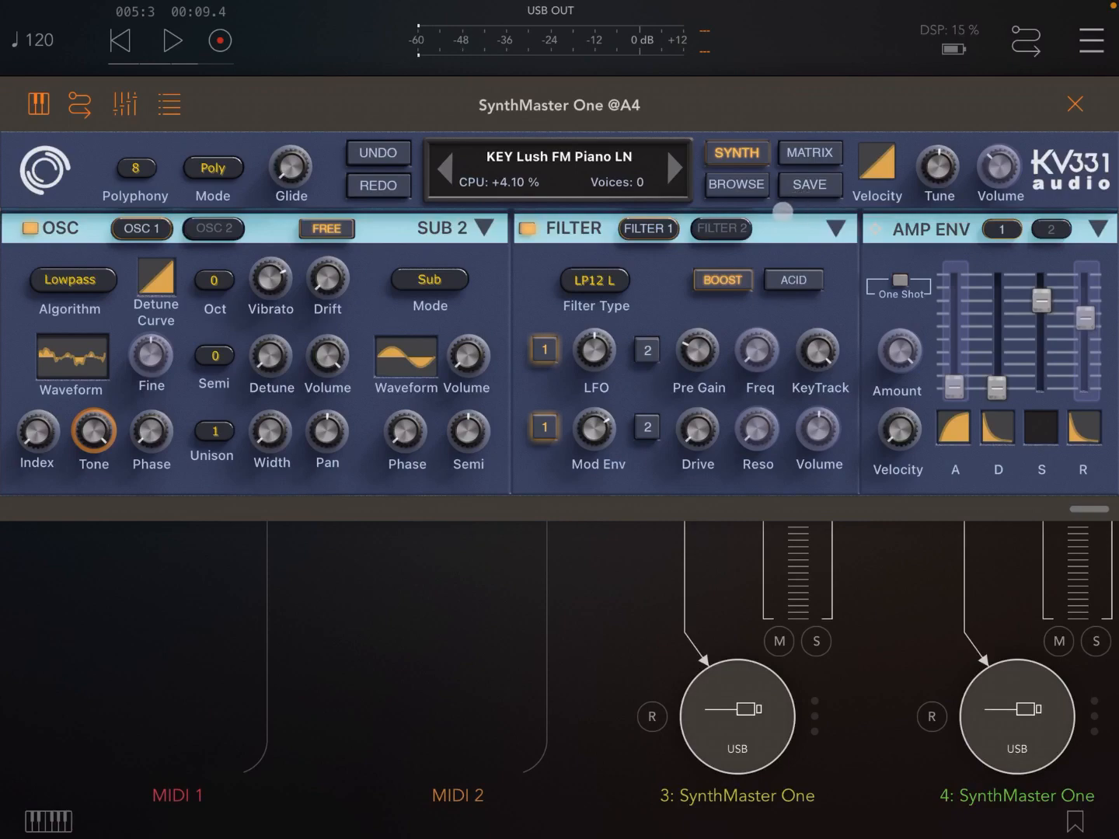
- Search the presets for 'pluck' and load 1-BAS Plucky Bass
click(735, 185)
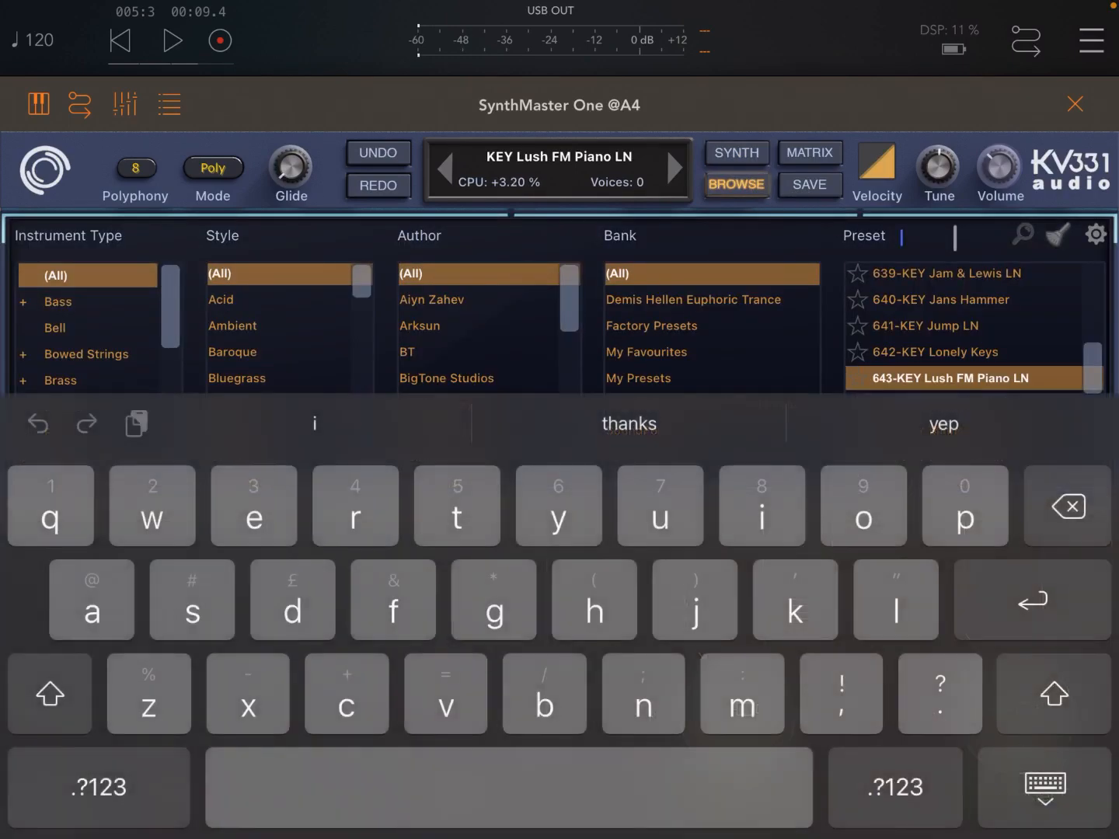
text(pluck)
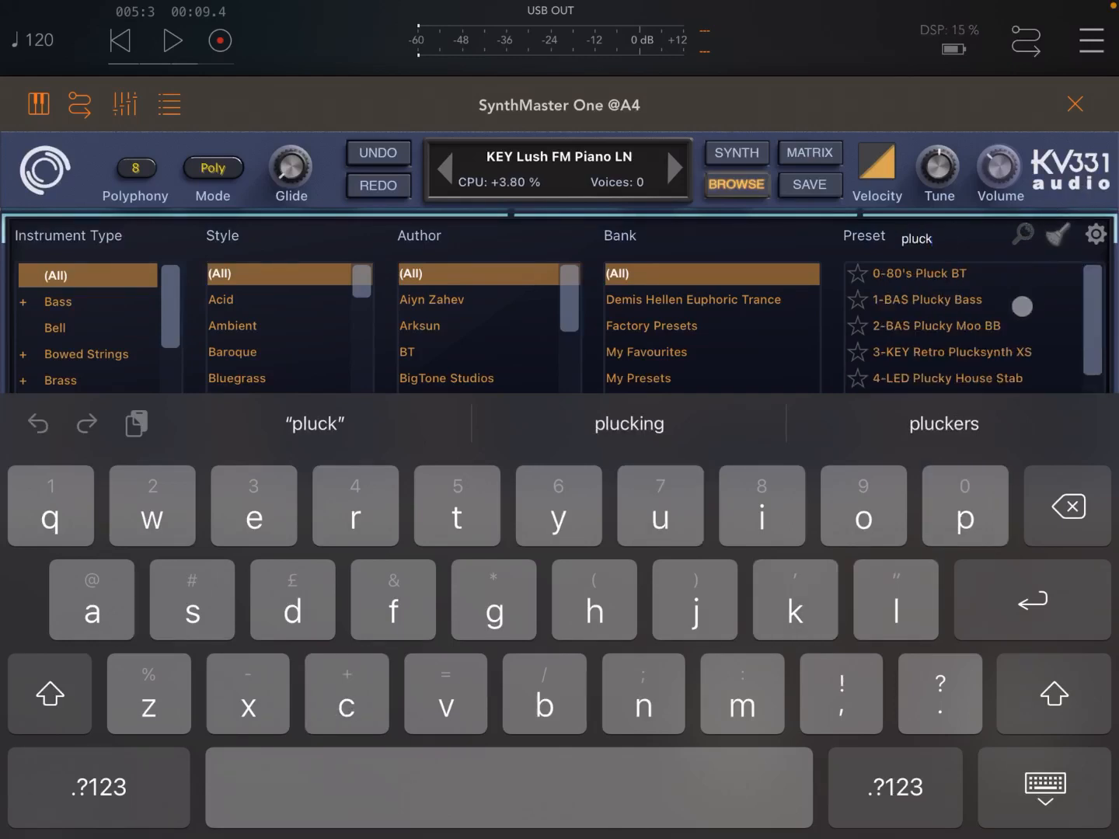
click(925, 299)
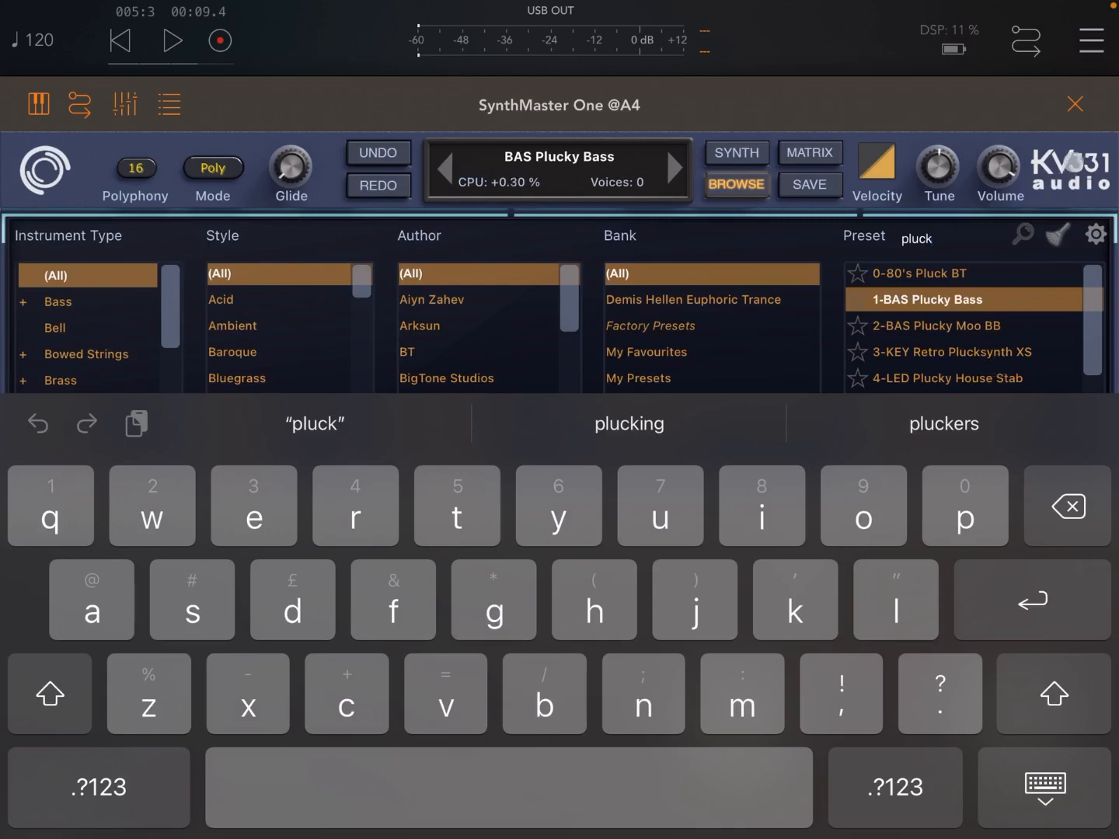
click(1075, 103)
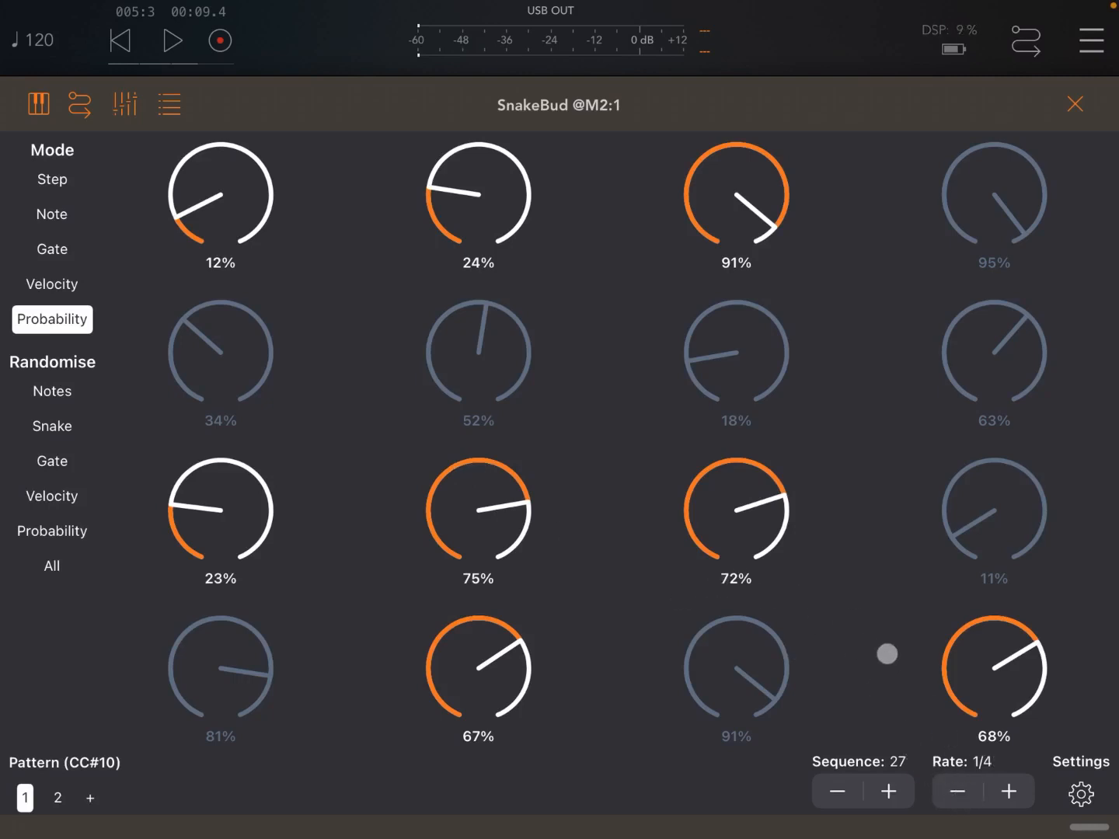
- Set the second SnakeBud's octave range to 2–3 and start playback
click(1081, 794)
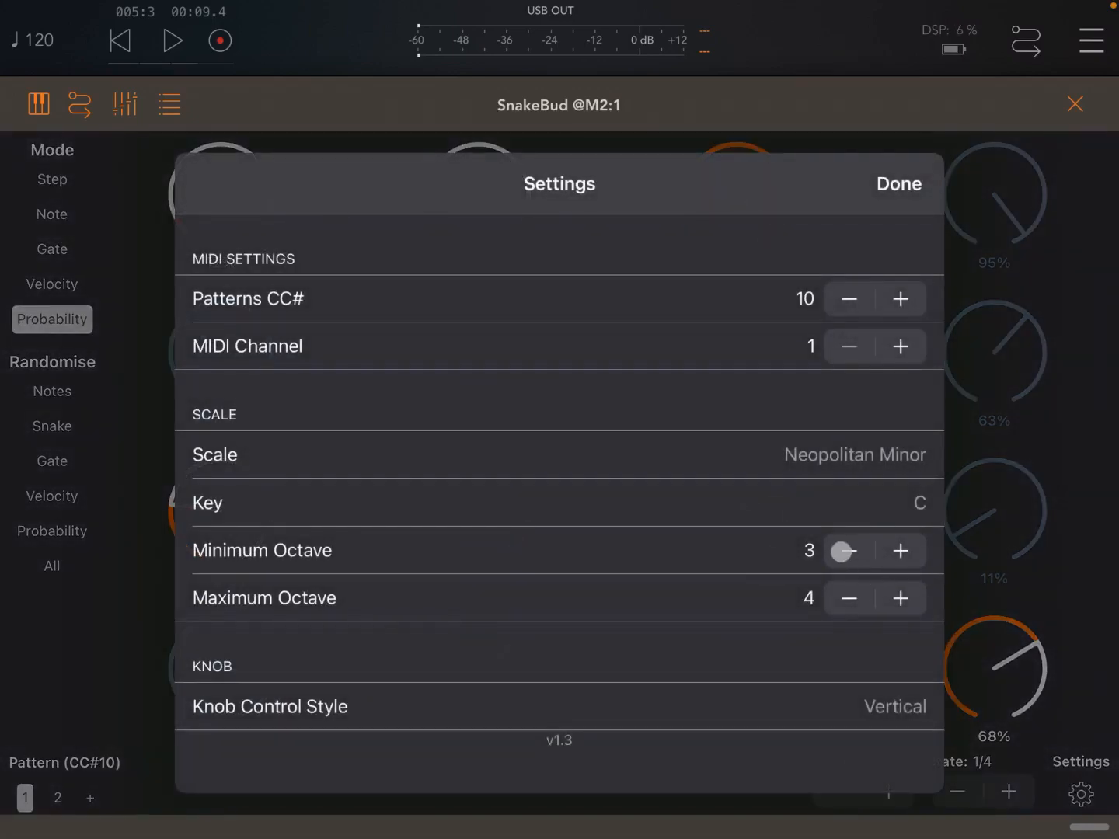
click(849, 550)
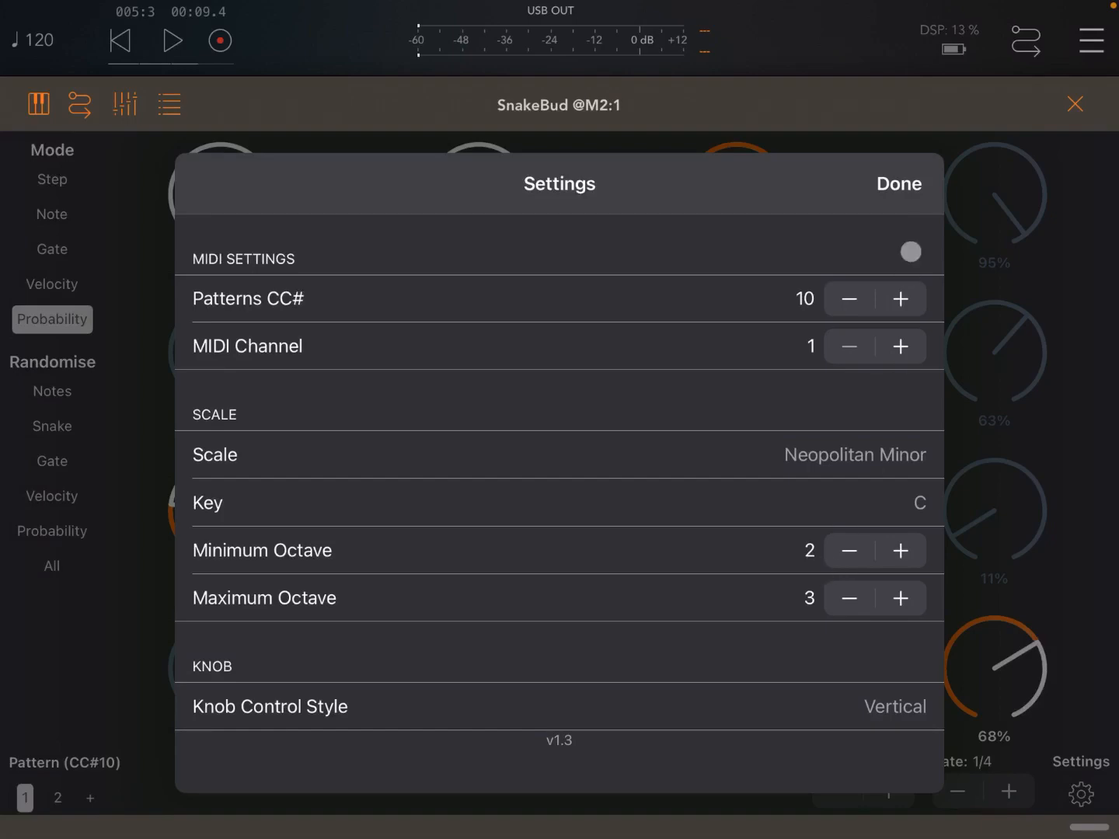
click(898, 184)
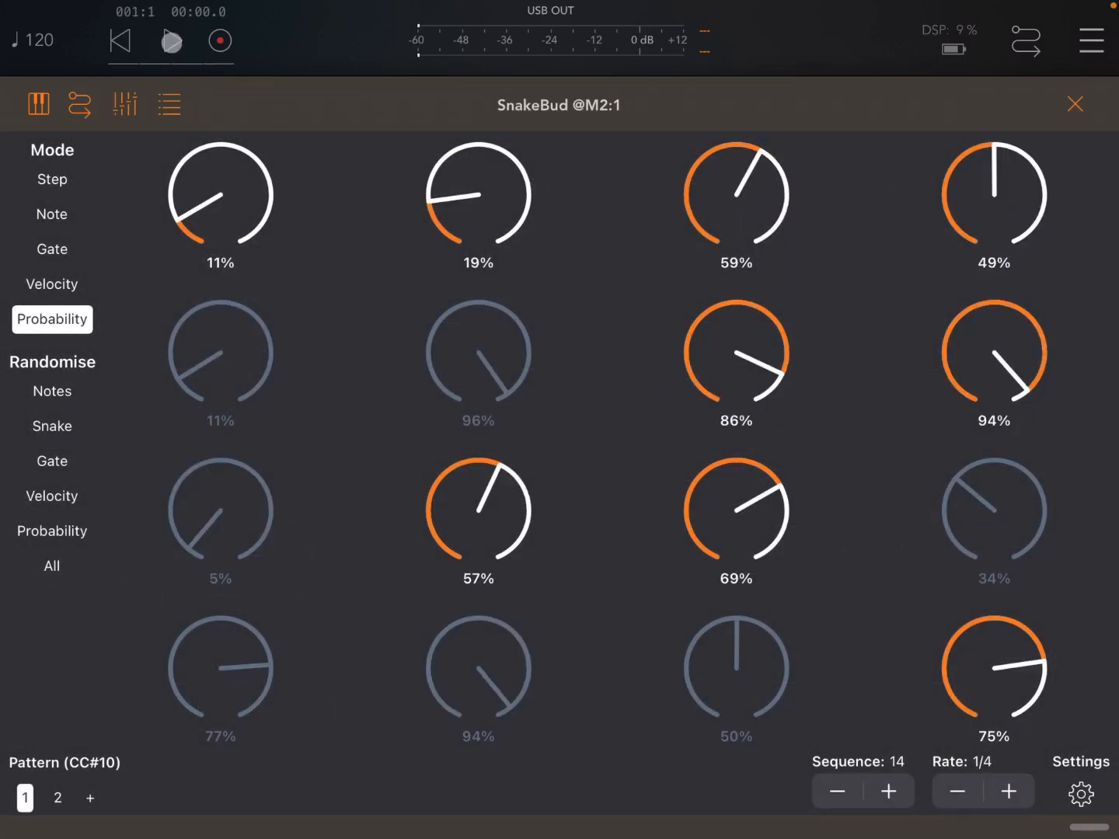
click(170, 41)
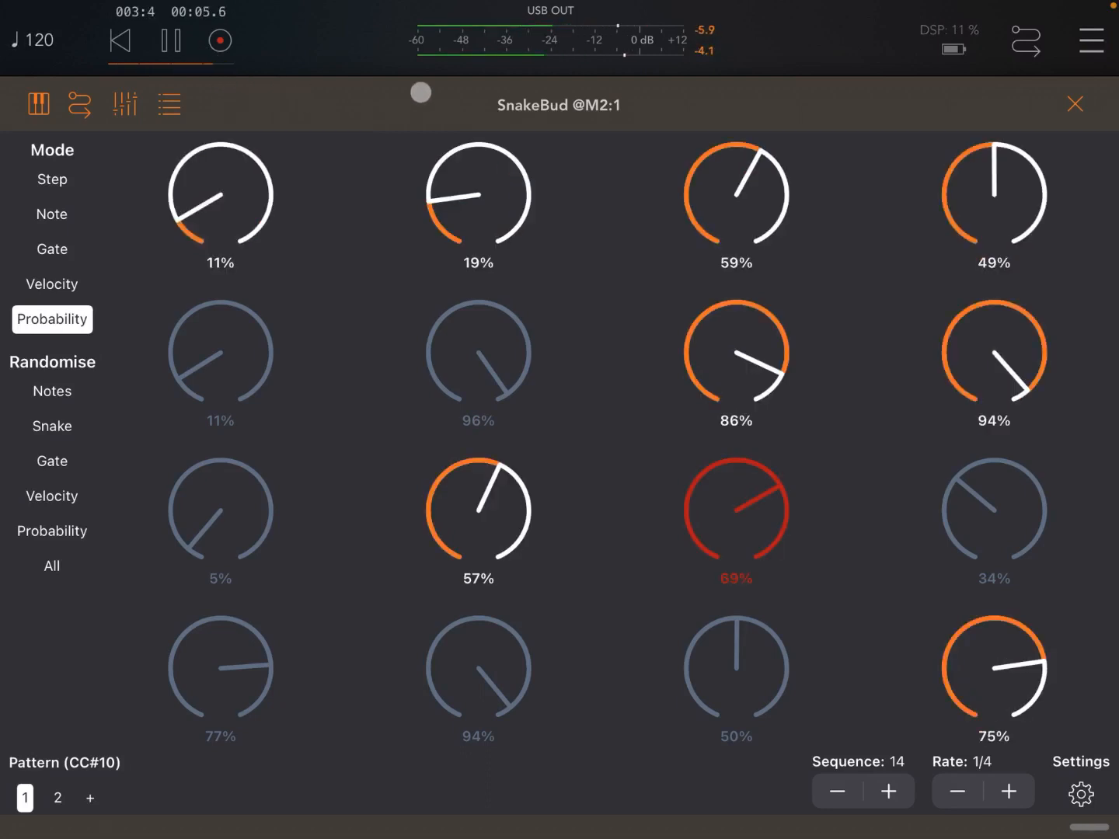
click(1074, 104)
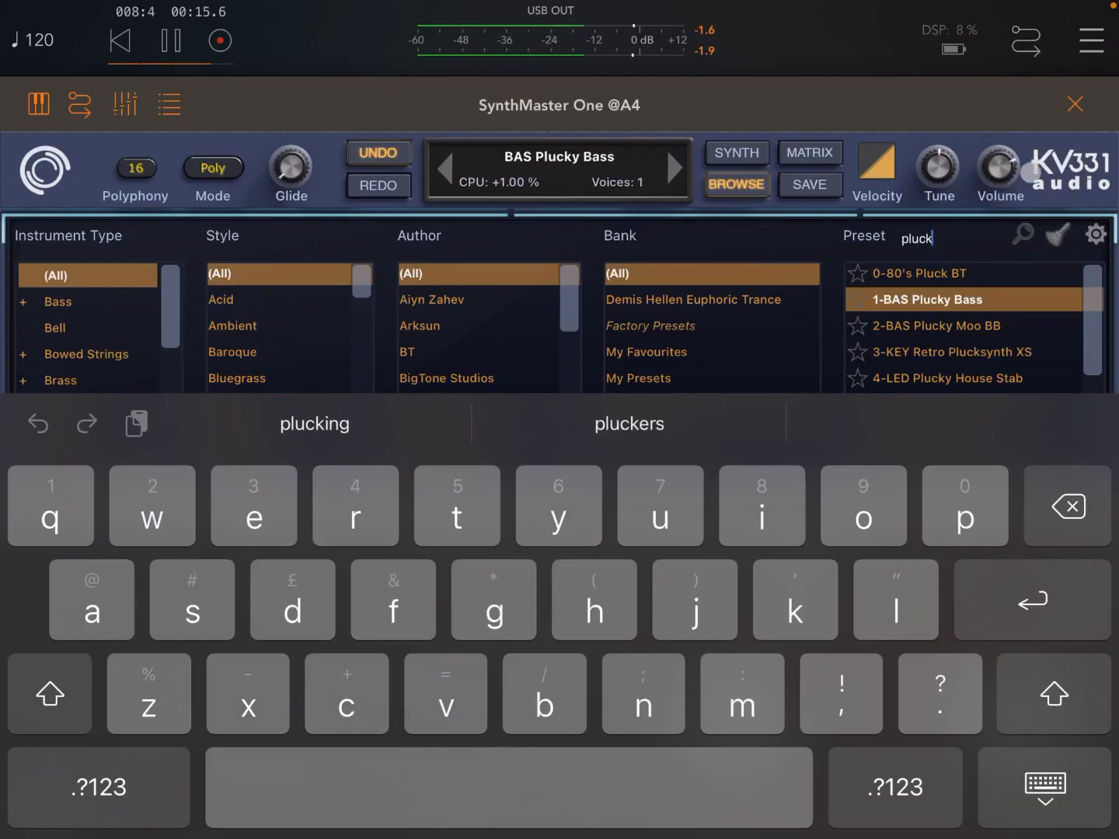
- Dismiss the on-screen keyboard to reveal all 'pluck' preset results
click(1044, 787)
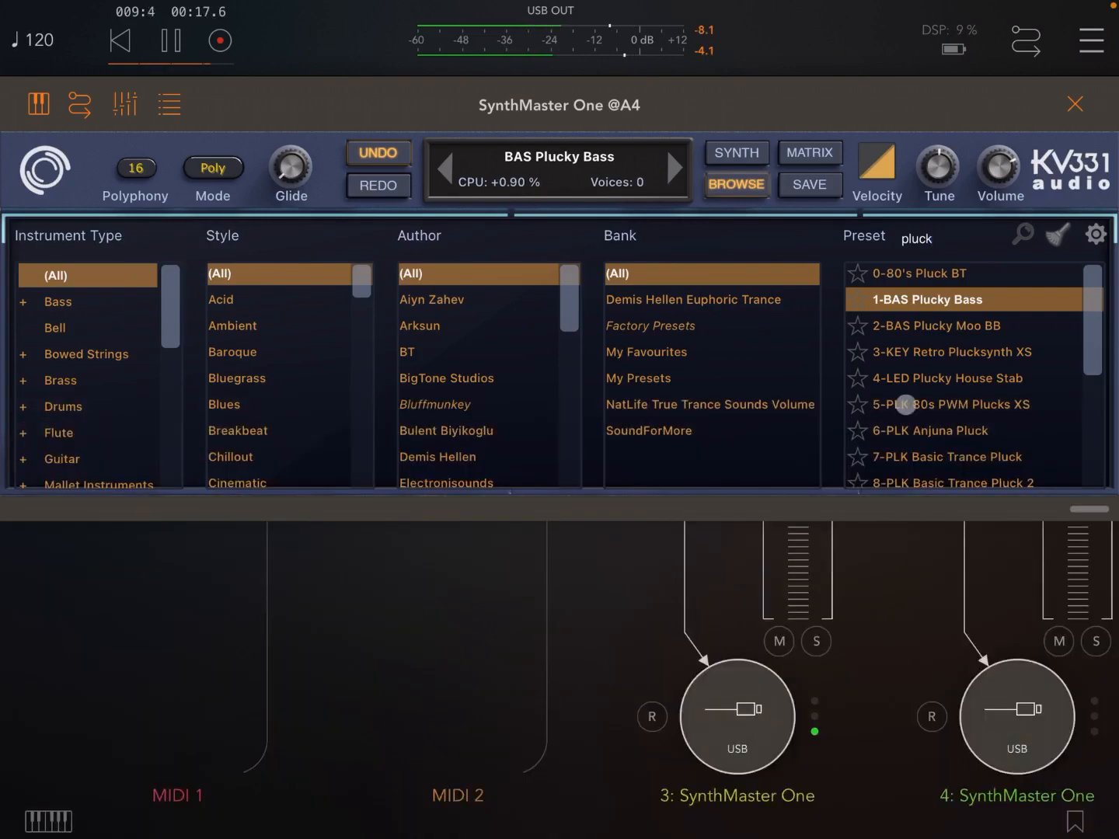